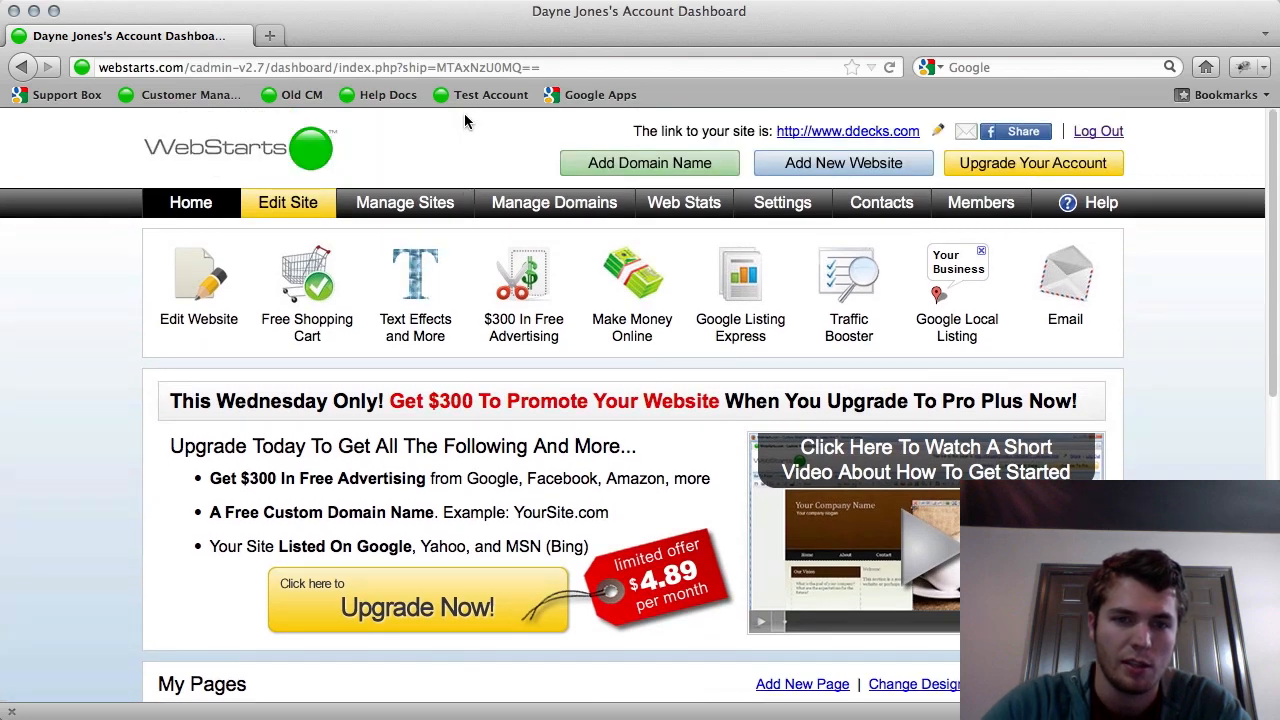
{"action": "mouse_move", "coordinate": [925, 135]}
{"action": "type", "text": "google.com"}
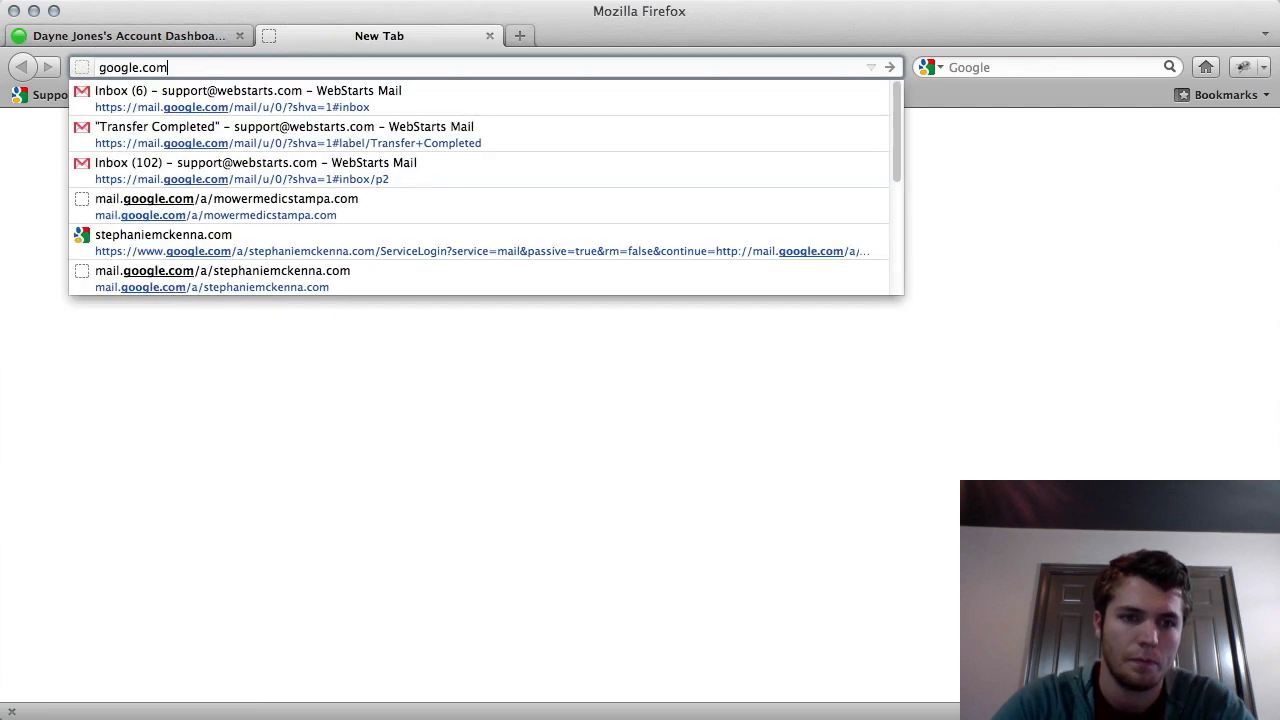
Step: Search Google for site:ddecks.com and browse the roughly 44 indexed Designer Decks pages
{"action": "key", "text": "Return"}
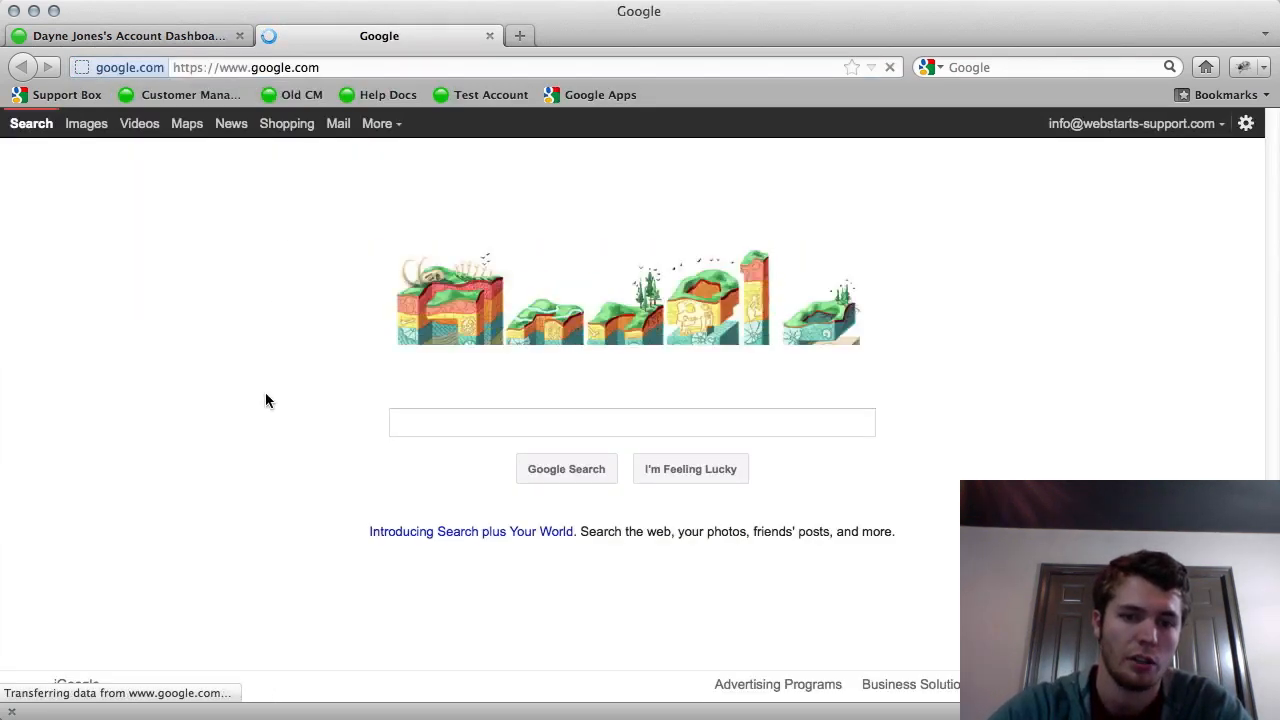
{"action": "type", "text": "s"}
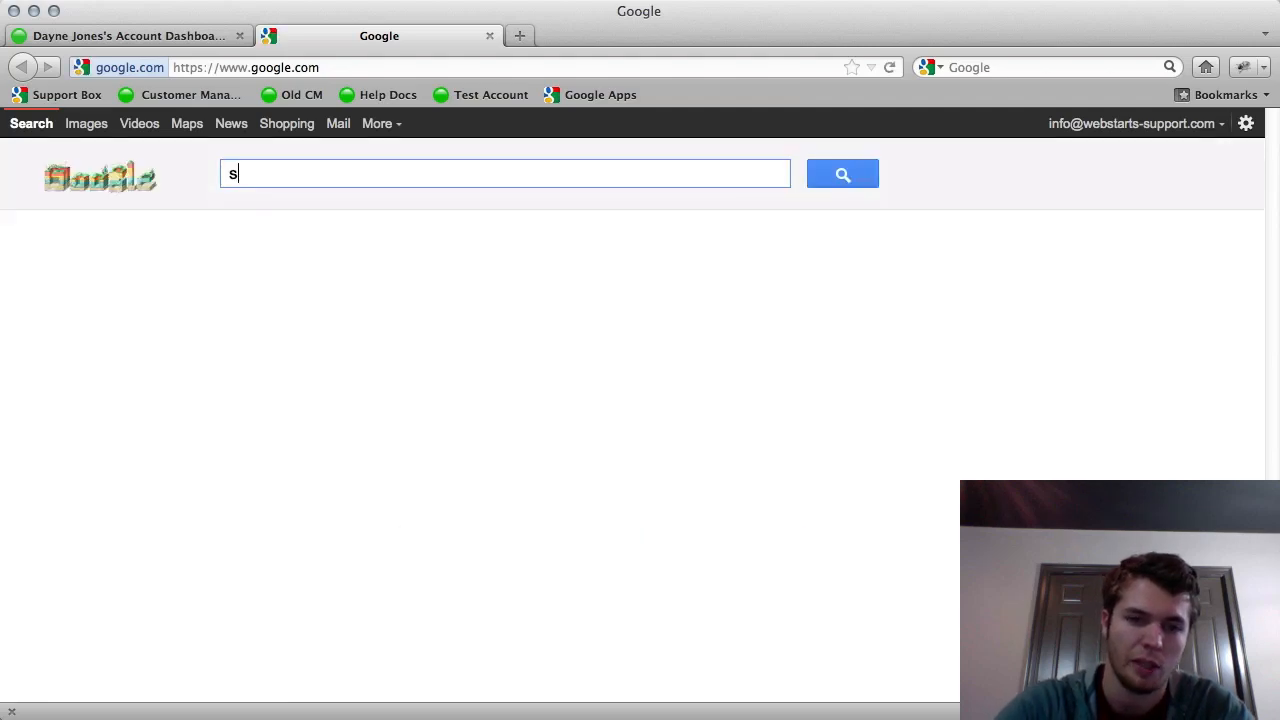
{"action": "type", "text": "ite:"}
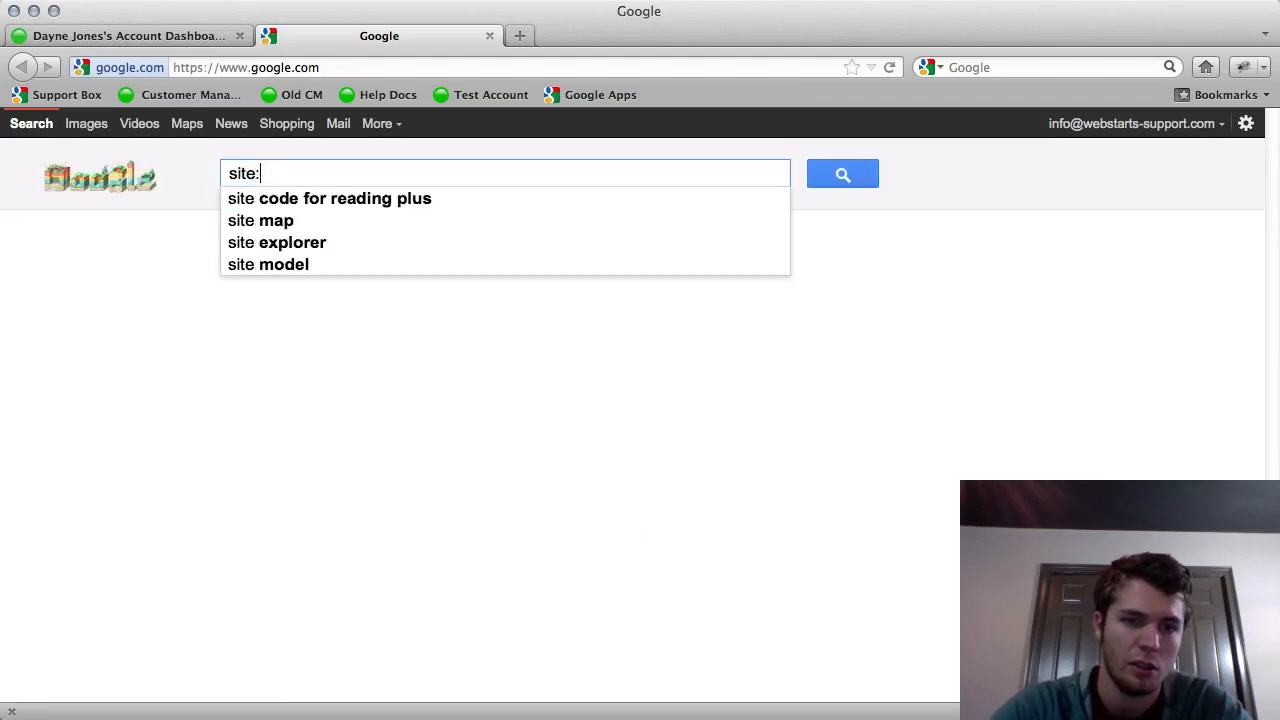
{"action": "type", "text": "ddecks.com"}
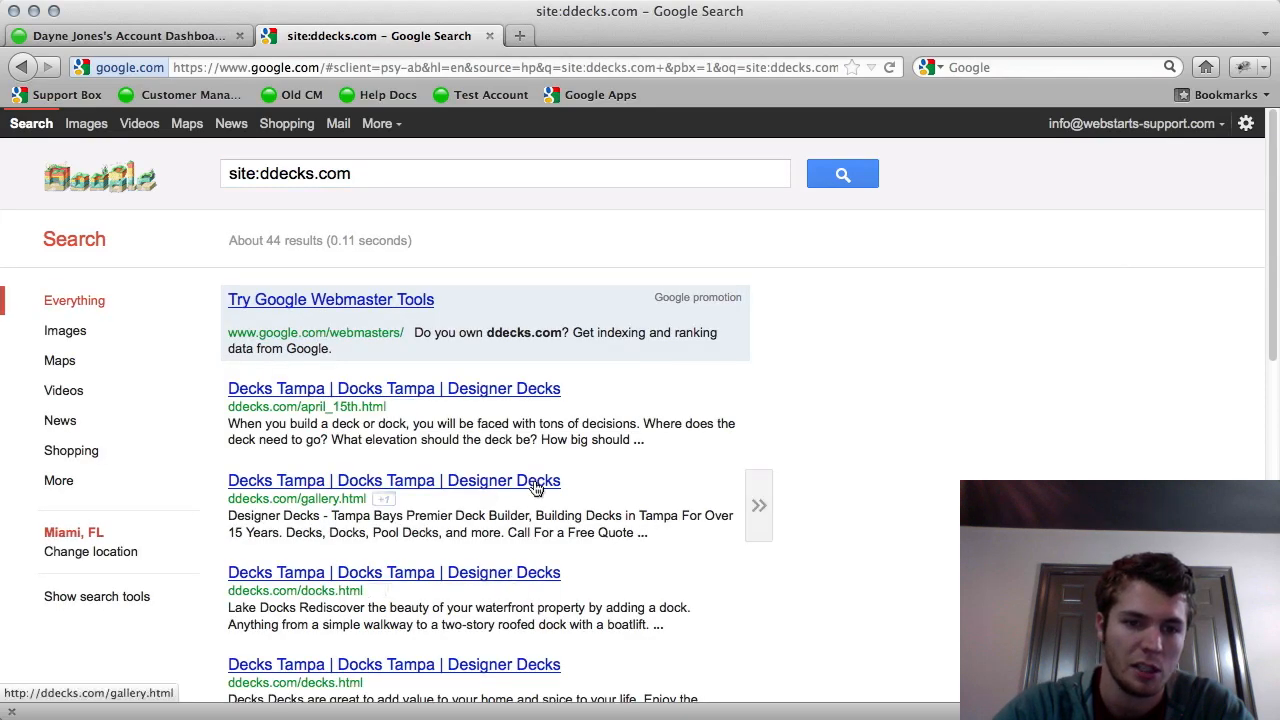
{"action": "scroll", "scroll_direction": "down", "scroll_amount": 3}
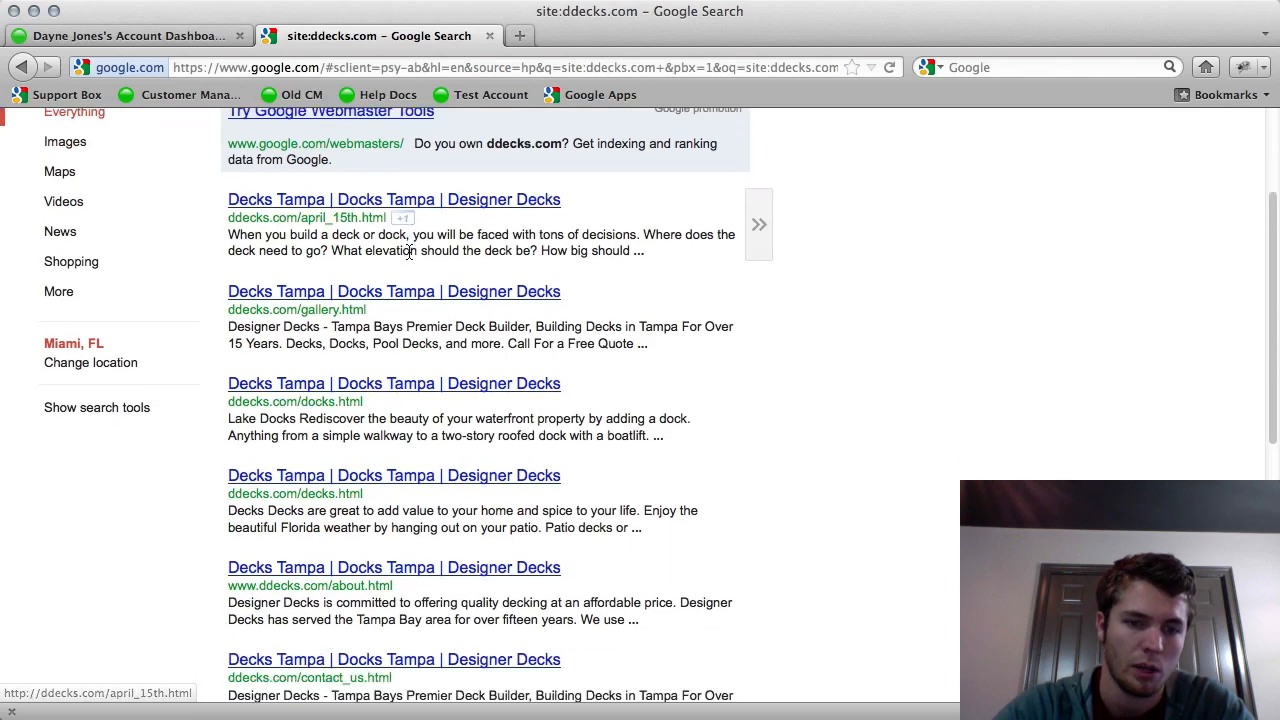
{"action": "scroll", "scroll_direction": "down", "scroll_amount": 3}
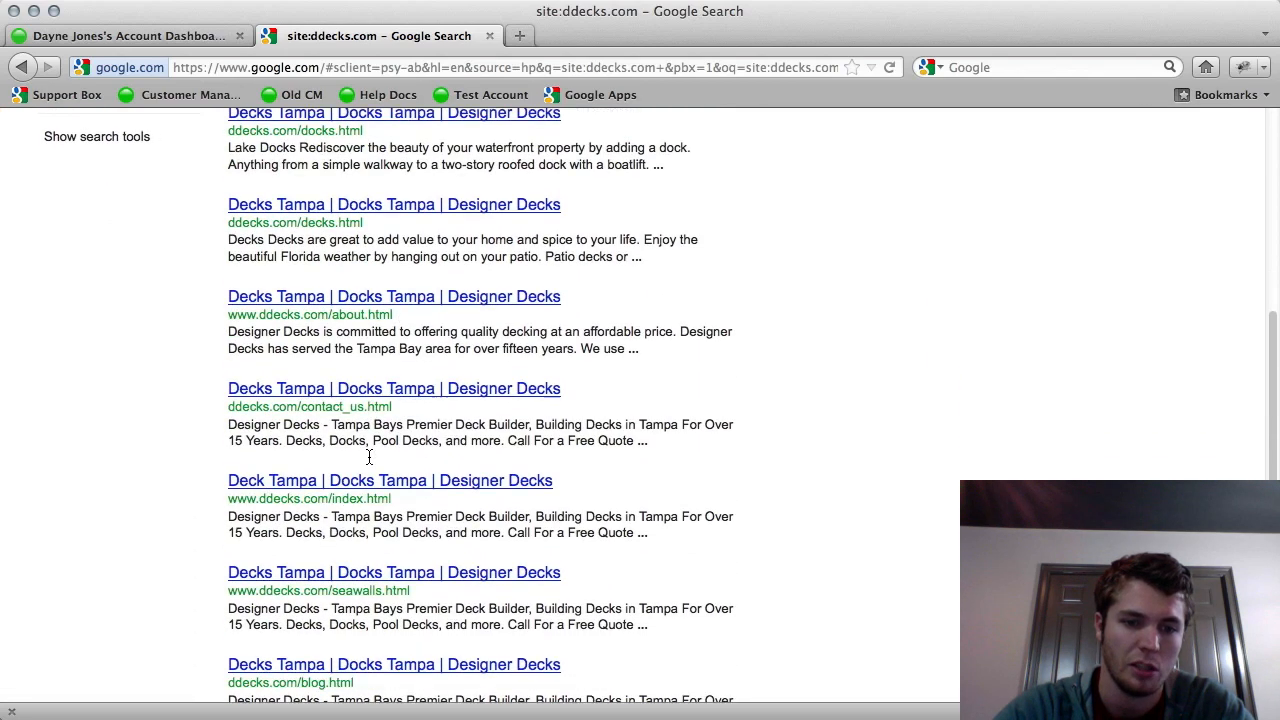
{"action": "scroll", "scroll_direction": "down", "scroll_amount": 3}
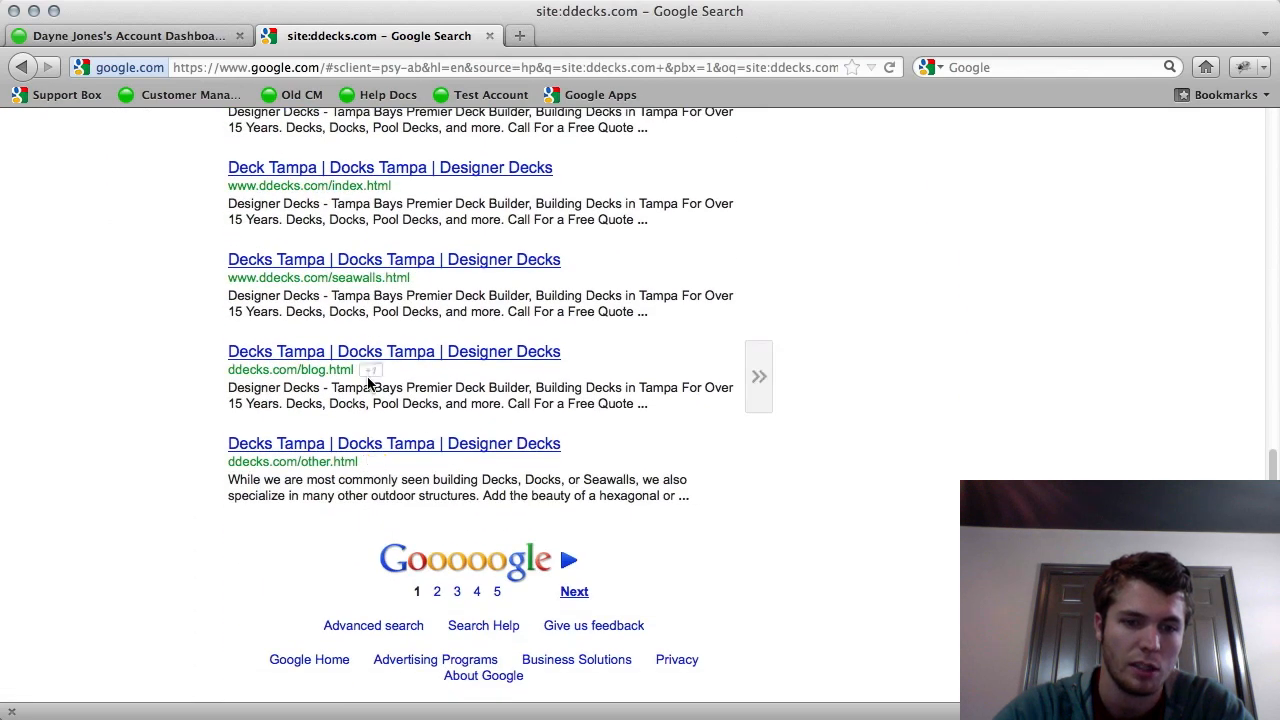
{"action": "scroll", "scroll_direction": "up", "scroll_amount": 3}
{"action": "type", "text": "decks"}
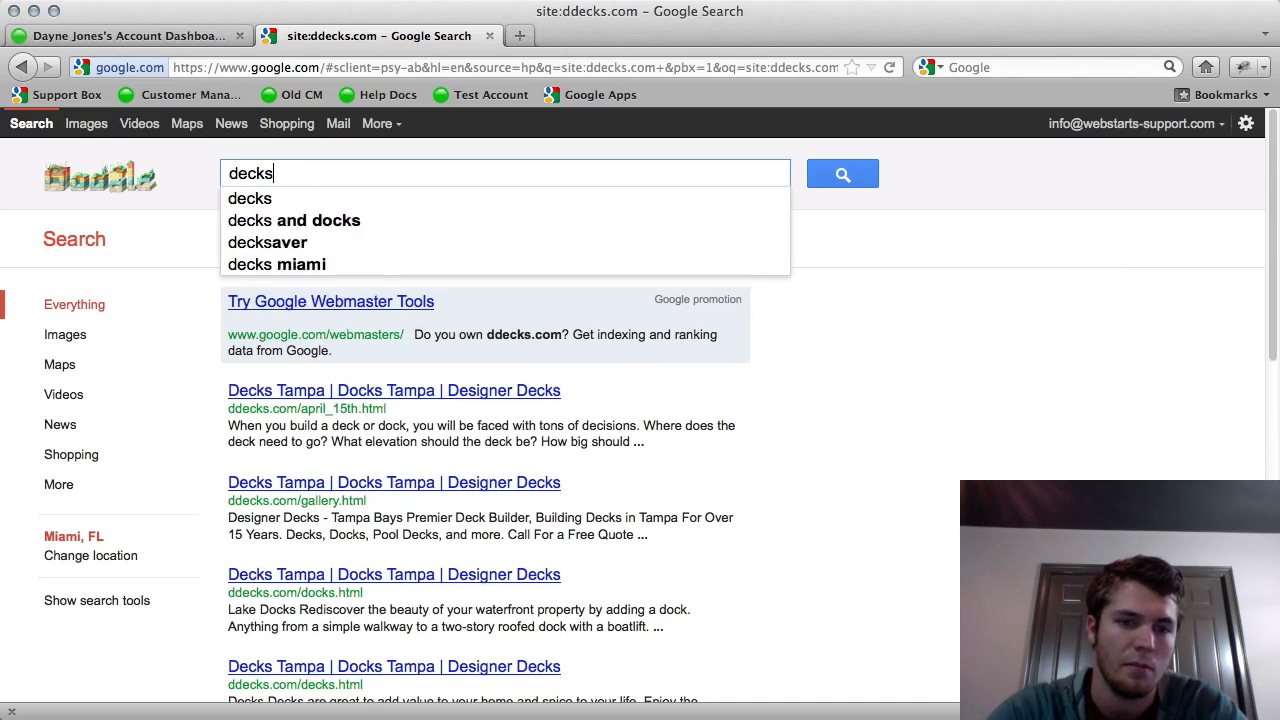
Step: Search Google for 'deck builders tampa' and review the ads, Tampa map and local listings
{"action": "type", "text": "deck builders tampa"}
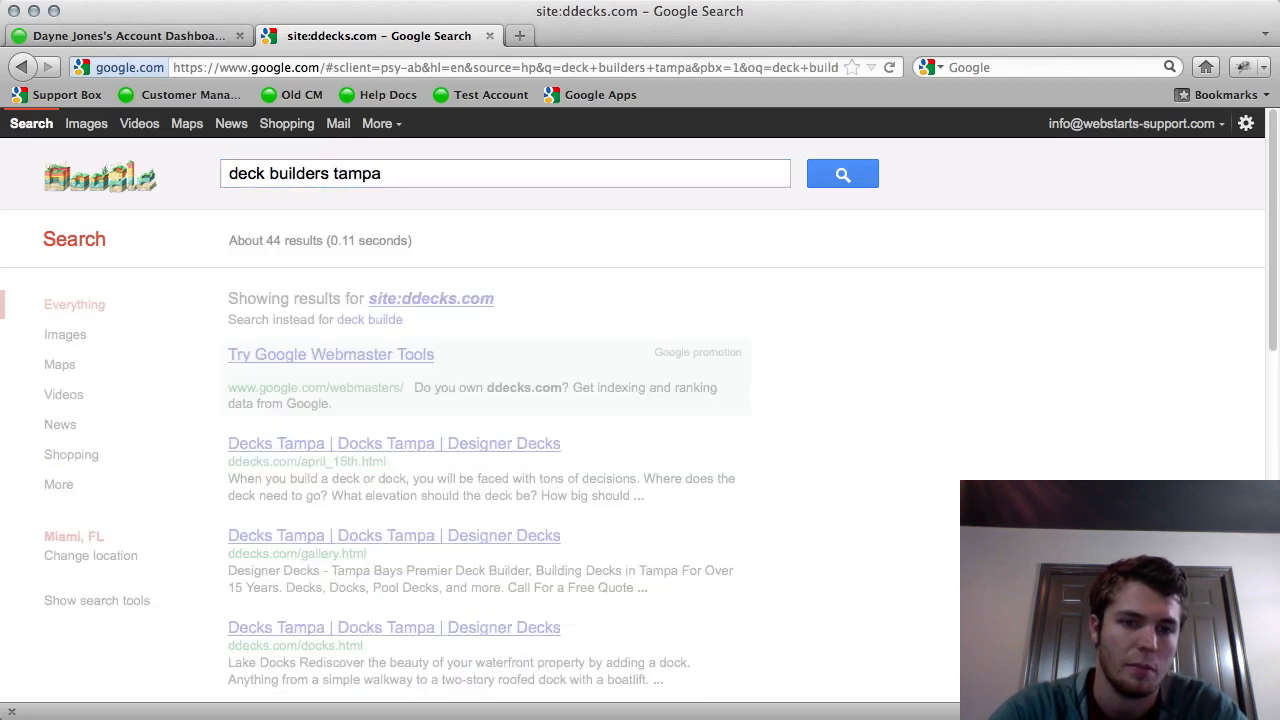
{"action": "left_click", "coordinate": [842, 173]}
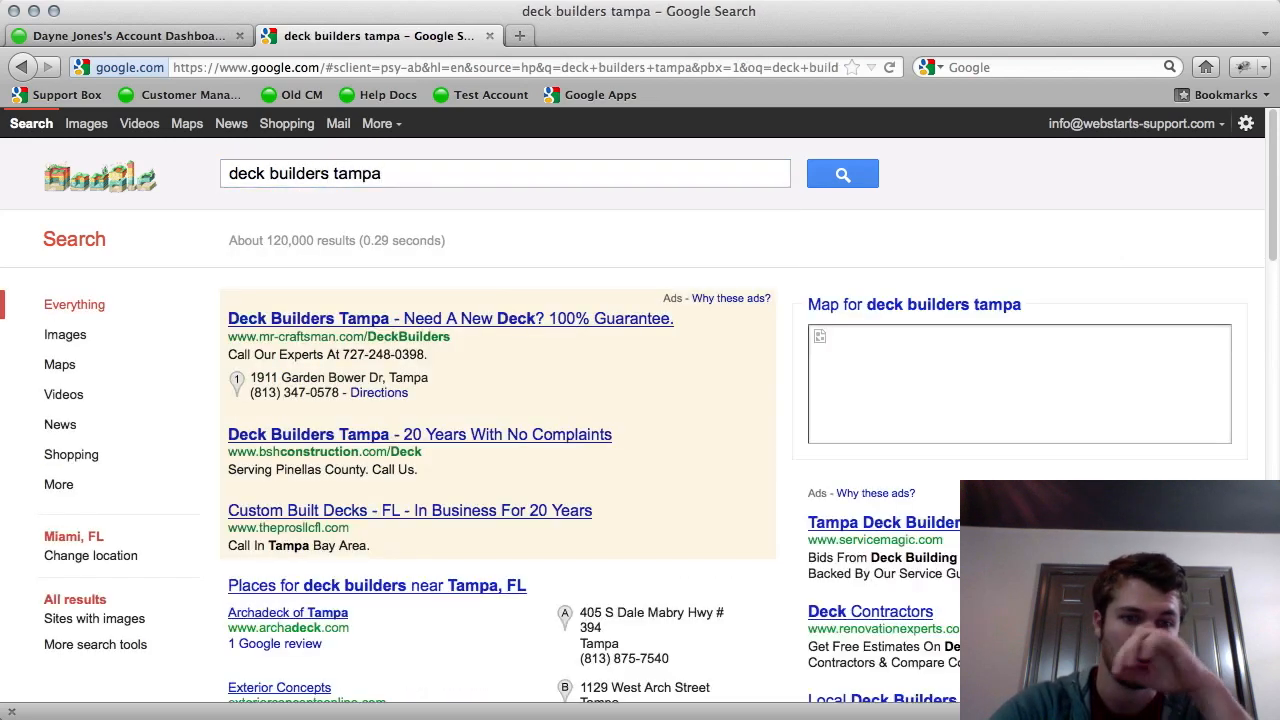
{"action": "scroll", "scroll_direction": "down", "scroll_amount": 3}
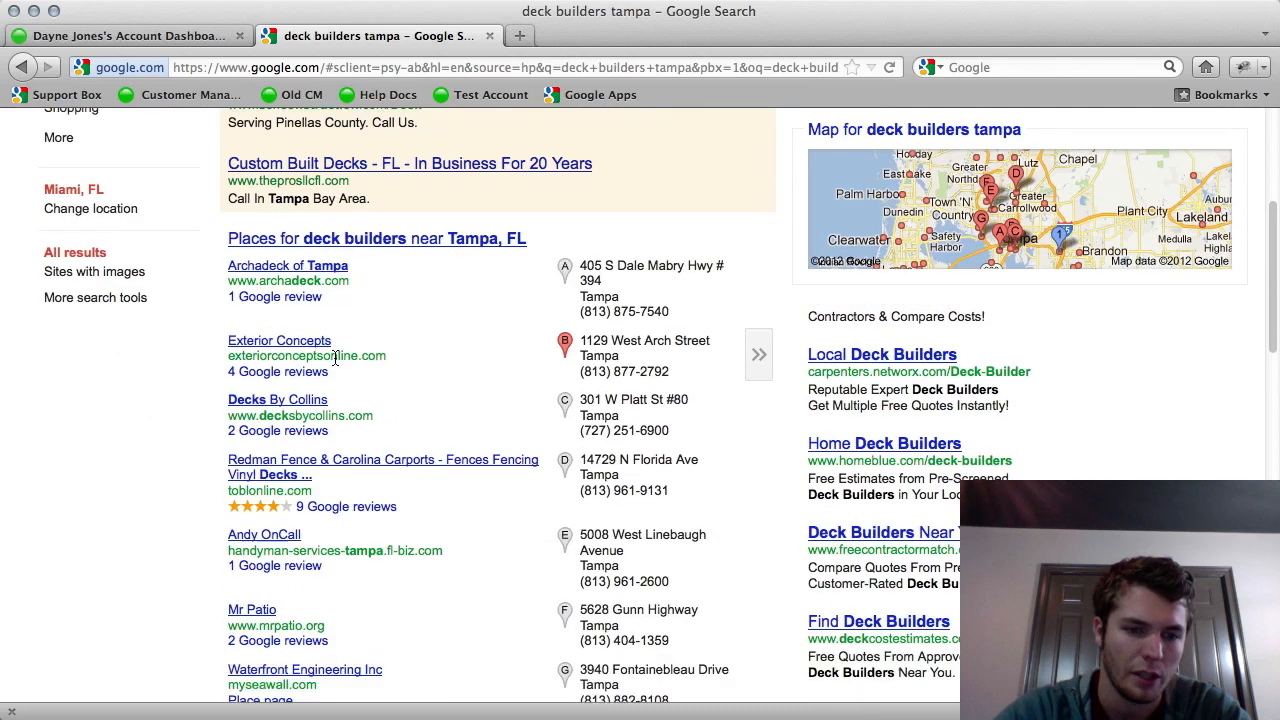
{"action": "scroll", "scroll_direction": "down", "scroll_amount": 3}
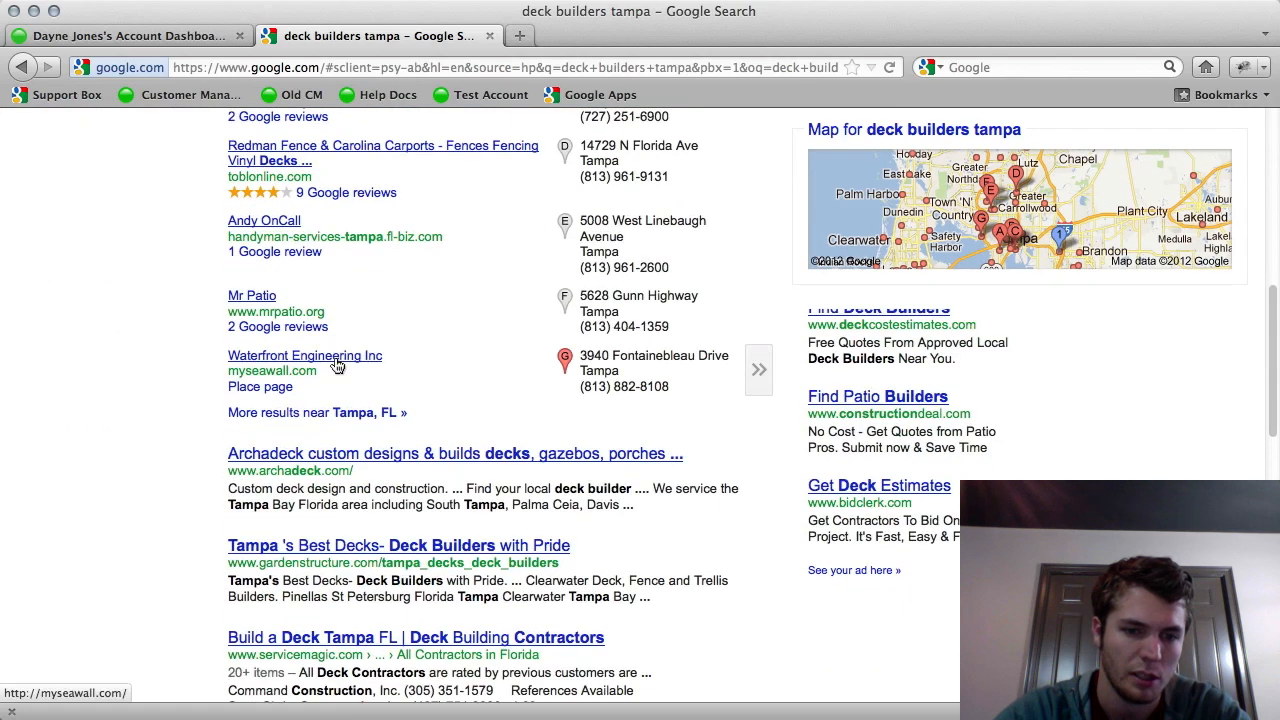
{"action": "scroll", "scroll_direction": "down", "scroll_amount": 3}
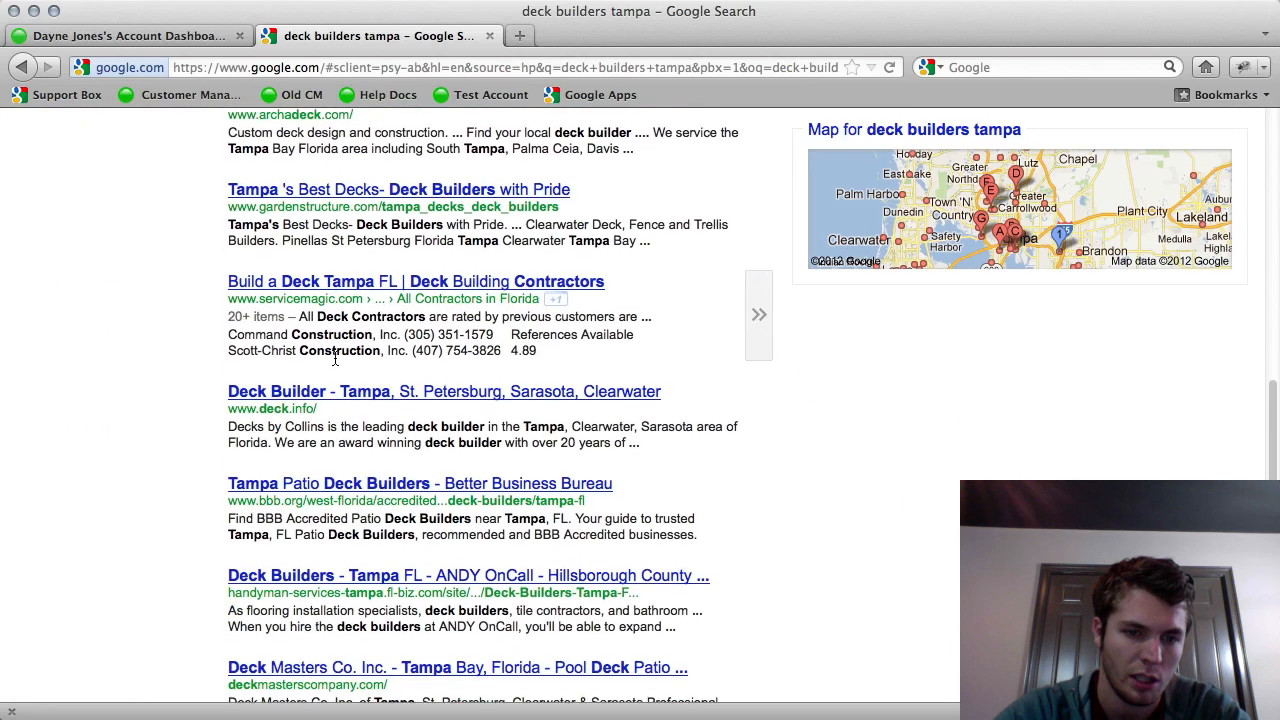
{"action": "scroll", "scroll_direction": "down", "scroll_amount": 3}
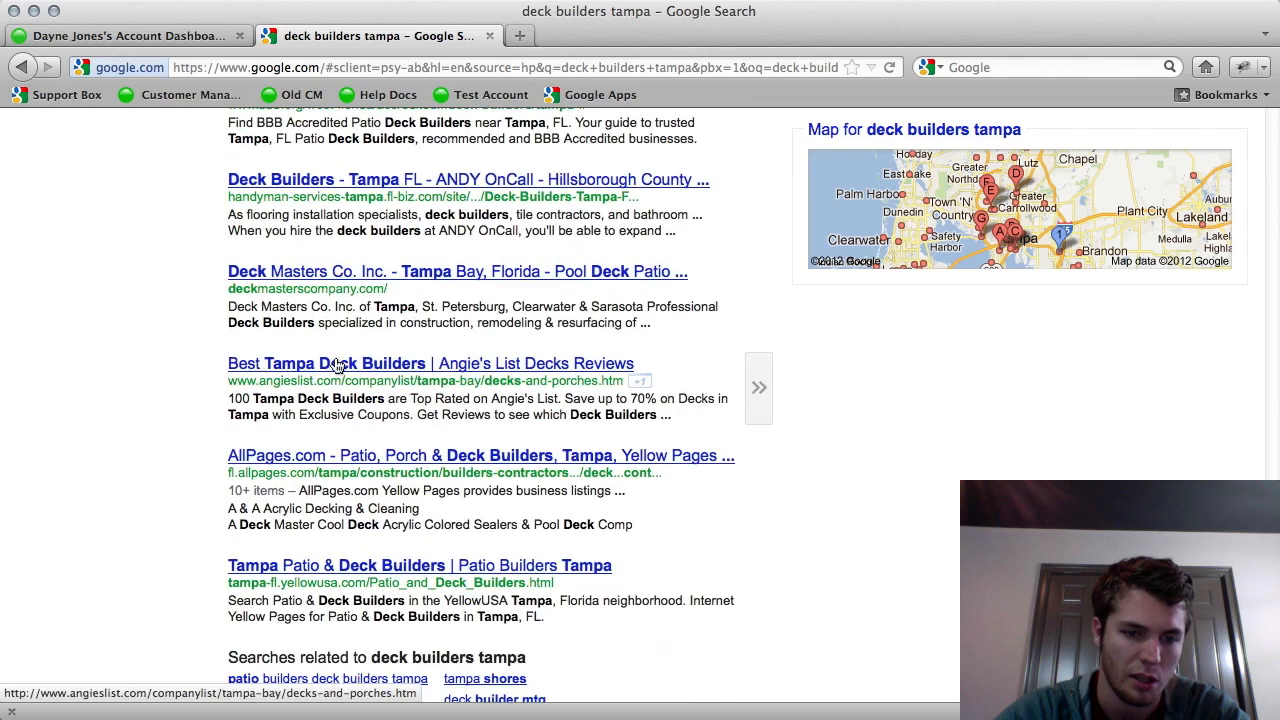
{"action": "scroll", "scroll_direction": "up", "scroll_amount": 3}
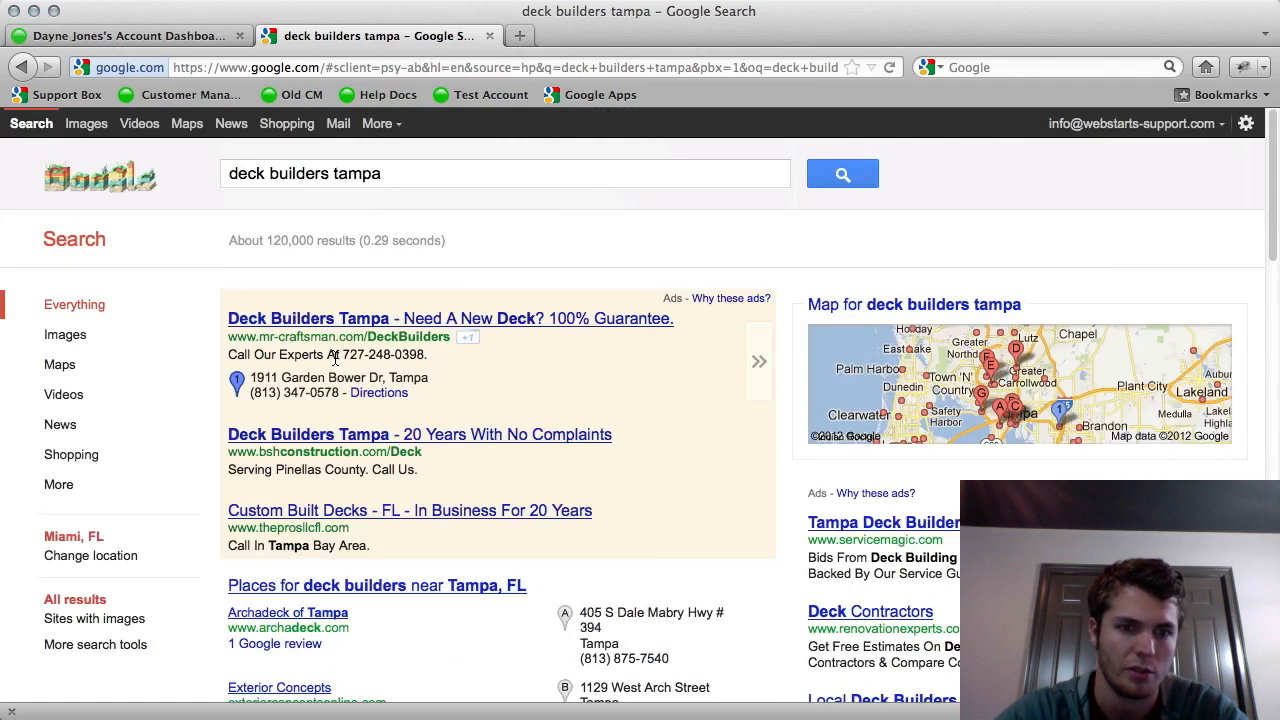
{"action": "mouse_move", "coordinate": [432, 258]}
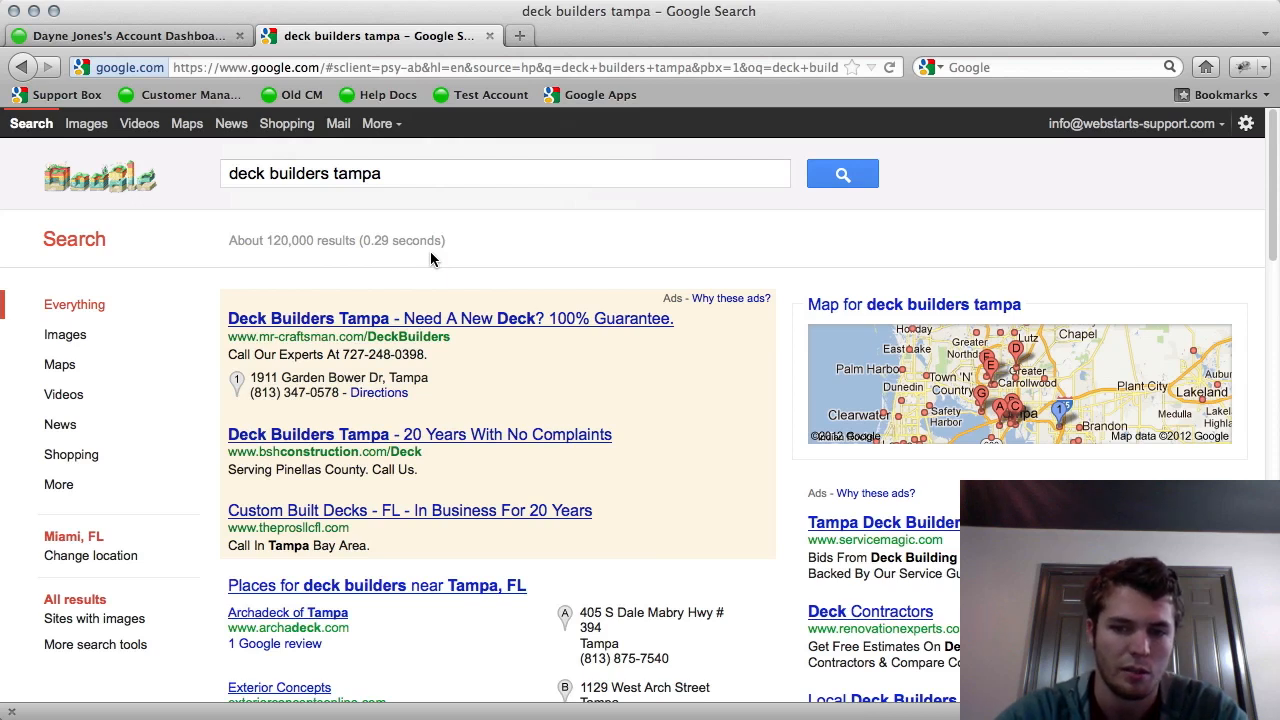
{"action": "mouse_move", "coordinate": [266, 240]}
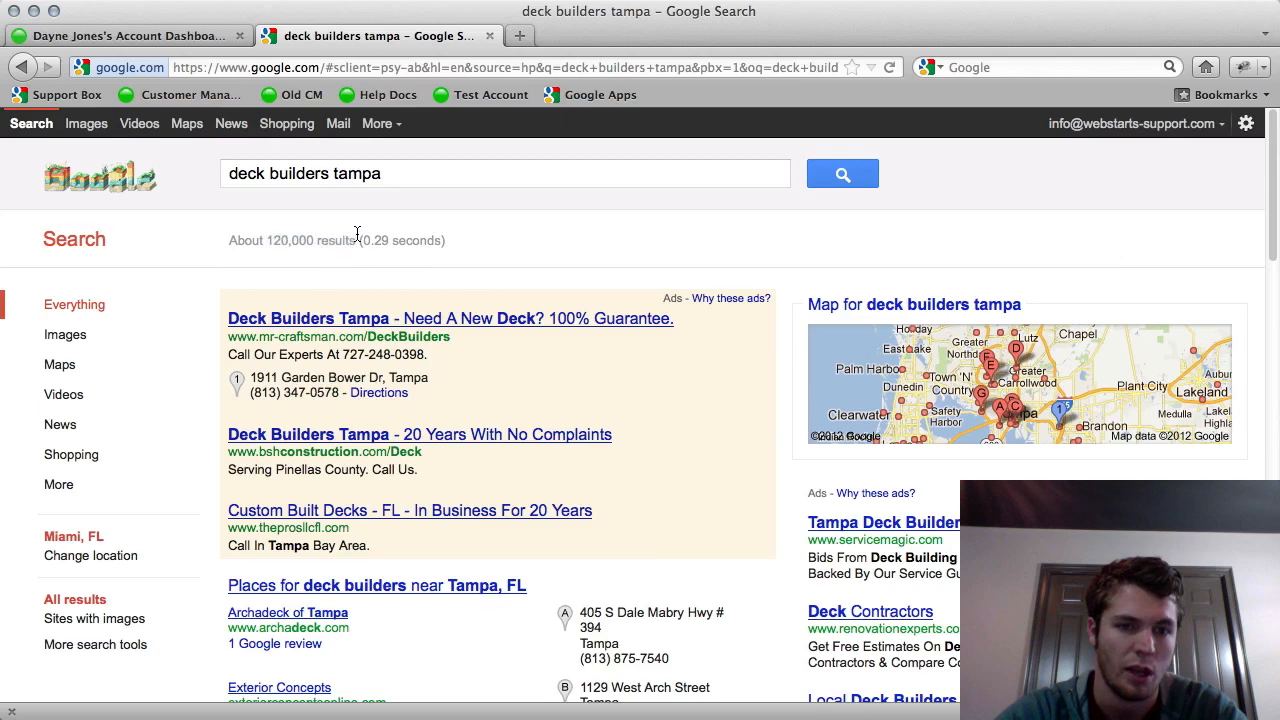
{"action": "scroll", "scroll_direction": "down", "scroll_amount": 3}
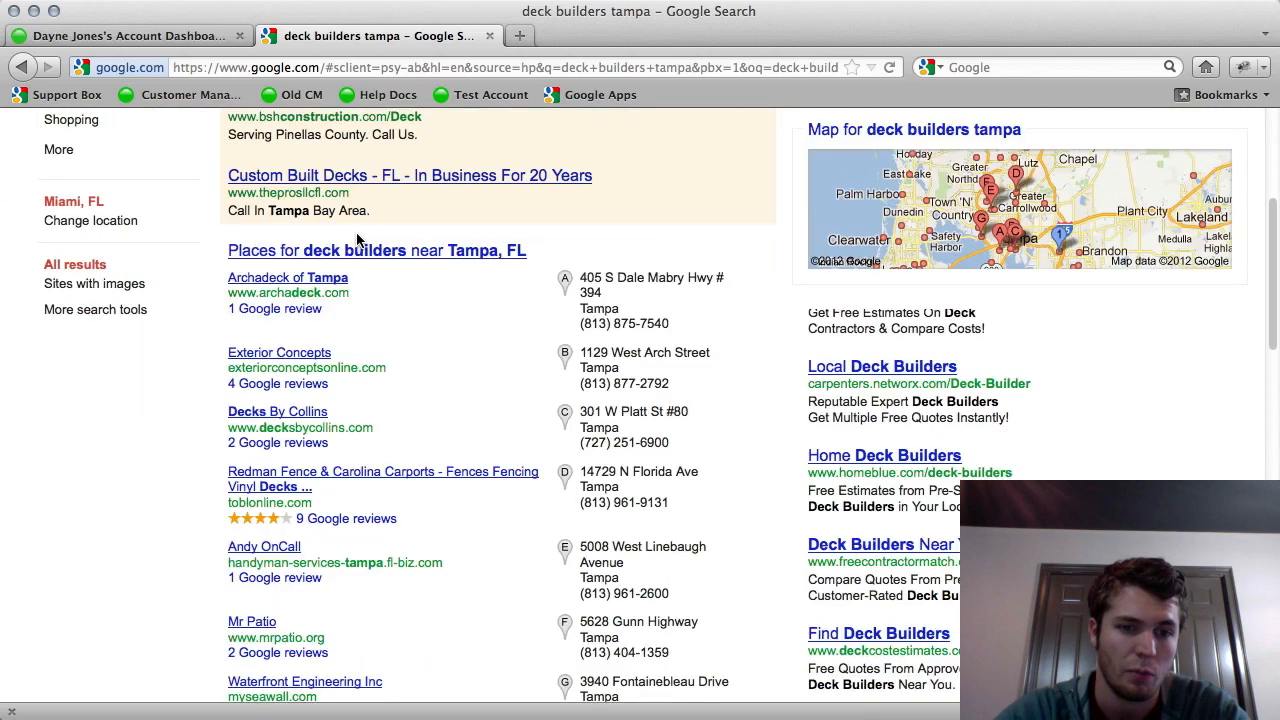
{"action": "scroll", "scroll_direction": "down", "scroll_amount": 3}
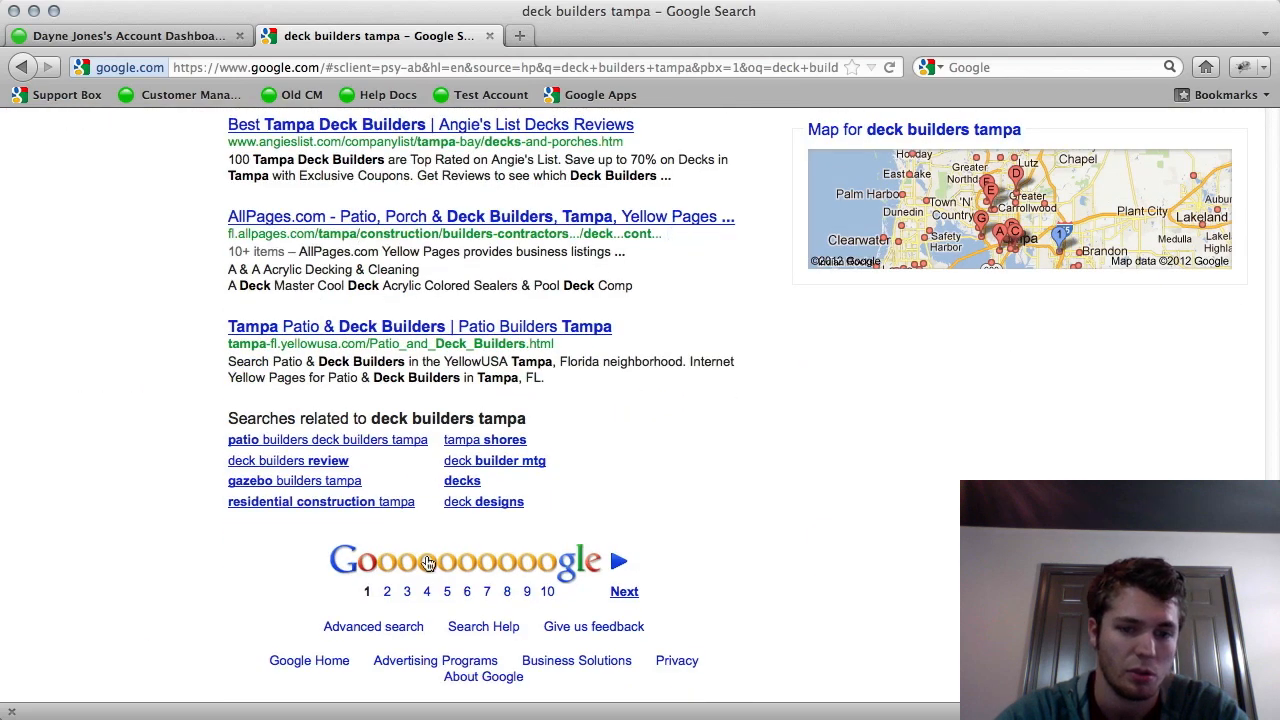
{"action": "mouse_move", "coordinate": [407, 591]}
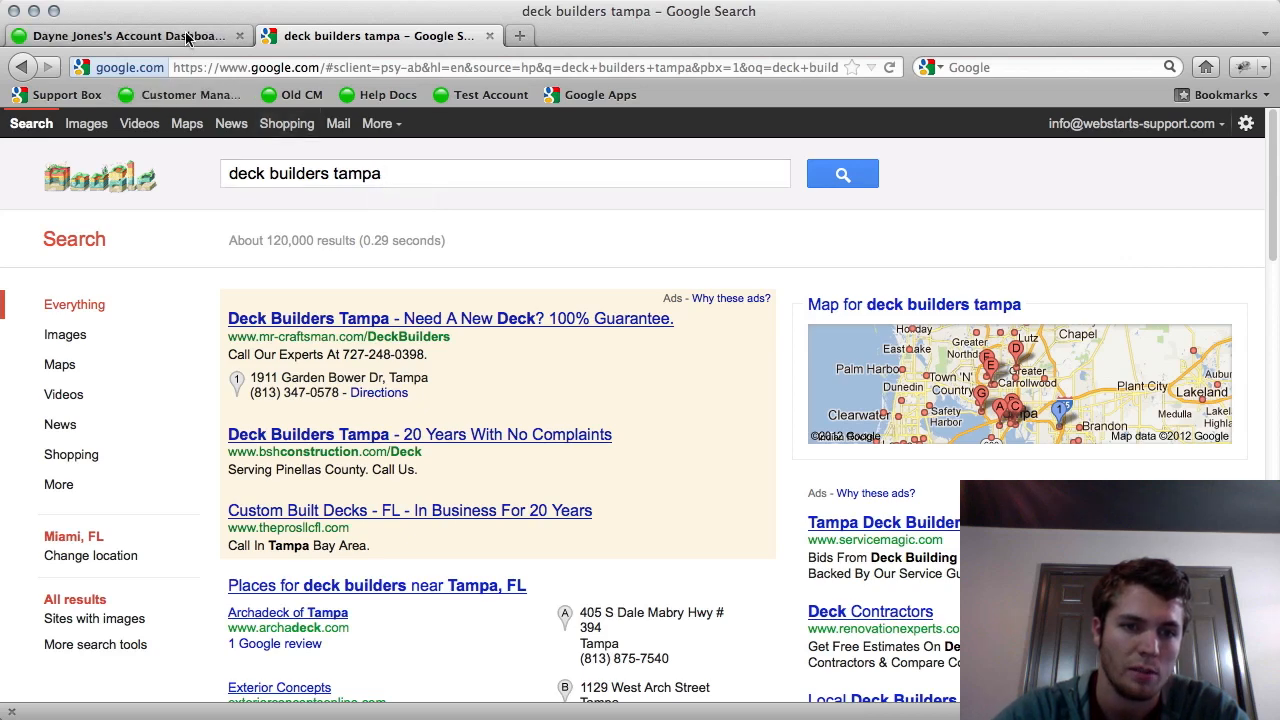
Step: Return to the WebStarts dashboard and open the Designer Decks site in the editor
{"action": "left_click", "coordinate": [130, 35]}
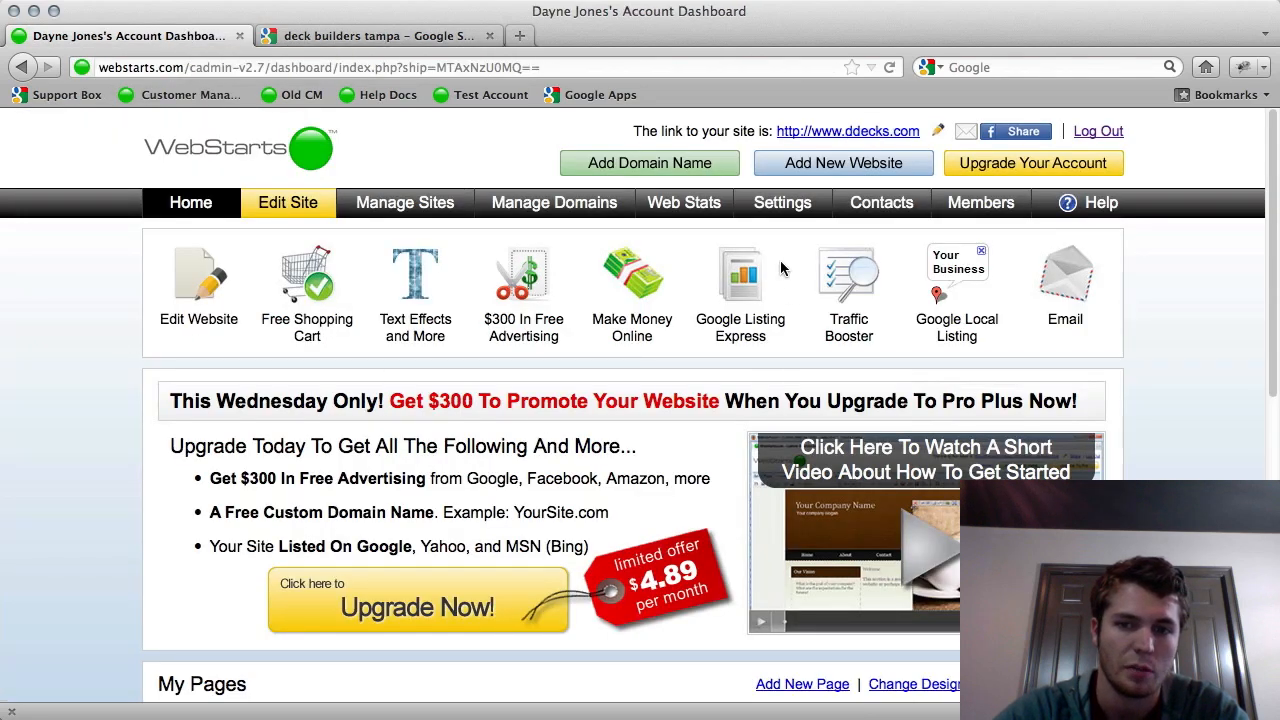
{"action": "mouse_move", "coordinate": [198, 275]}
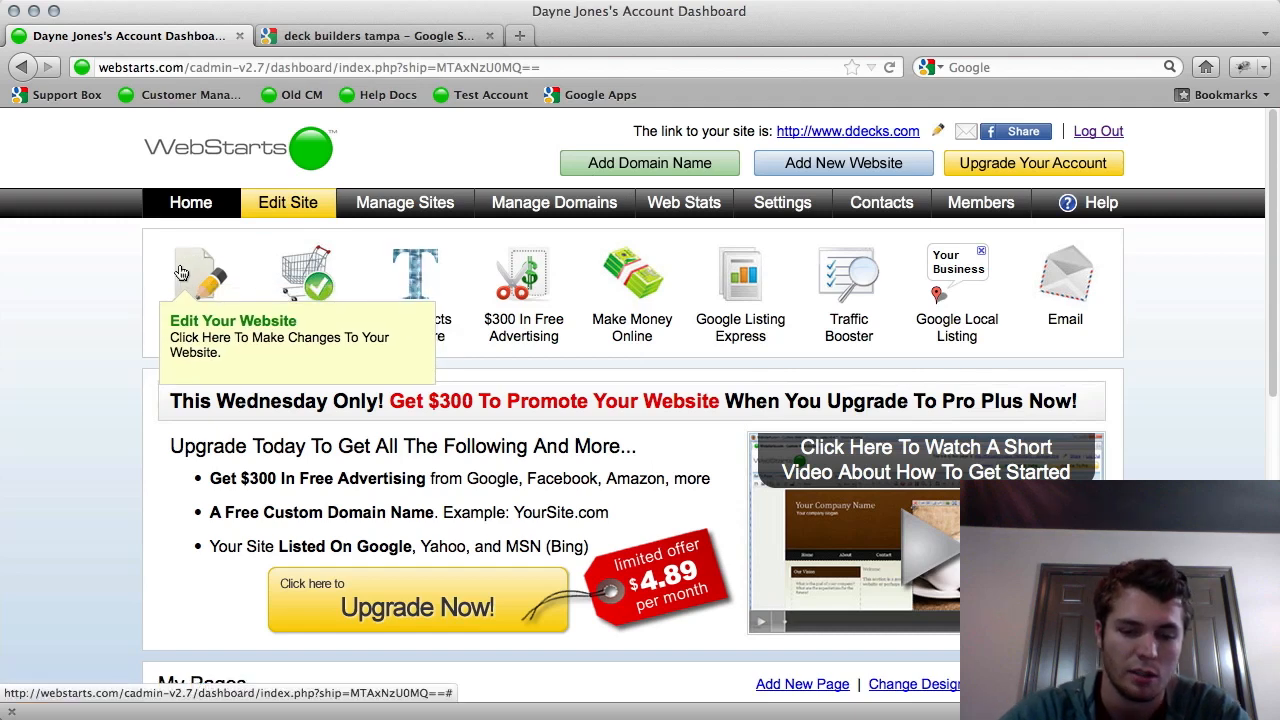
{"action": "left_click", "coordinate": [197, 275]}
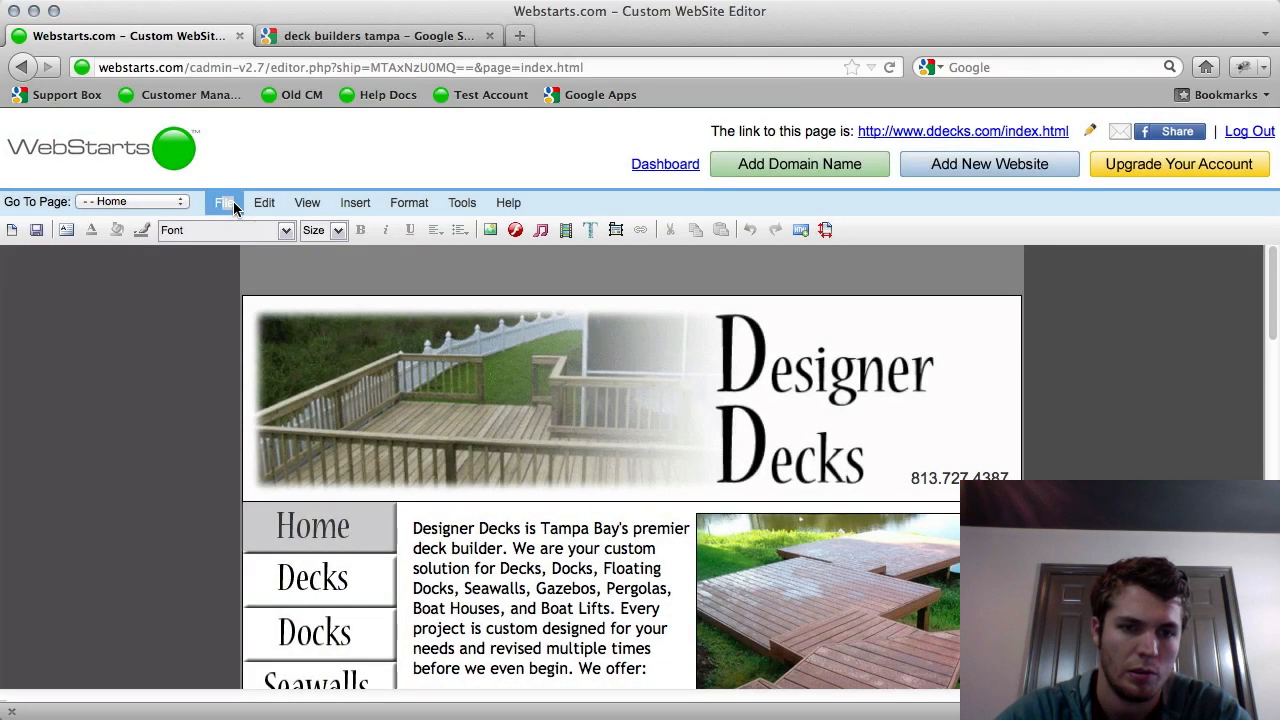
Step: Review the home page title 'Deck Tampa | Docks Tampa | Designer Decks', keywords and description
{"action": "left_click", "coordinate": [224, 202]}
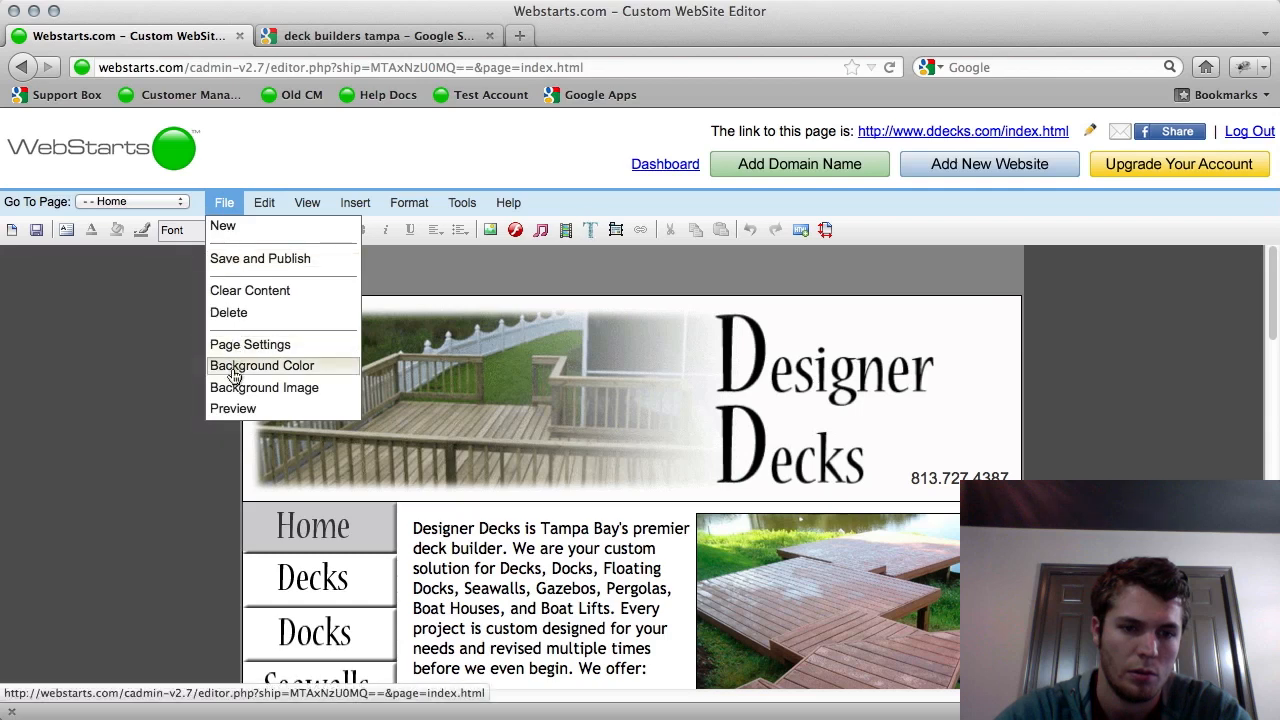
{"action": "left_click", "coordinate": [250, 344]}
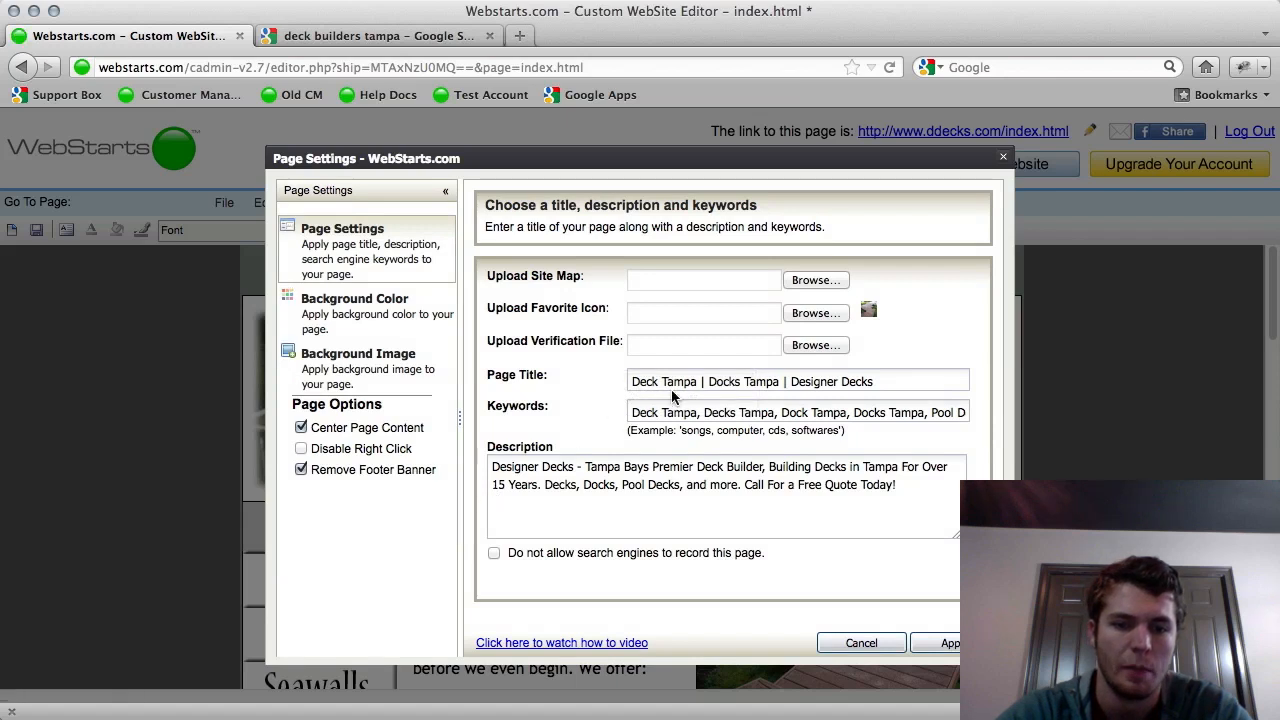
{"action": "mouse_move", "coordinate": [743, 514]}
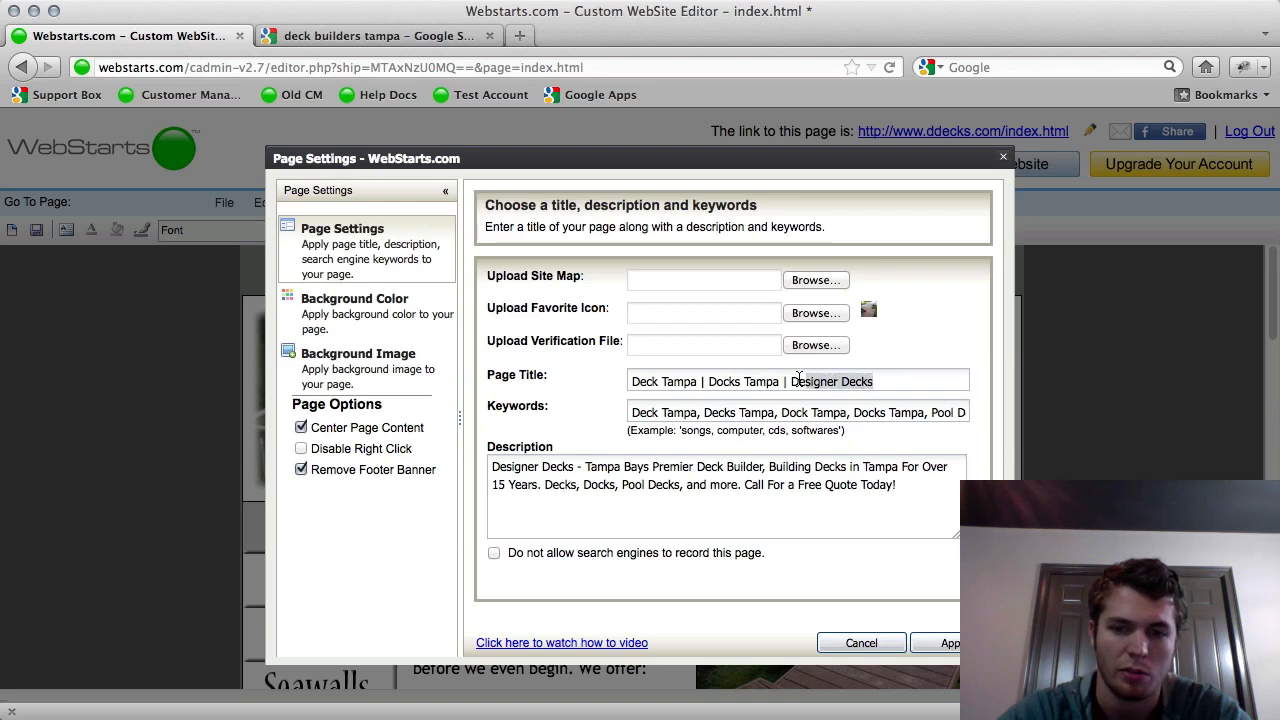
{"action": "left_click", "coordinate": [630, 381]}
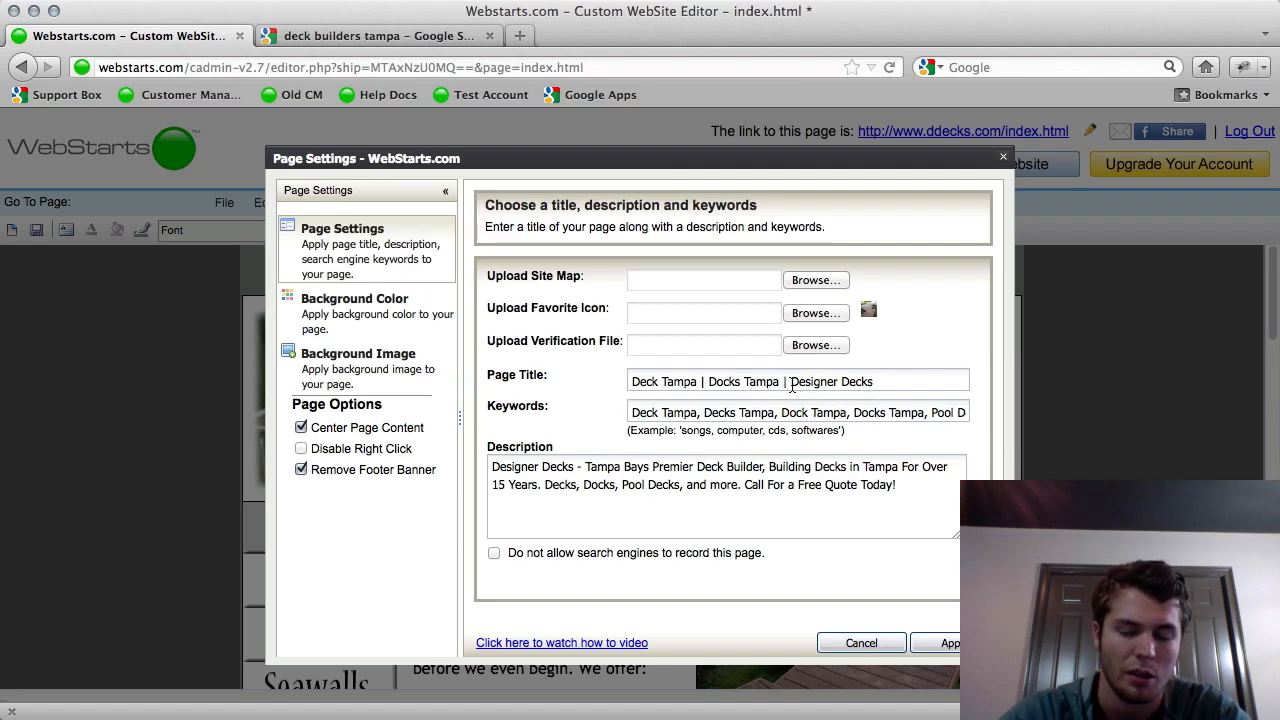
{"action": "left_click", "coordinate": [875, 381]}
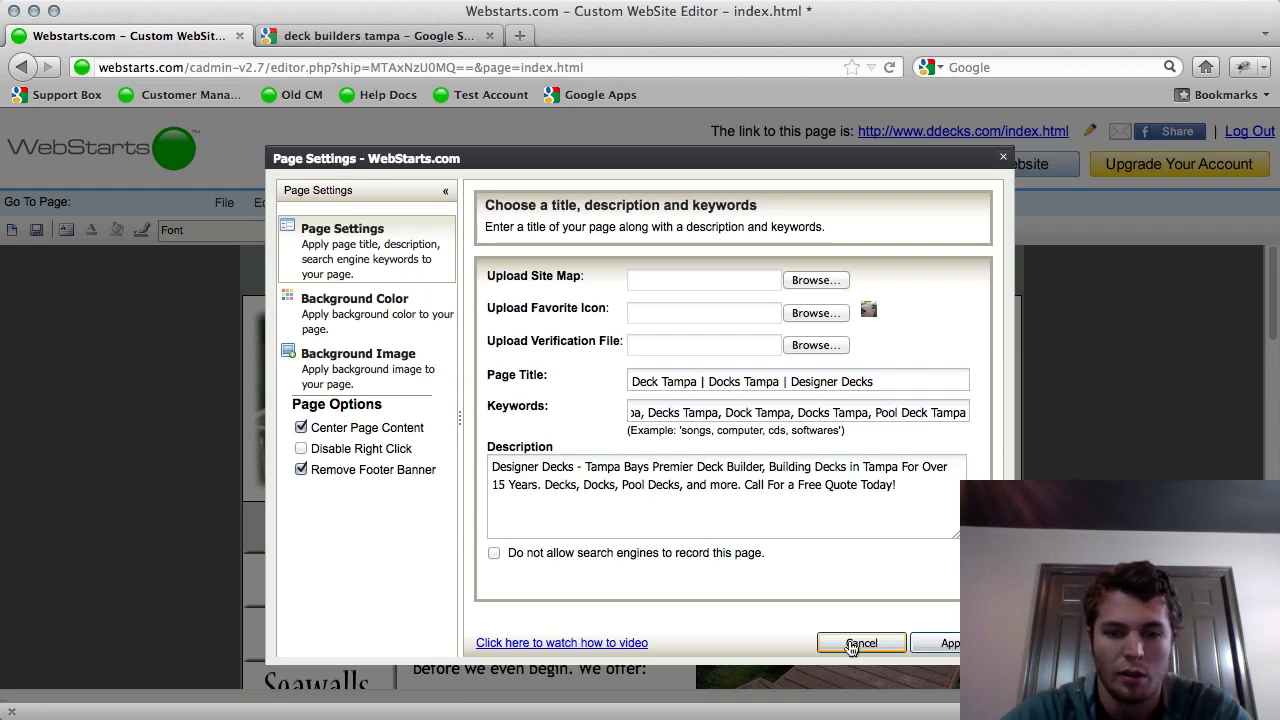
{"action": "mouse_move", "coordinate": [845, 428]}
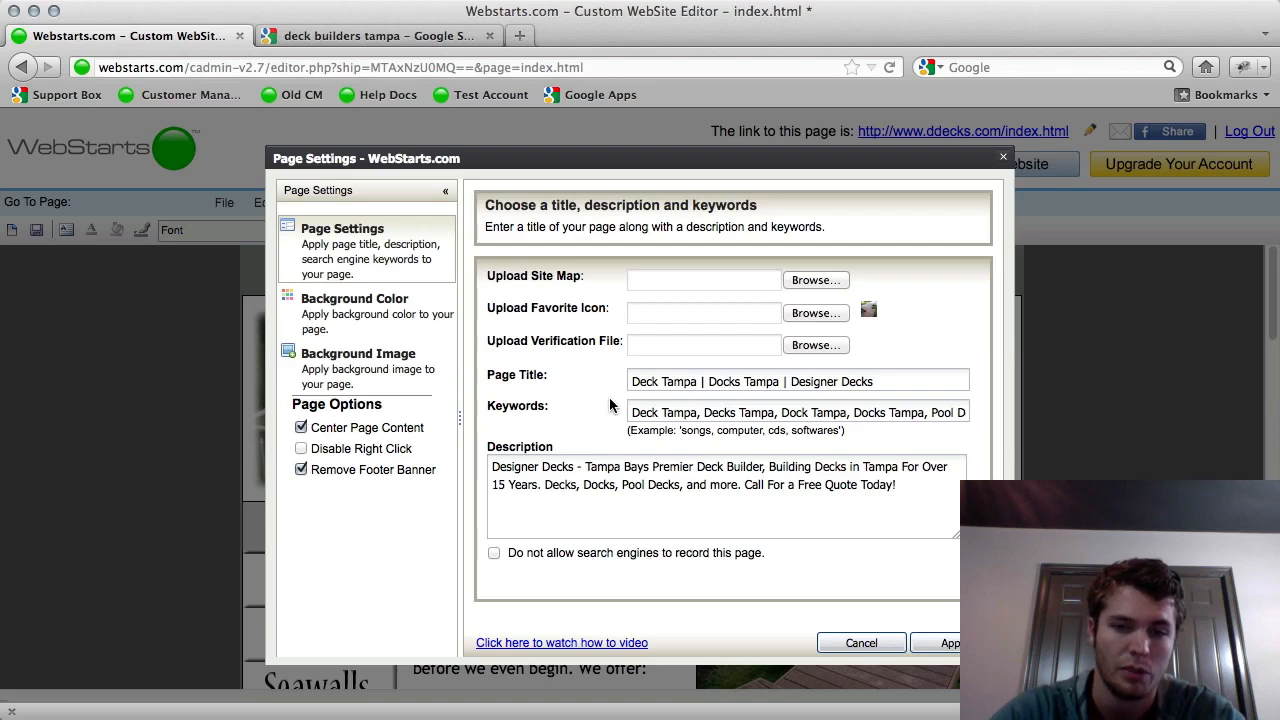
{"action": "mouse_move", "coordinate": [790, 403]}
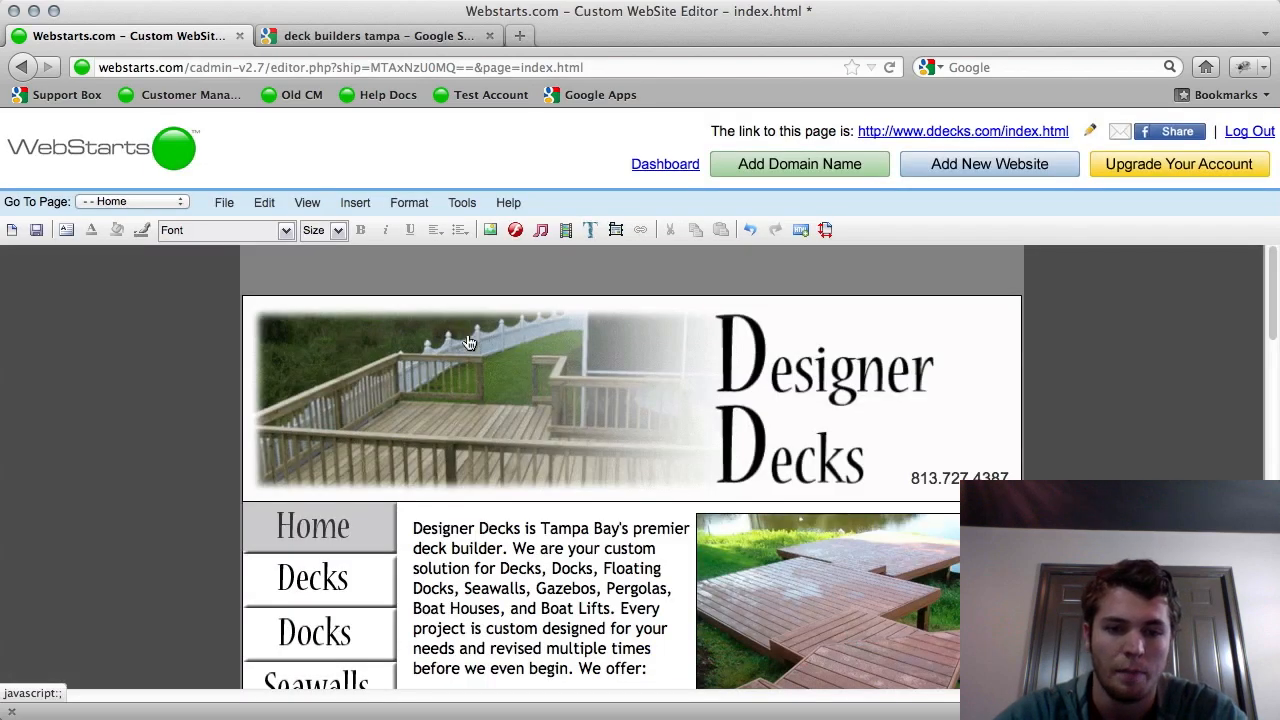
{"action": "mouse_move", "coordinate": [36, 230]}
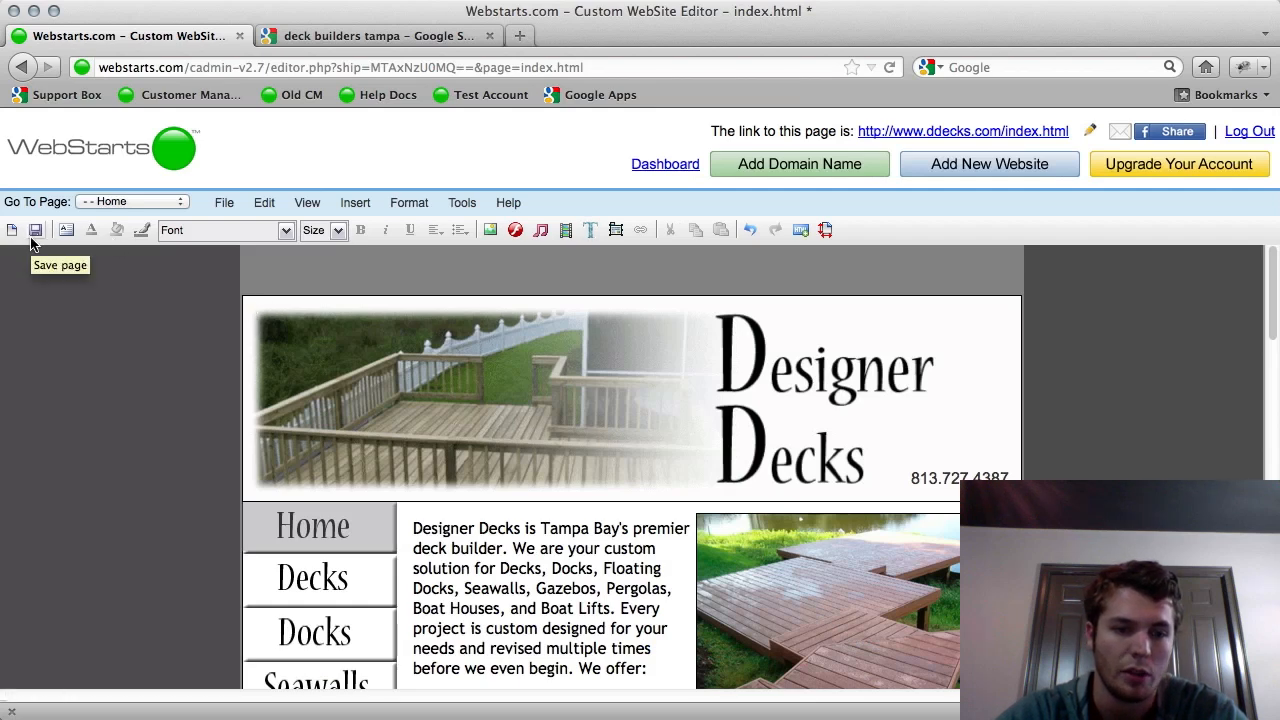
Step: Scroll through the Designer Decks home page in the editor
{"action": "scroll", "scroll_direction": "down", "scroll_amount": 3}
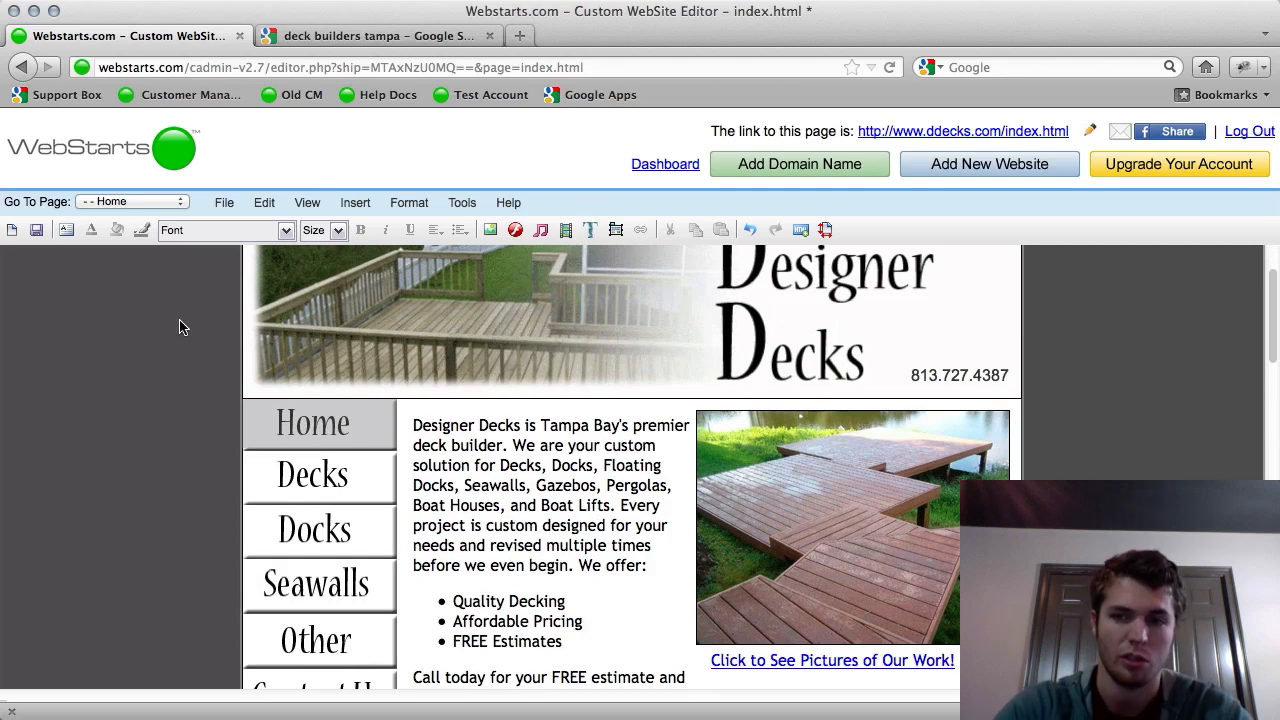
{"action": "scroll", "scroll_direction": "down", "scroll_amount": 3}
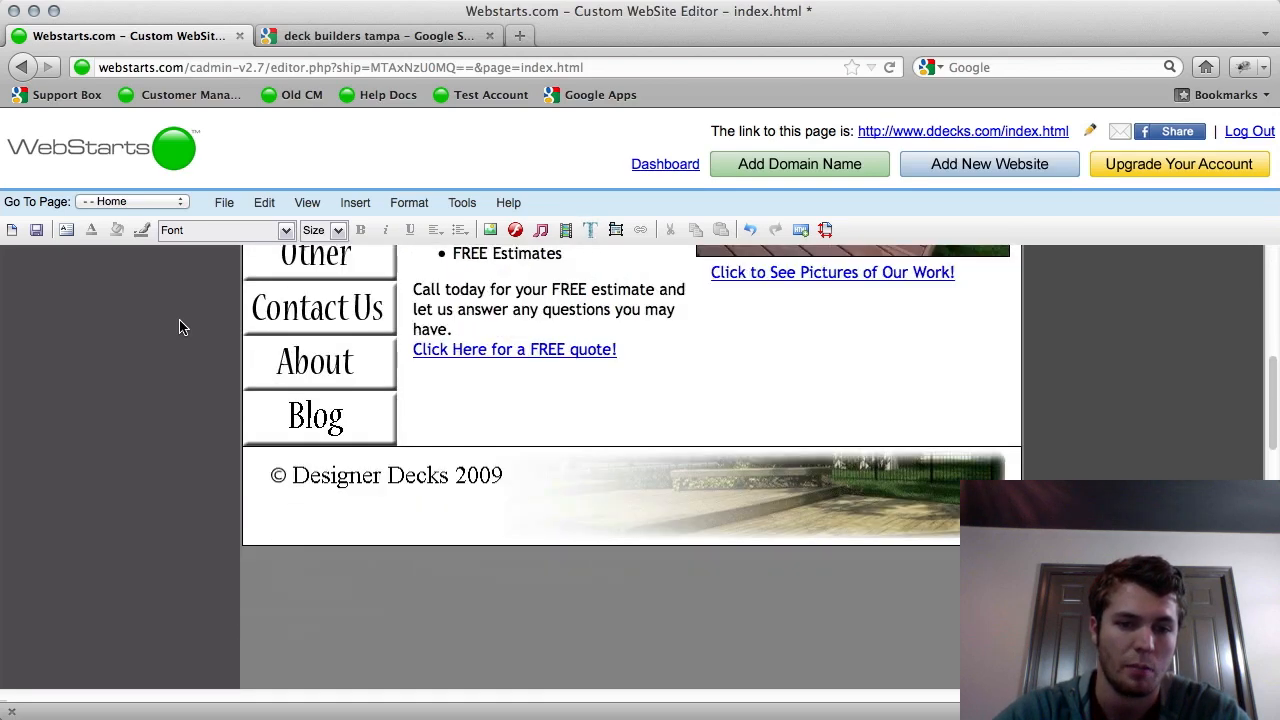
{"action": "scroll", "scroll_direction": "up", "scroll_amount": 3}
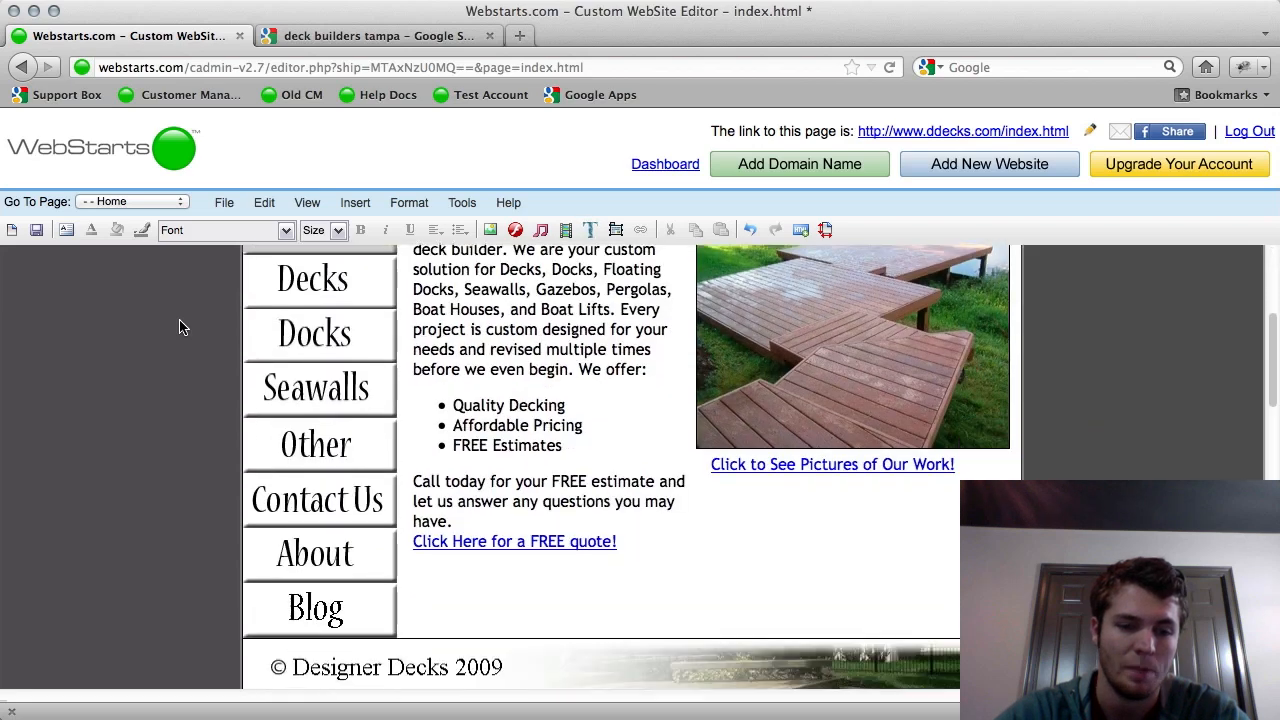
{"action": "scroll", "scroll_direction": "down", "scroll_amount": 3}
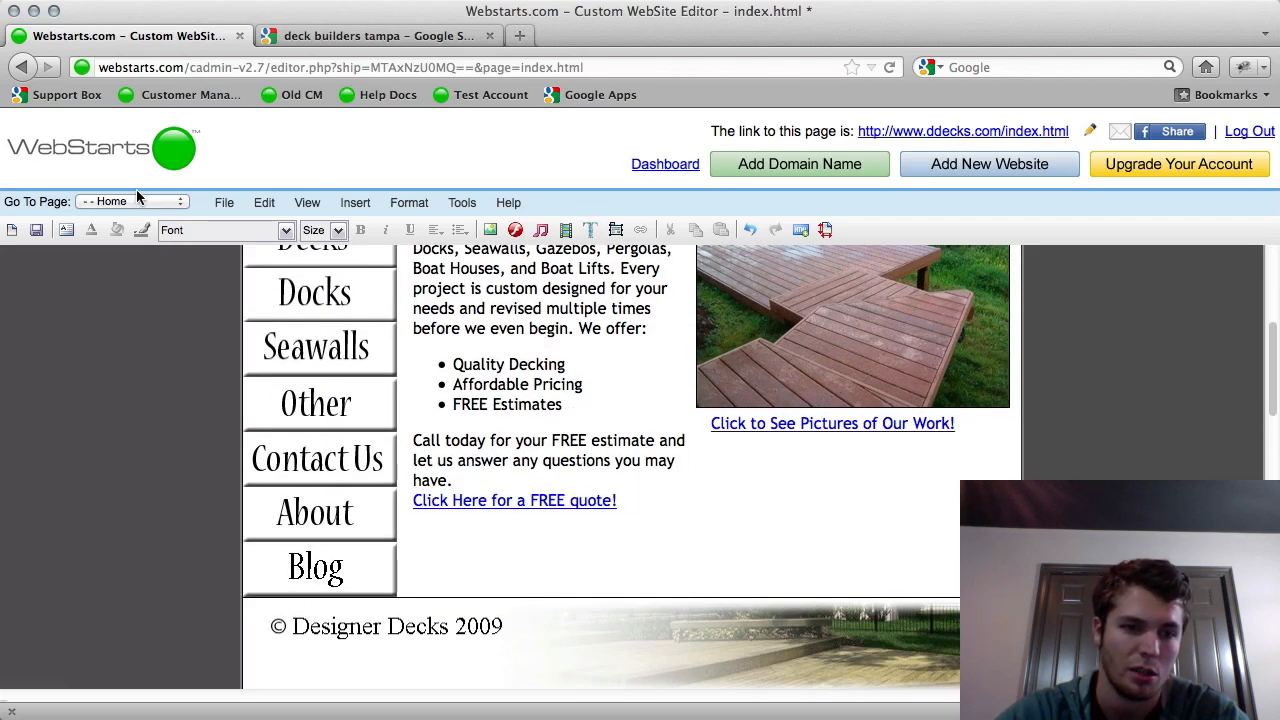
{"action": "mouse_move", "coordinate": [127, 313]}
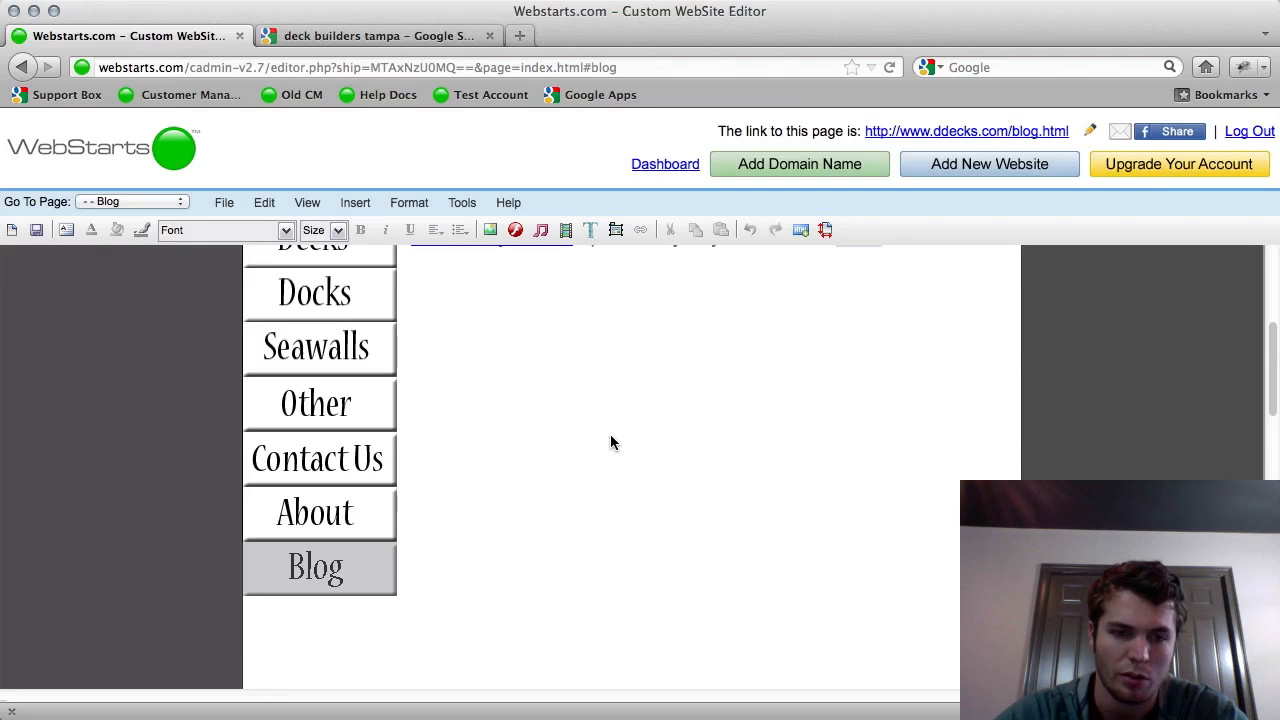
{"action": "scroll", "scroll_direction": "up", "scroll_amount": 3}
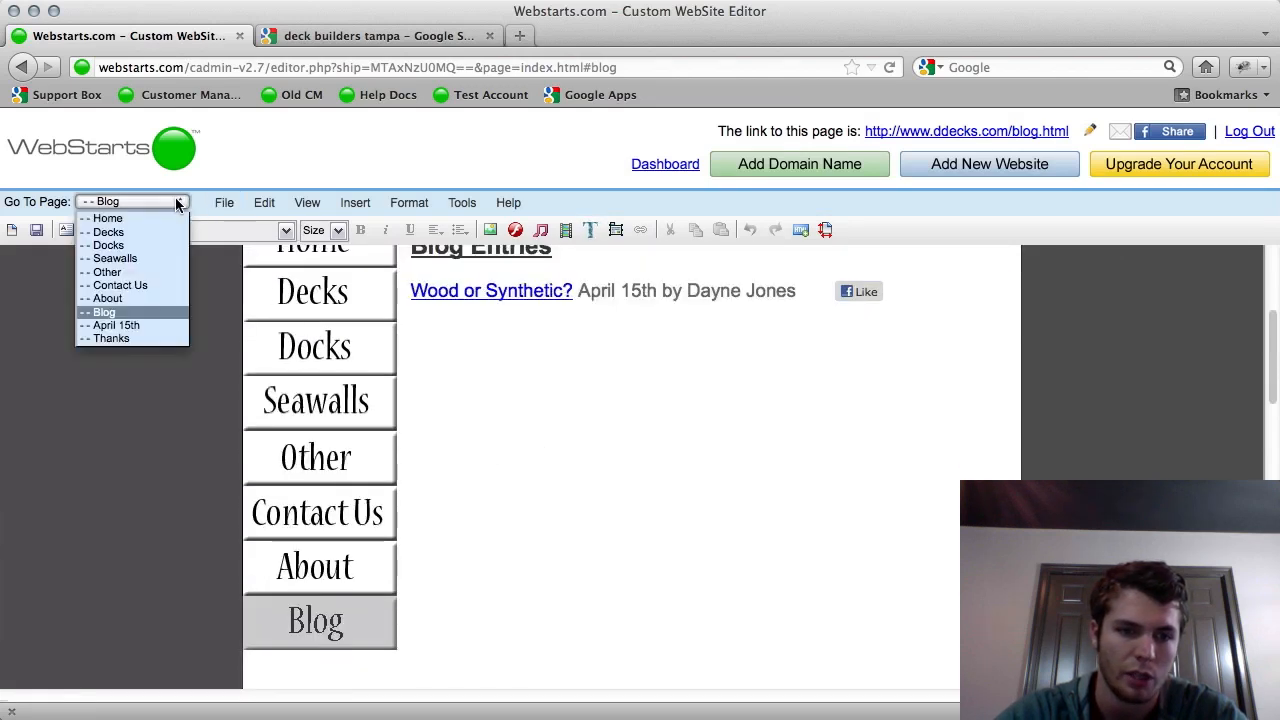
Step: Open the April 15th 'Wood or Synthetic?' blog post and read it to the closing Deck Tampa link
{"action": "left_click", "coordinate": [115, 325]}
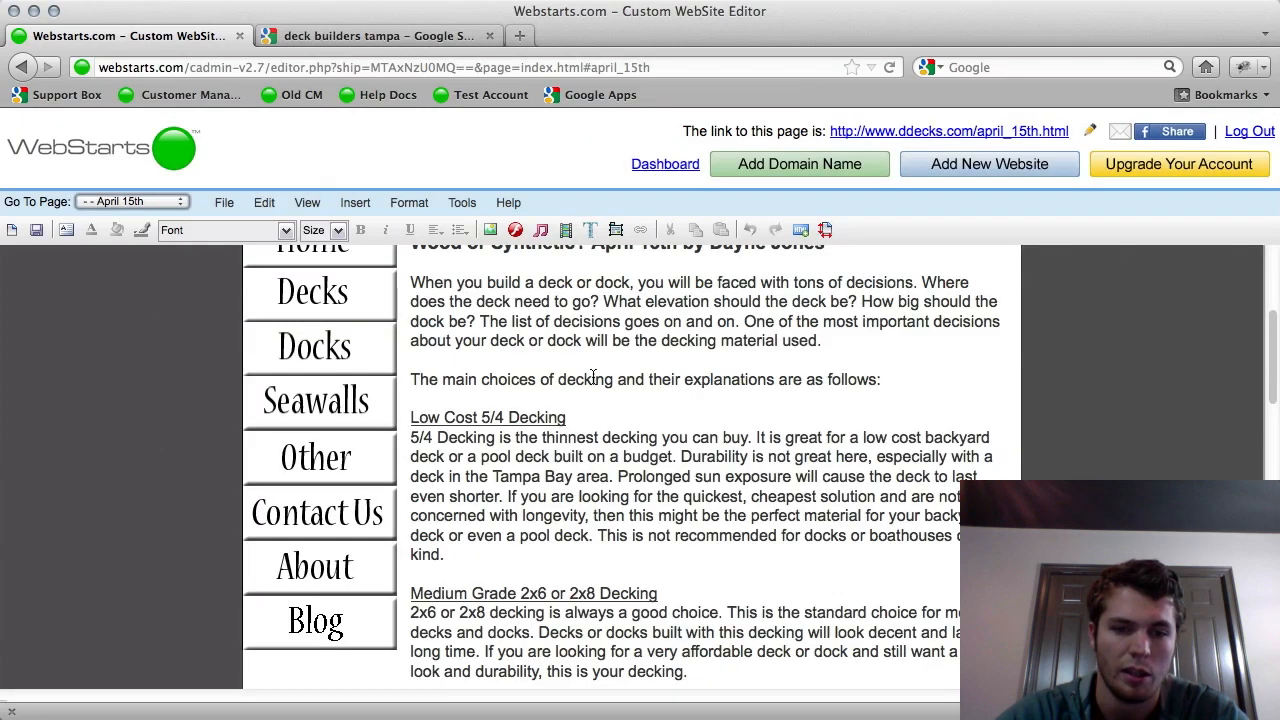
{"action": "scroll", "scroll_direction": "up", "scroll_amount": 3}
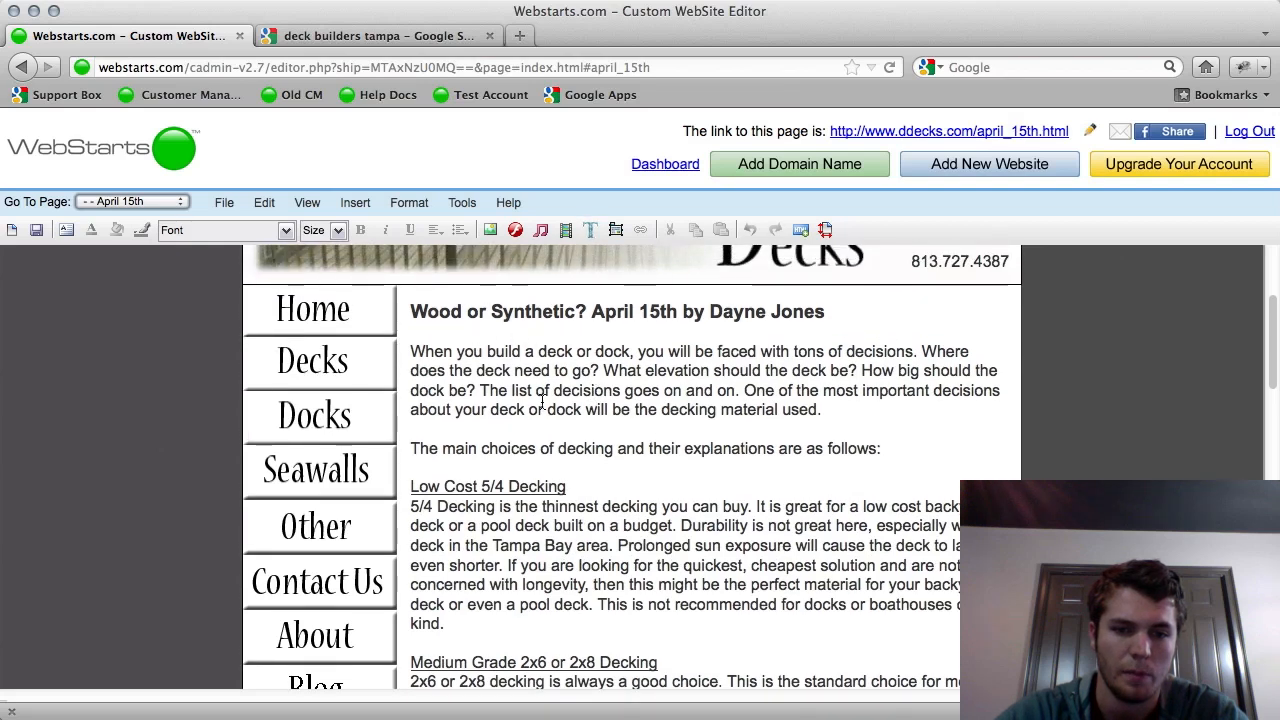
{"action": "scroll", "scroll_direction": "down", "scroll_amount": 3}
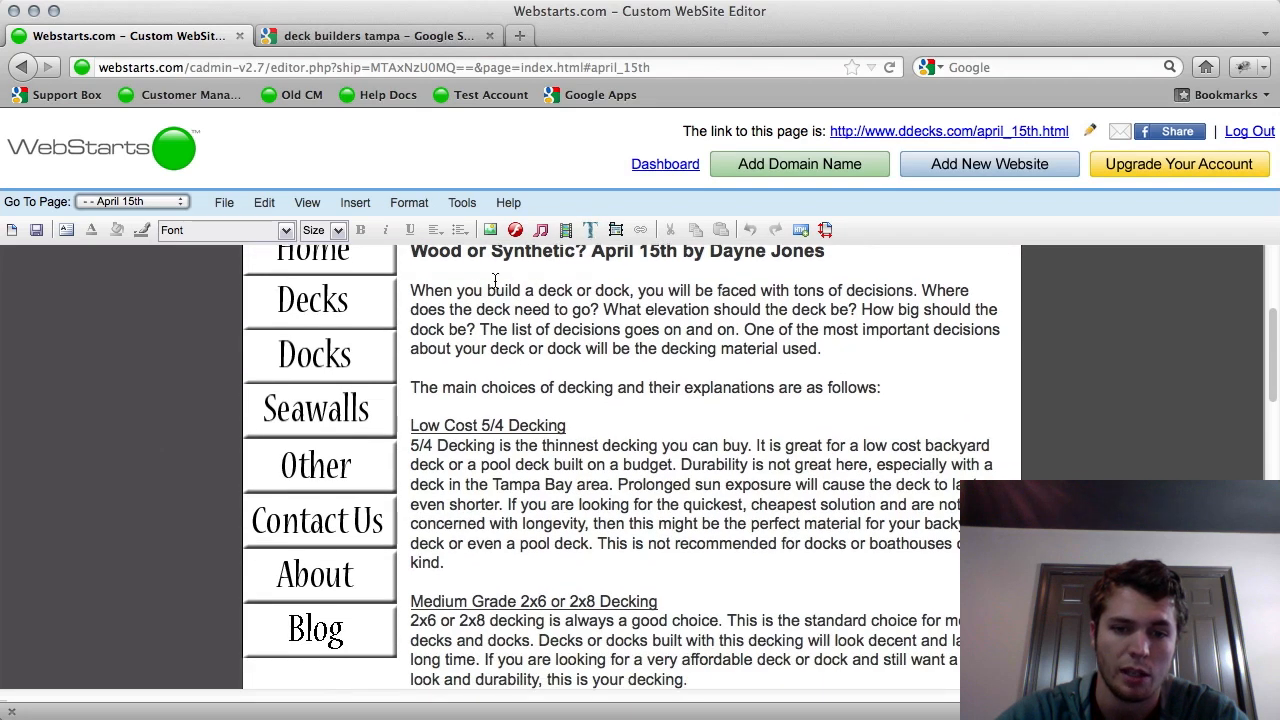
{"action": "mouse_move", "coordinate": [908, 398]}
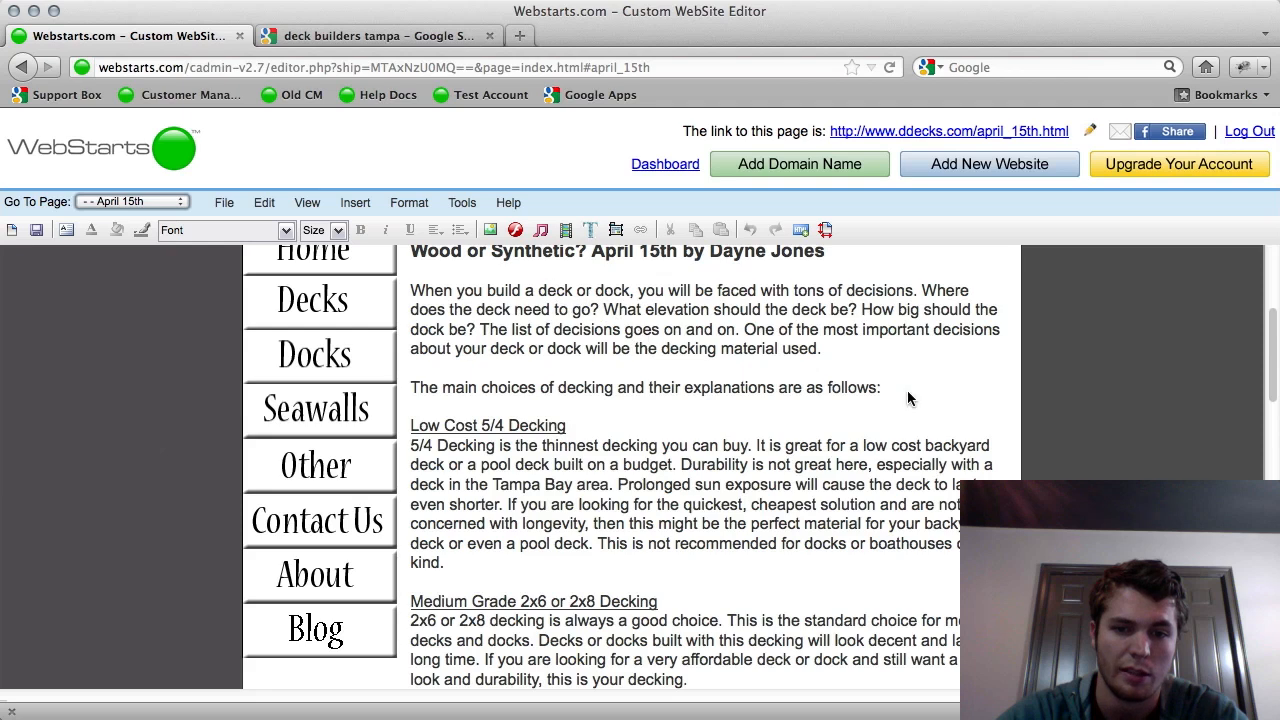
{"action": "scroll", "scroll_direction": "down", "scroll_amount": 3}
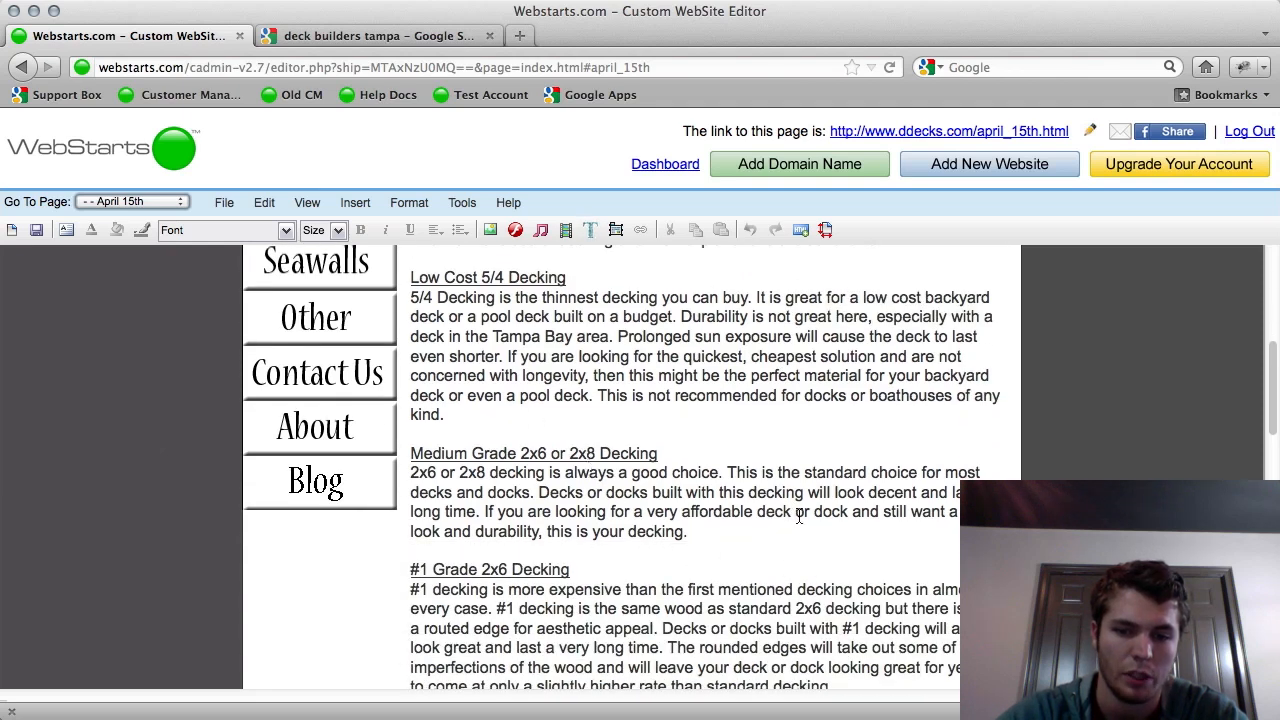
{"action": "scroll", "scroll_direction": "down", "scroll_amount": 3}
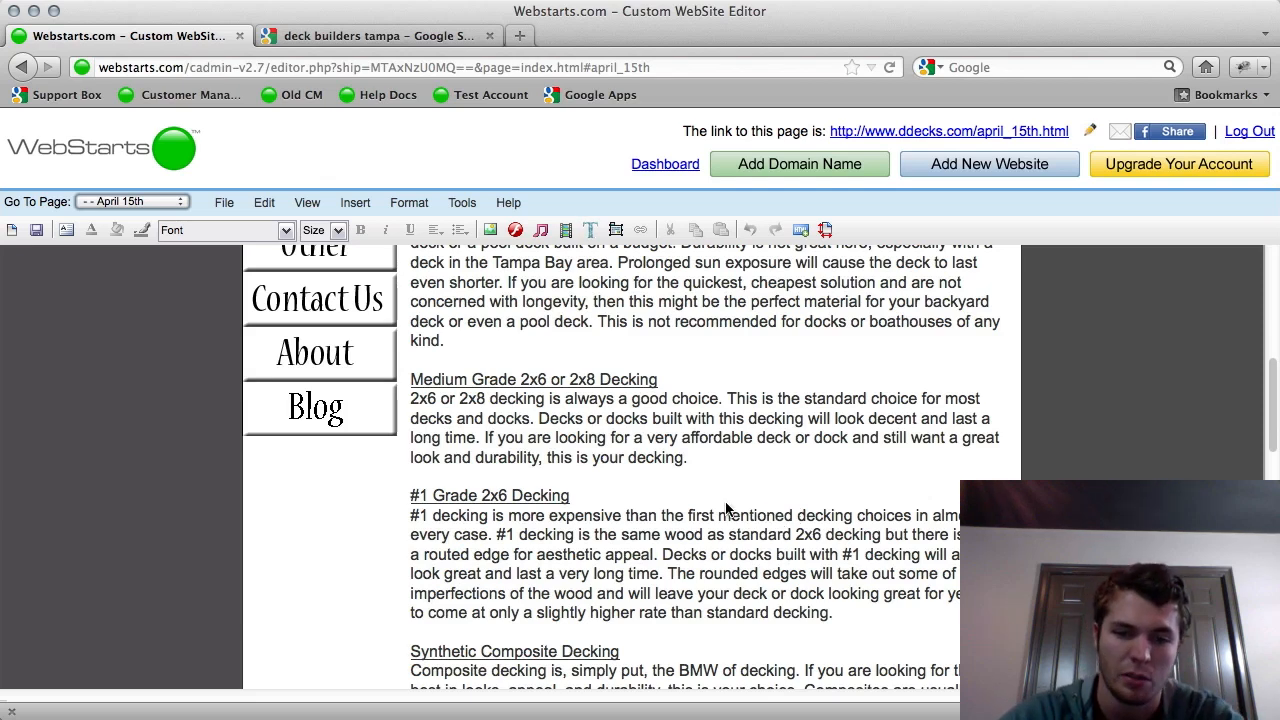
{"action": "scroll", "scroll_direction": "down", "scroll_amount": 3}
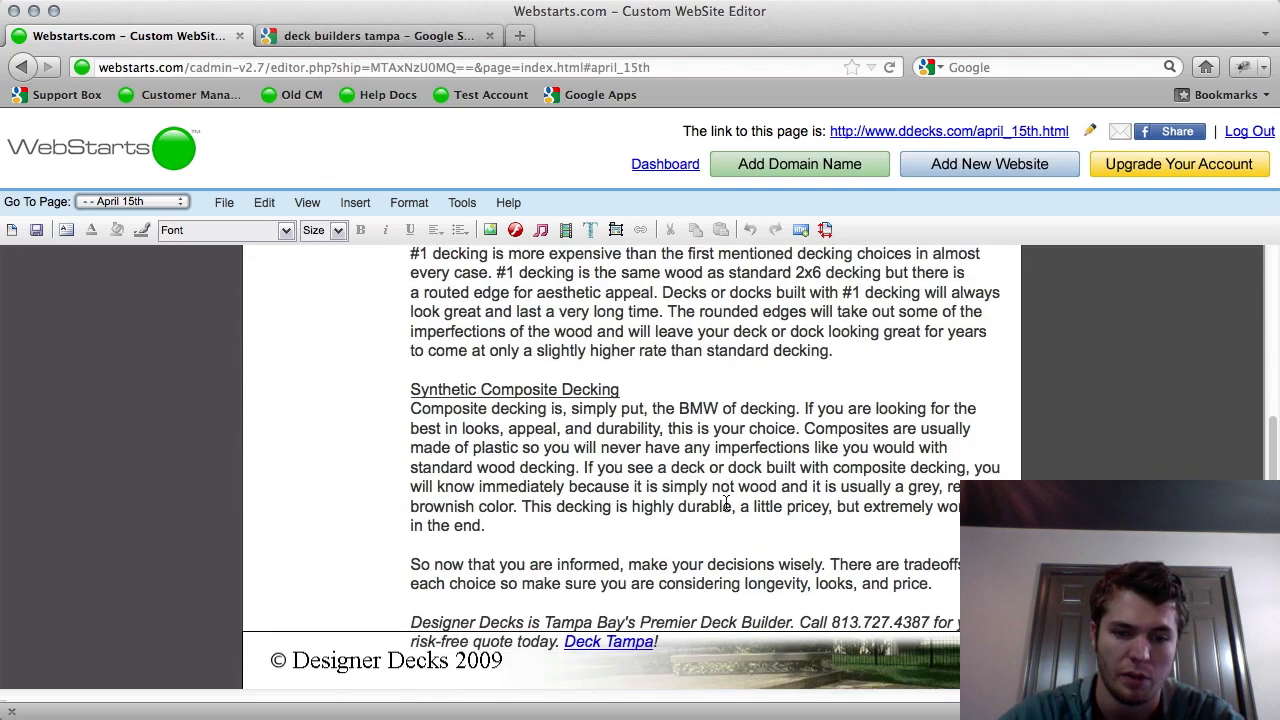
{"action": "scroll", "scroll_direction": "up", "scroll_amount": 3}
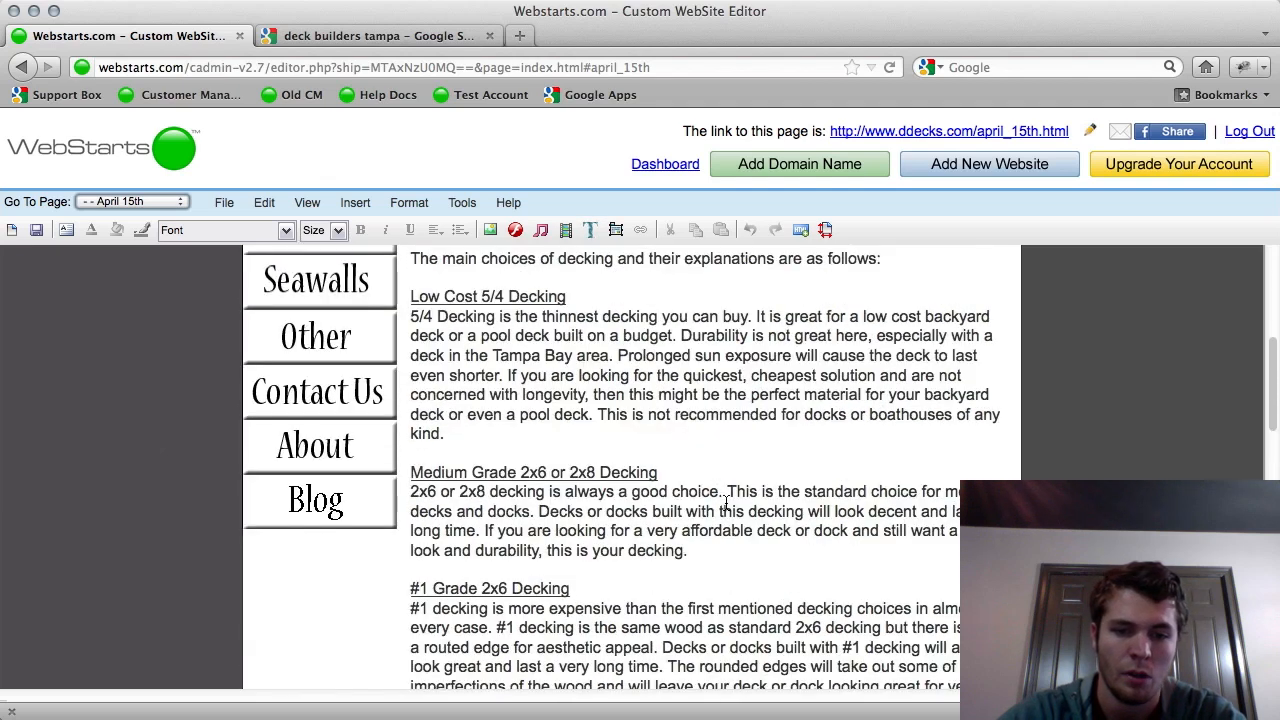
{"action": "scroll", "scroll_direction": "up", "scroll_amount": 3}
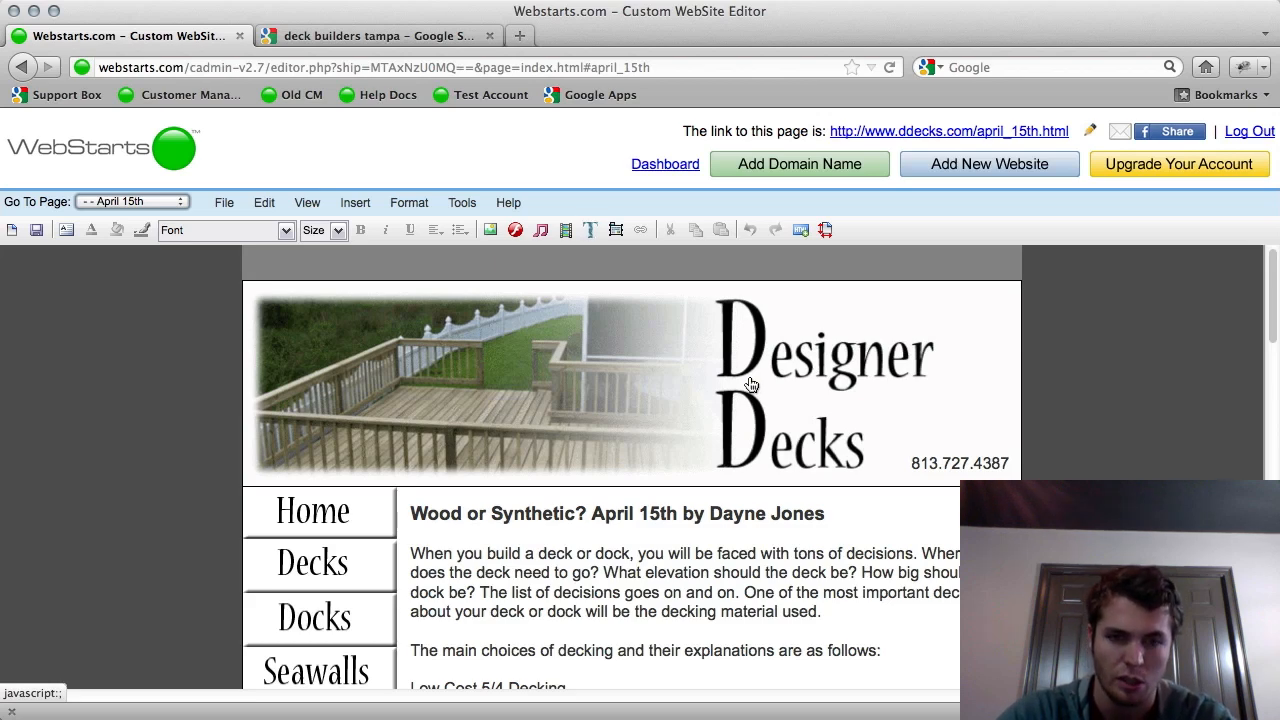
{"action": "mouse_move", "coordinate": [525, 165]}
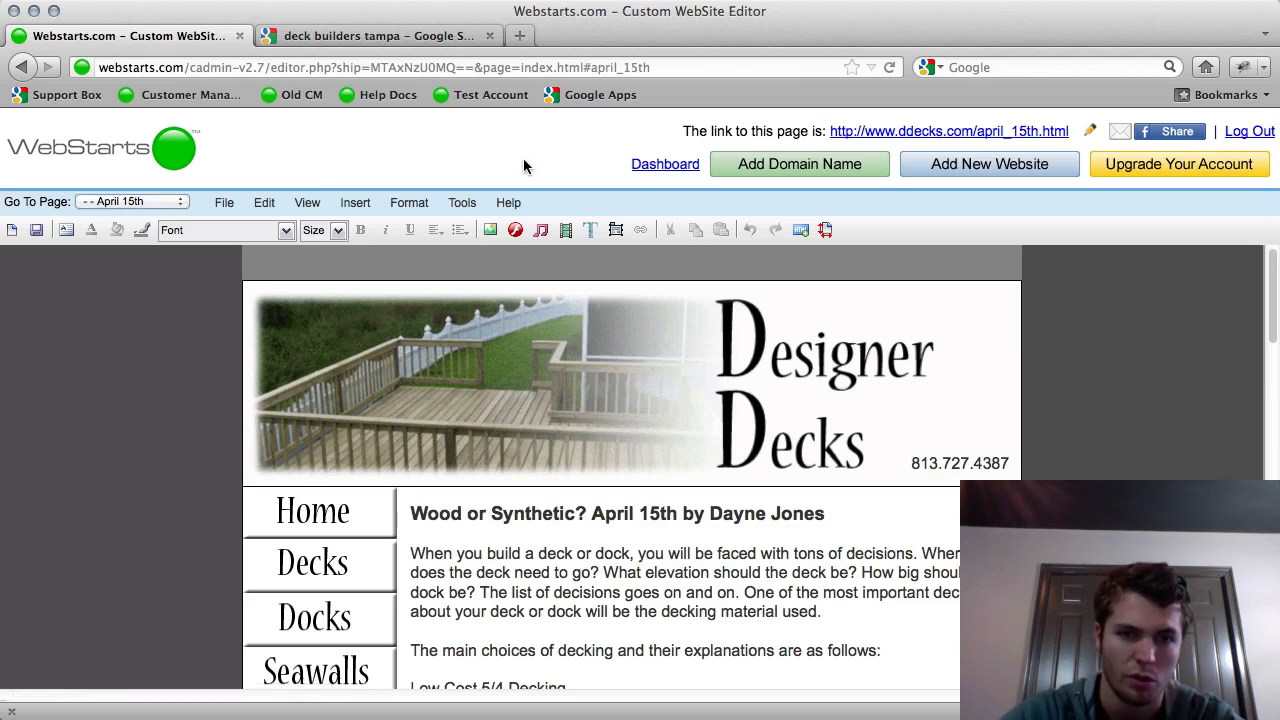
Step: Search Google for 'deck tampa' and locate the Designer Decks home page among about 12,400,000 results
{"action": "left_click", "coordinate": [375, 35]}
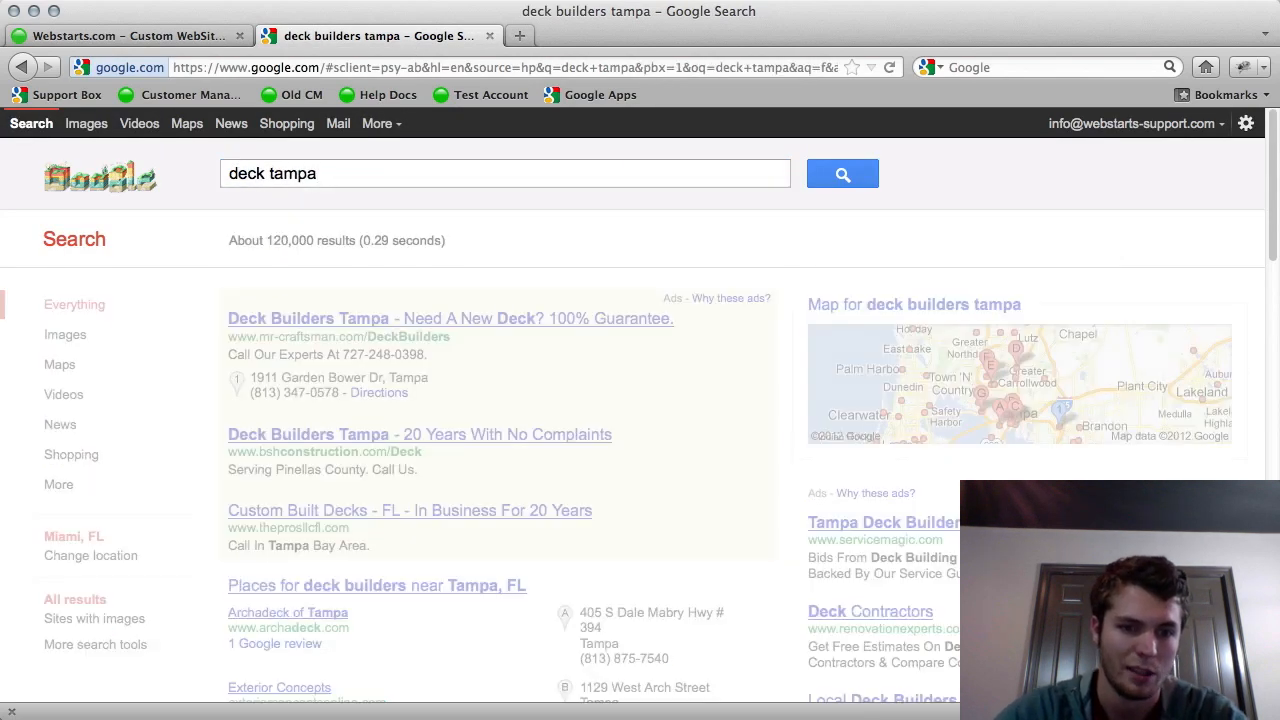
{"action": "left_click", "coordinate": [842, 173]}
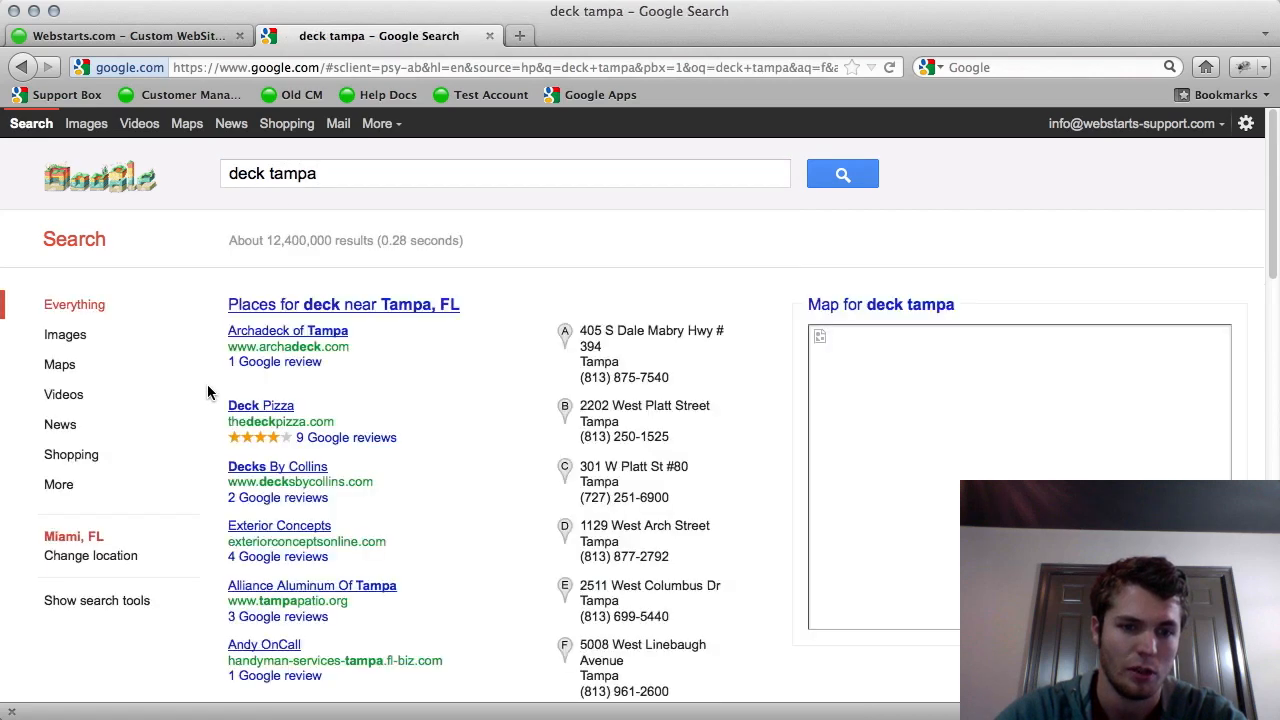
{"action": "scroll", "scroll_direction": "down", "scroll_amount": 3}
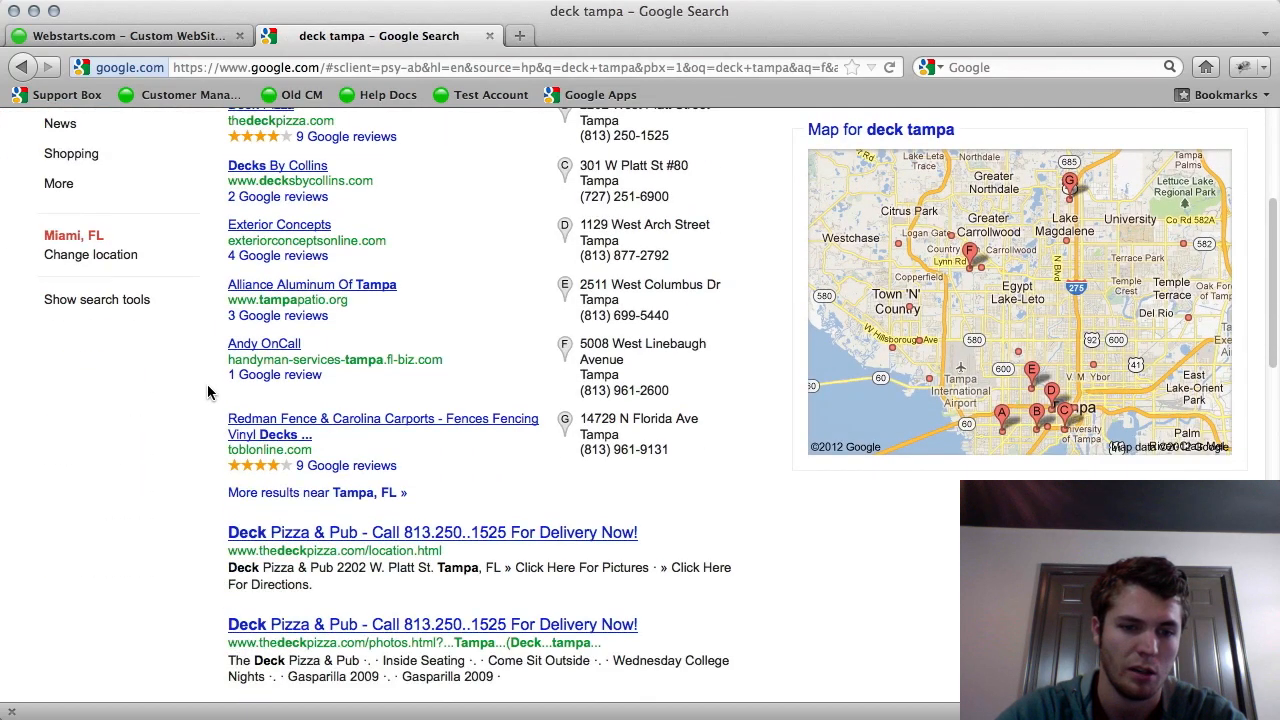
{"action": "scroll", "scroll_direction": "down", "scroll_amount": 3}
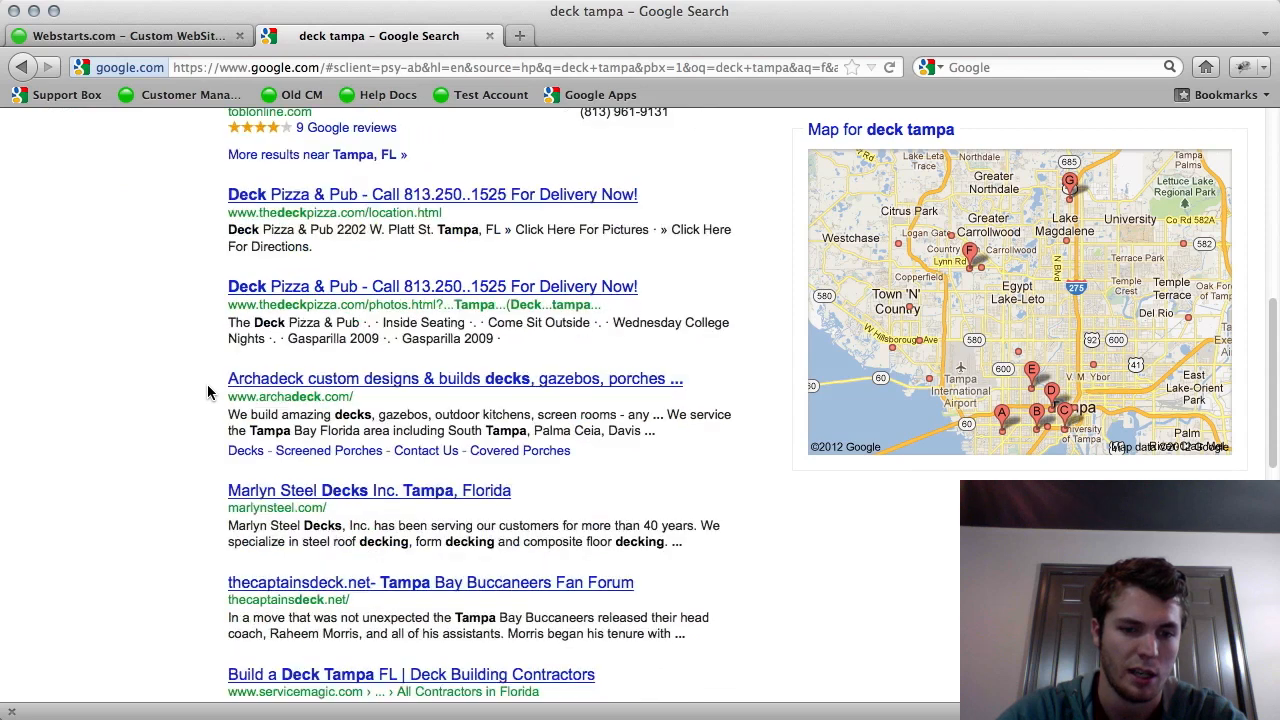
{"action": "scroll", "scroll_direction": "down", "scroll_amount": 3}
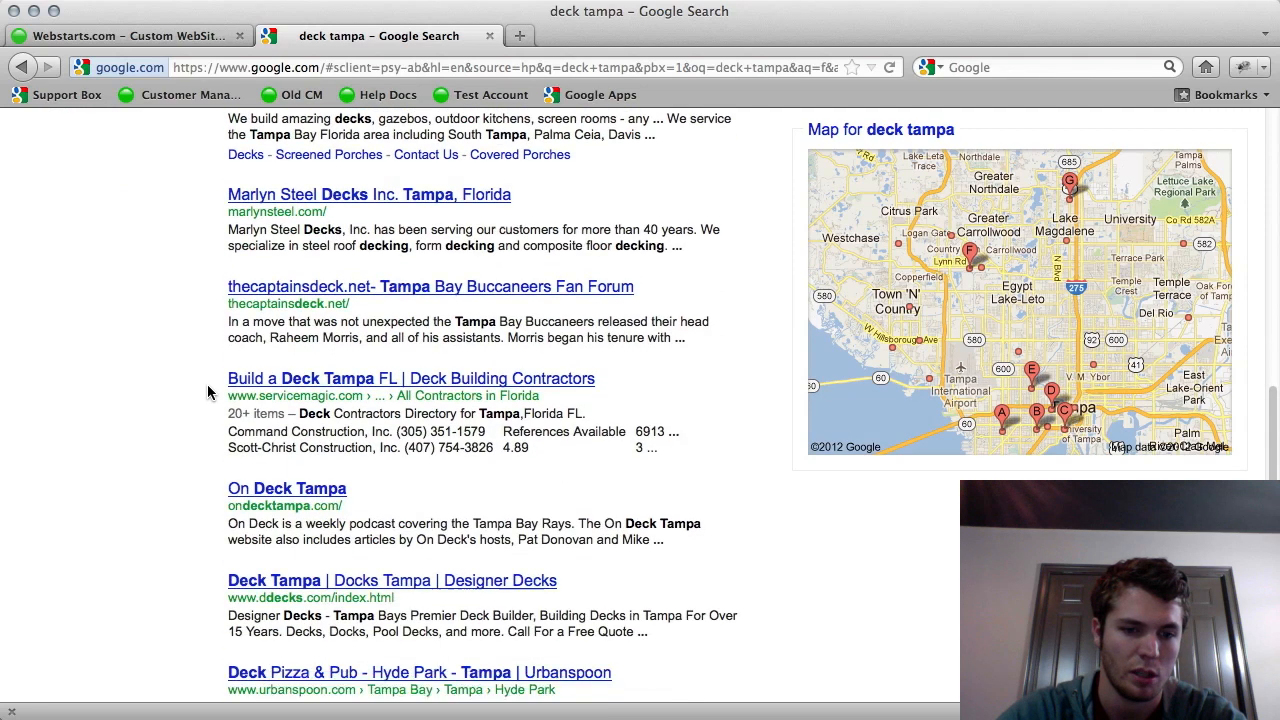
{"action": "scroll", "scroll_direction": "down", "scroll_amount": 3}
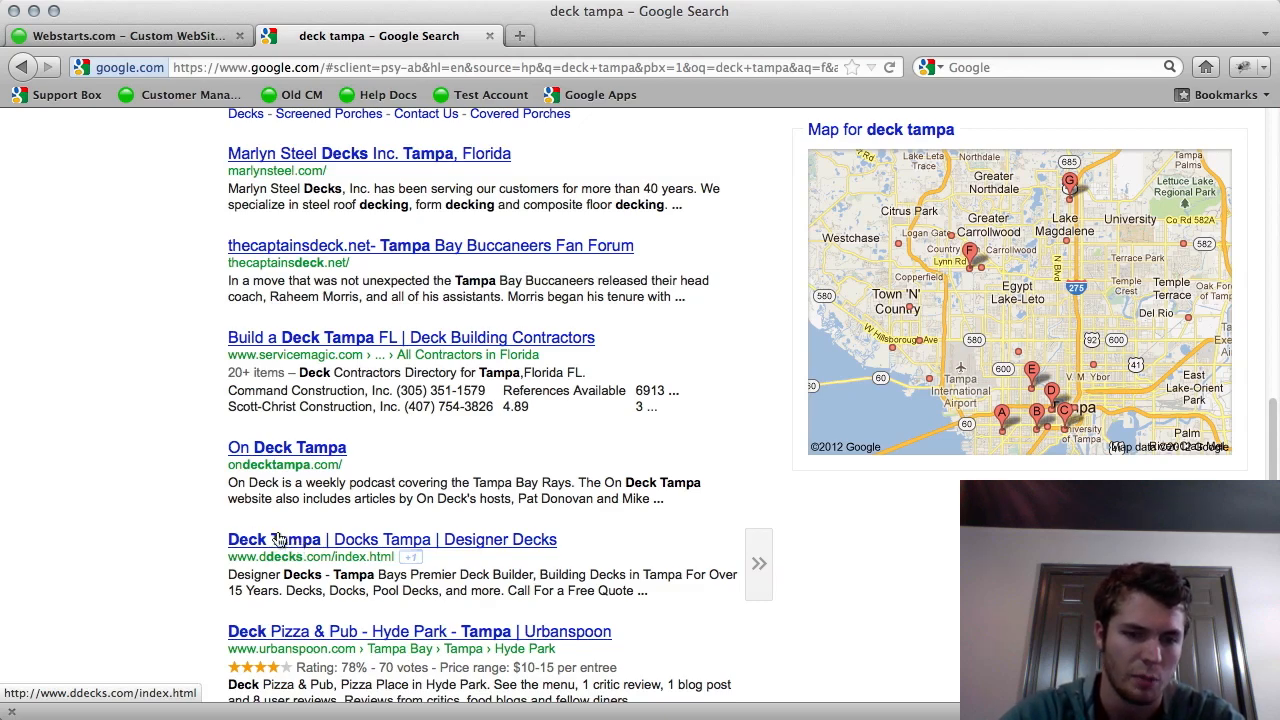
{"action": "scroll", "scroll_direction": "up", "scroll_amount": 3}
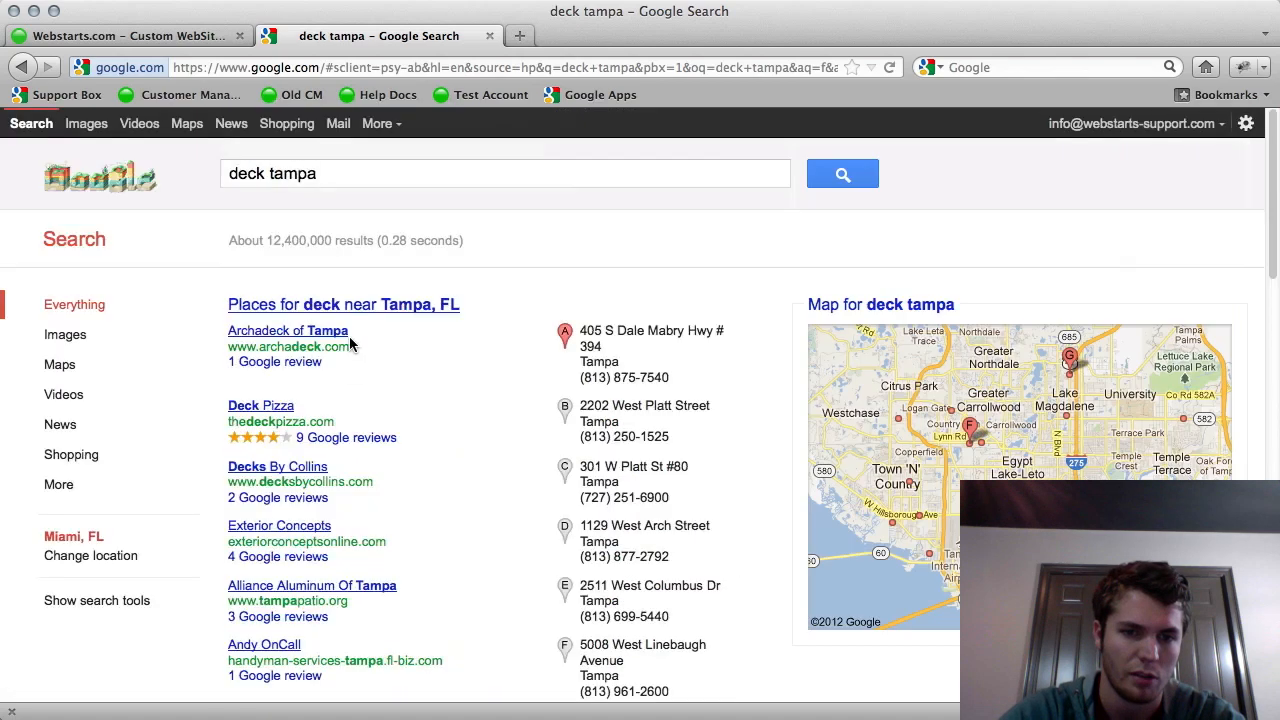
Step: Search Google for 'docks tampa' and find the ddecks.com listing on results page 2
{"action": "type", "text": "docks"}
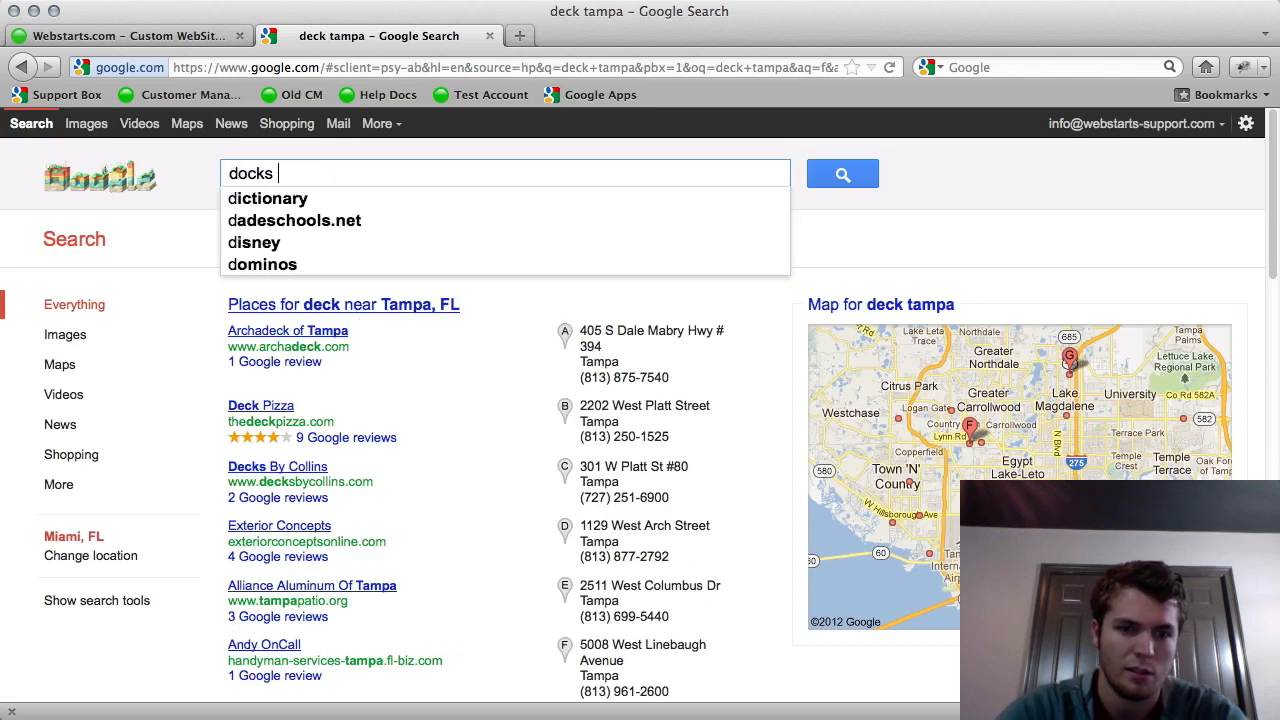
{"action": "key", "text": "Return"}
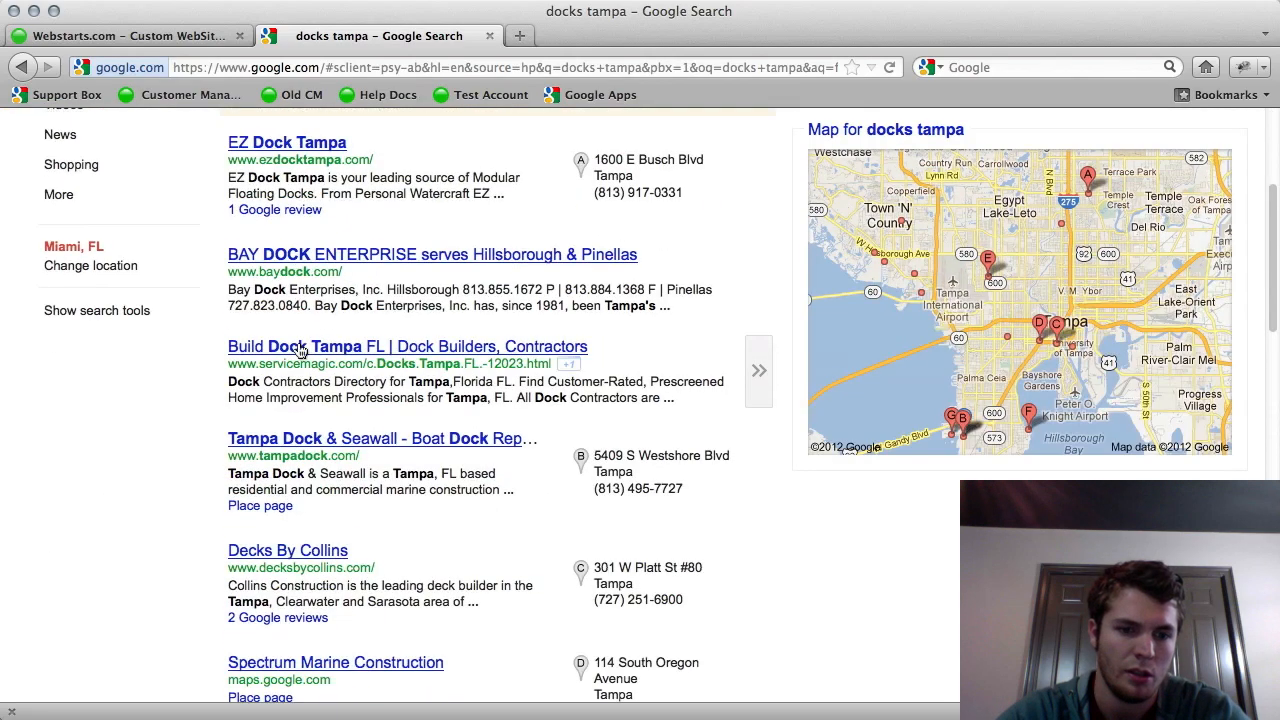
{"action": "scroll", "scroll_direction": "down", "scroll_amount": 3}
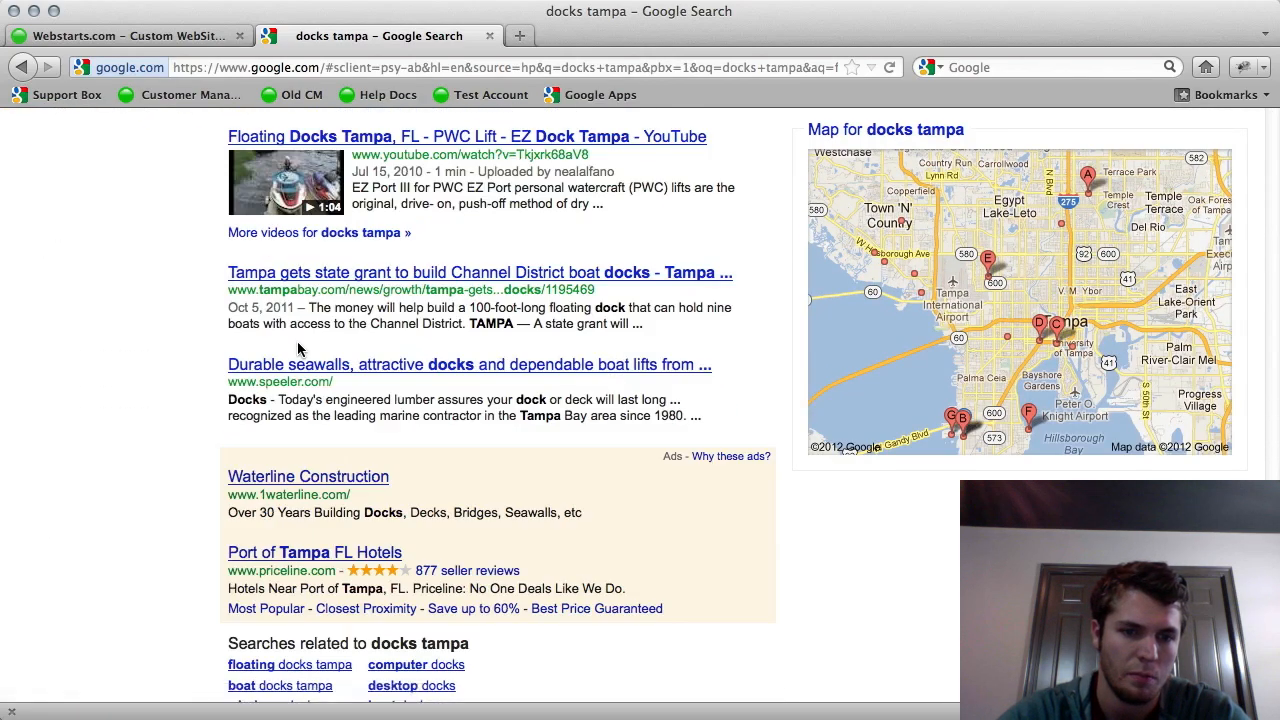
{"action": "scroll", "scroll_direction": "down", "scroll_amount": 3}
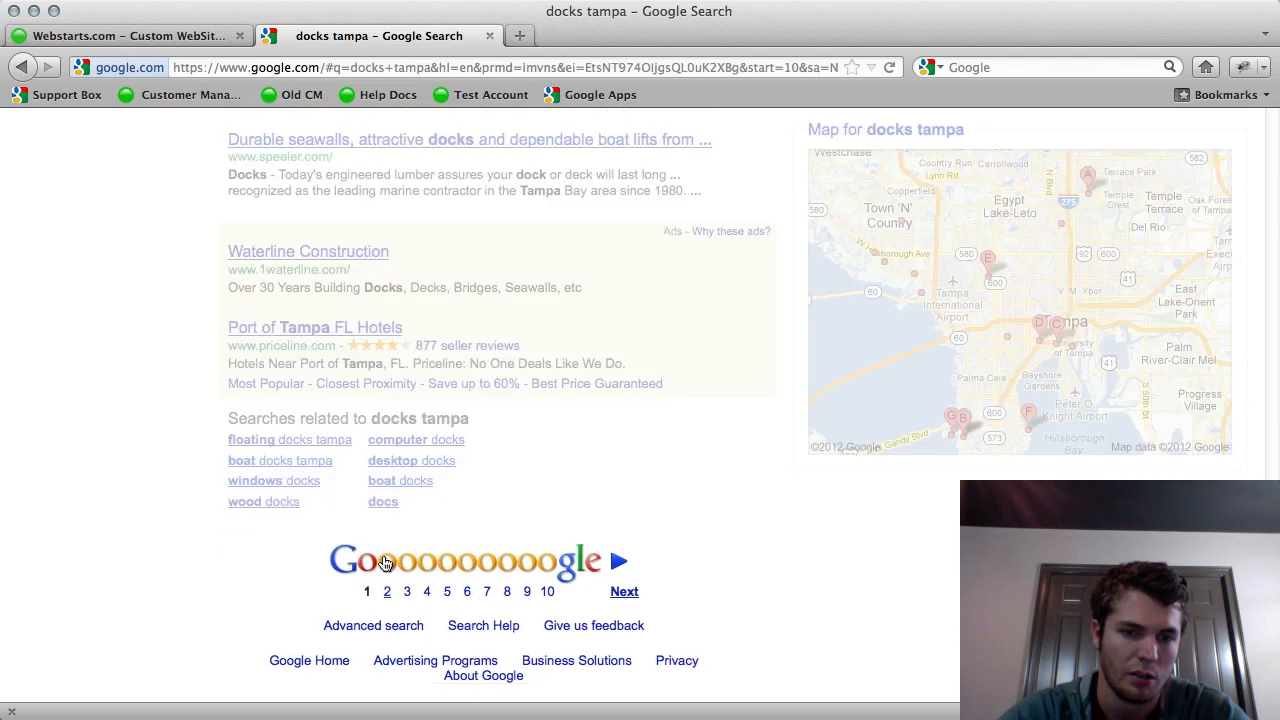
{"action": "mouse_move", "coordinate": [166, 306]}
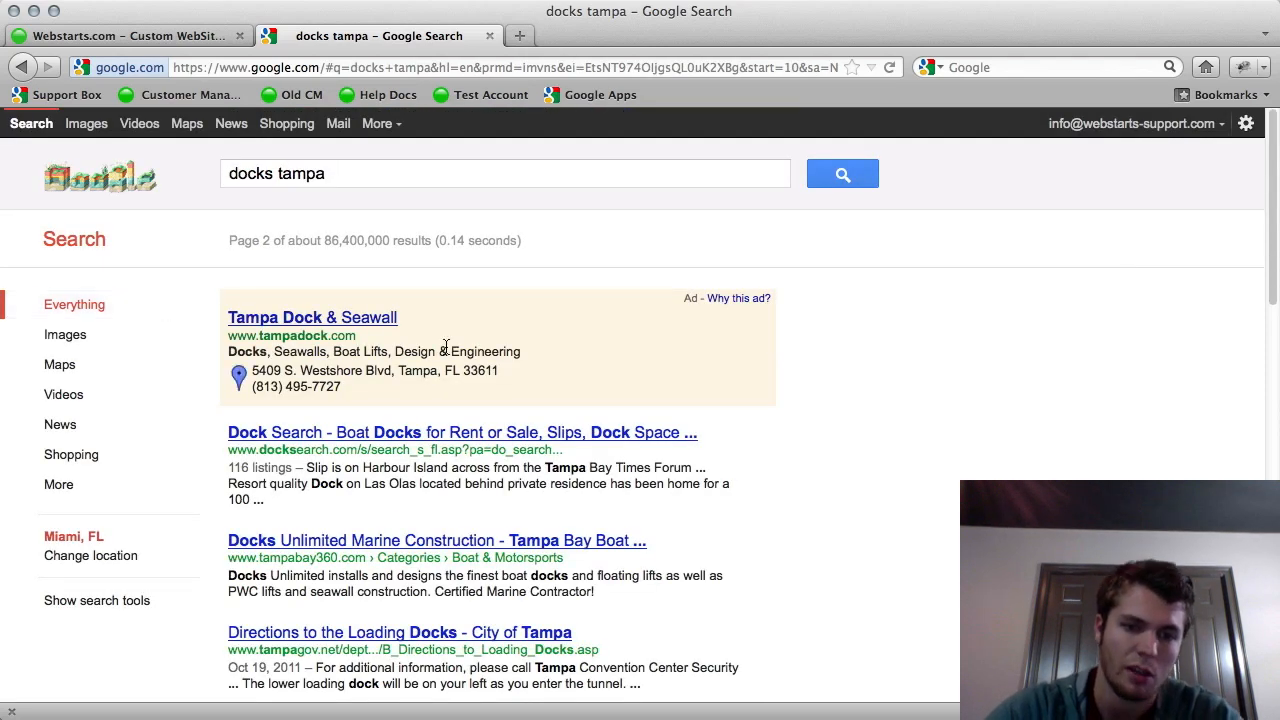
{"action": "scroll", "scroll_direction": "down", "scroll_amount": 3}
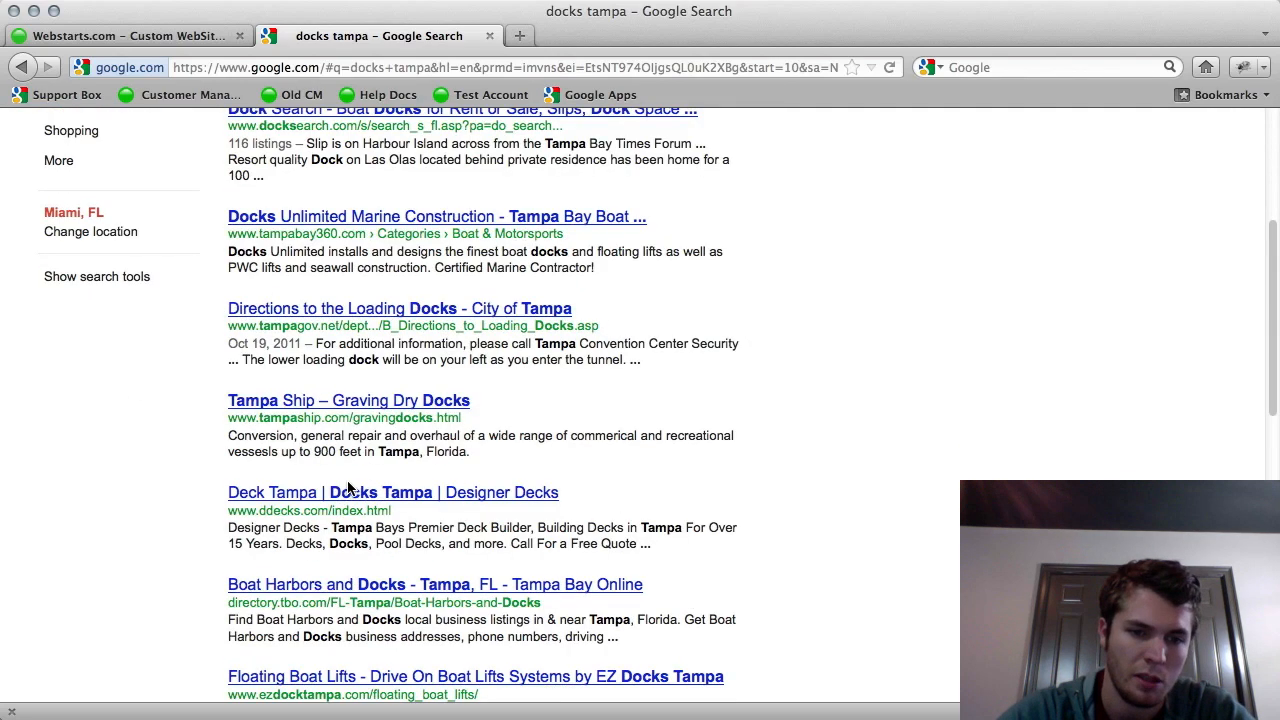
{"action": "mouse_move", "coordinate": [827, 384]}
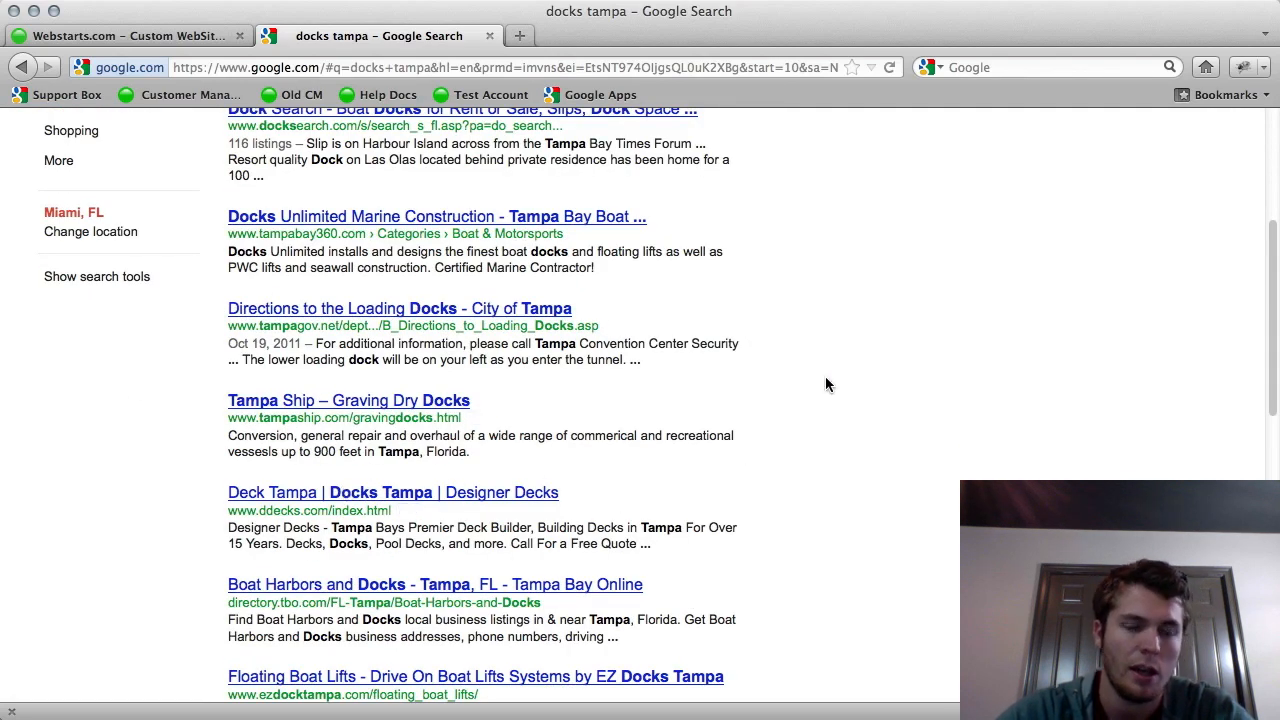
Step: Switch back to the WebStarts editor and open the ddecks.com account dashboard
{"action": "left_click", "coordinate": [125, 35]}
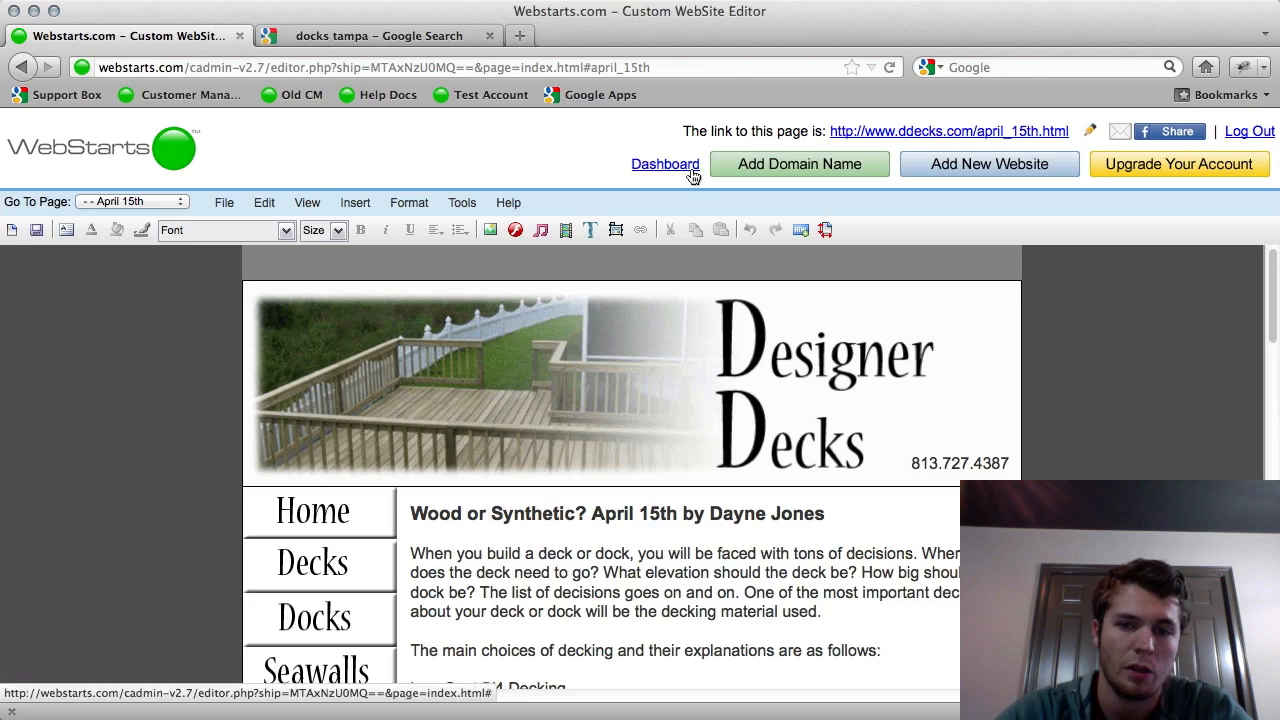
{"action": "left_click", "coordinate": [665, 164]}
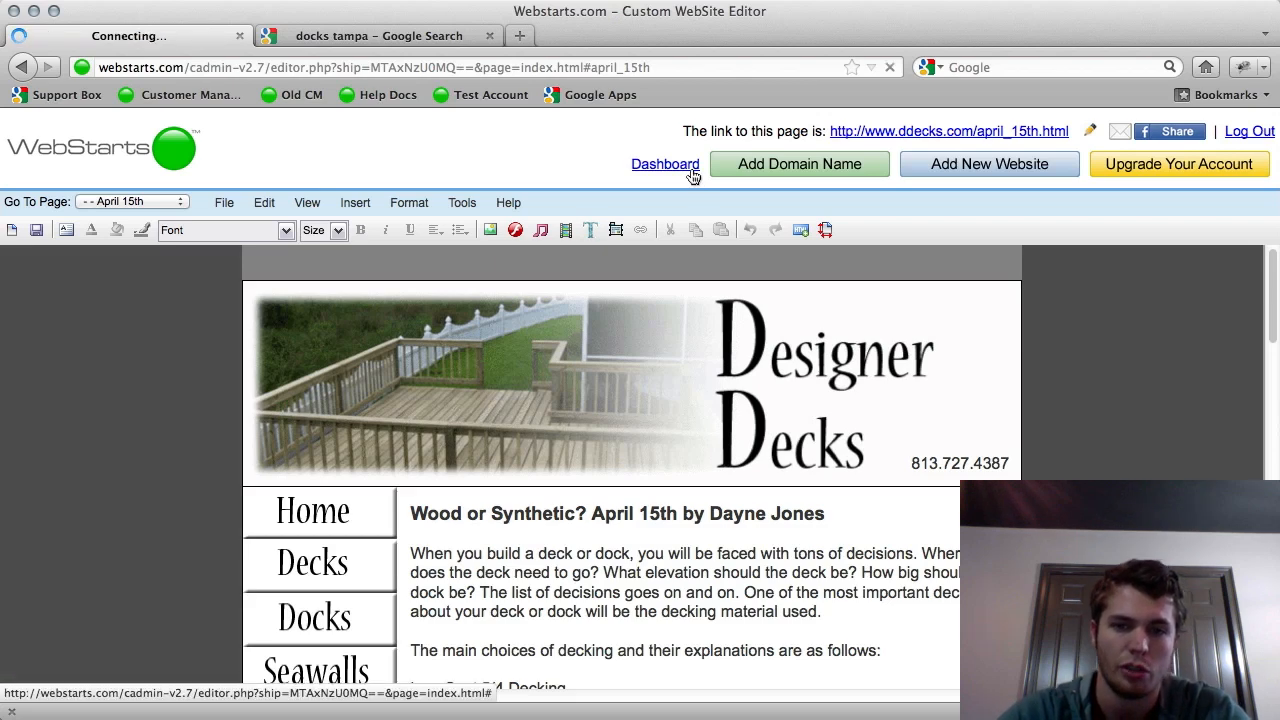
{"action": "left_click", "coordinate": [664, 164]}
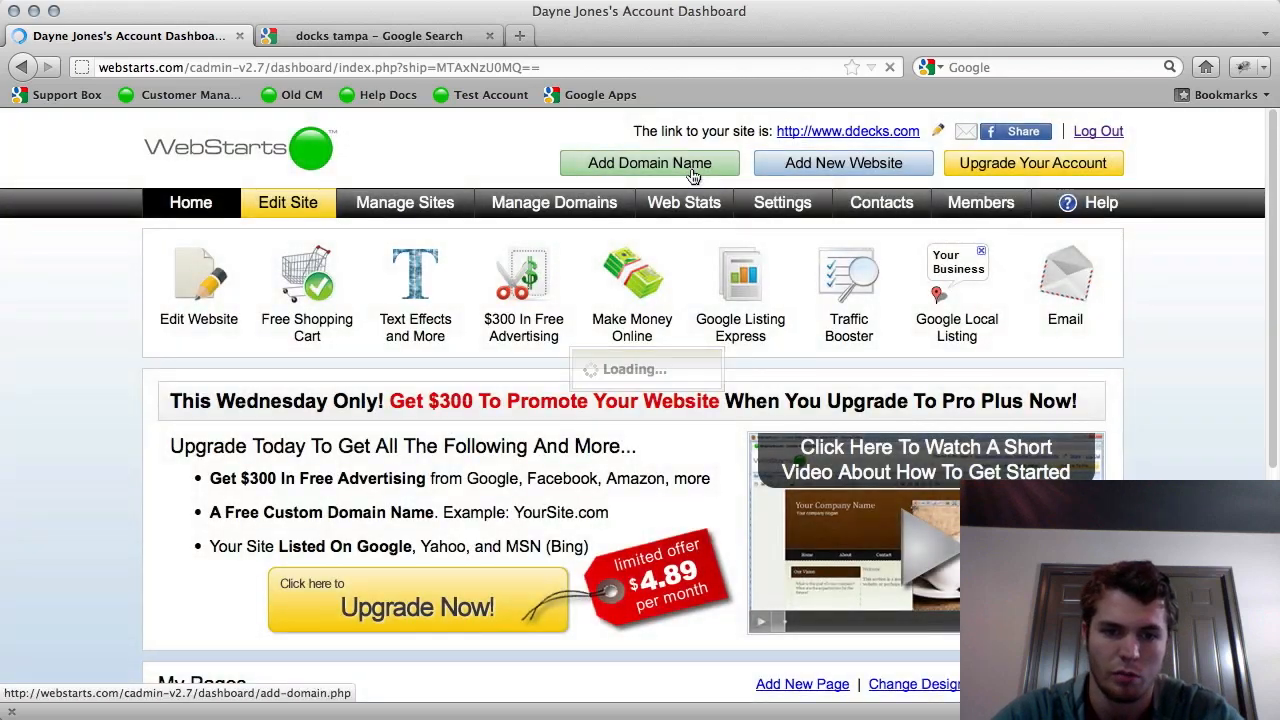
{"action": "mouse_move", "coordinate": [848, 280]}
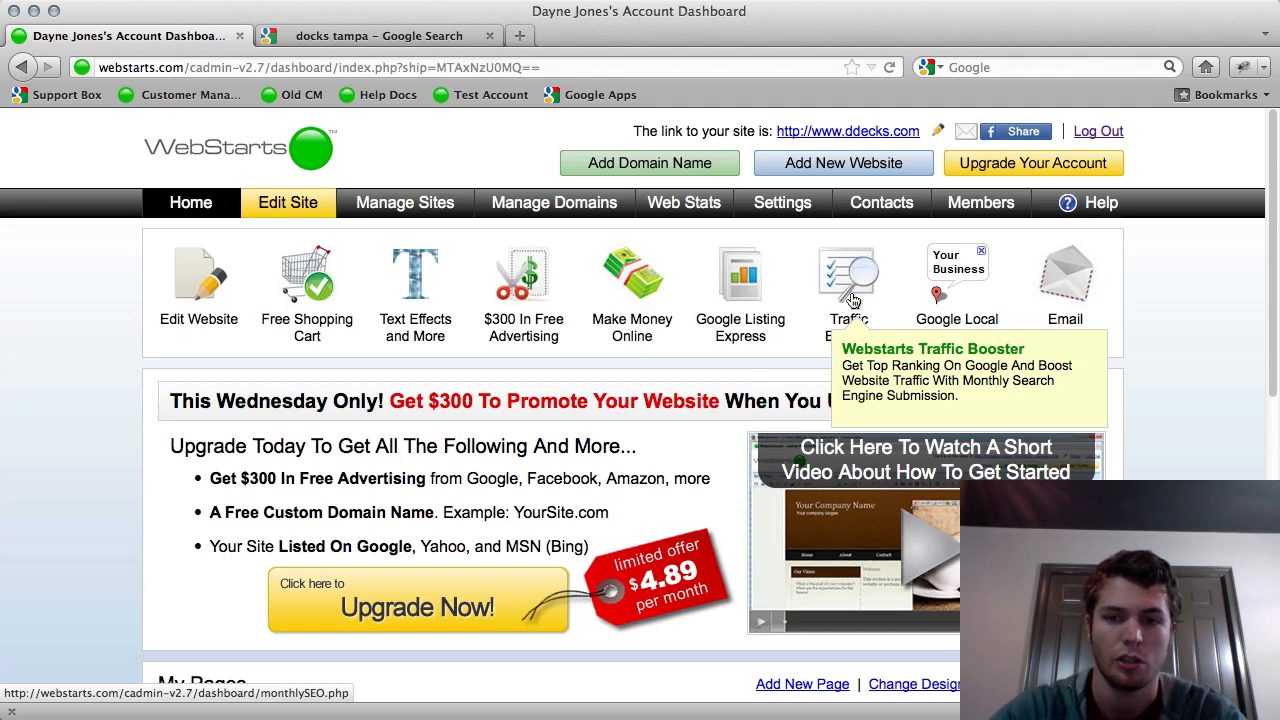
{"action": "mouse_move", "coordinate": [800, 220]}
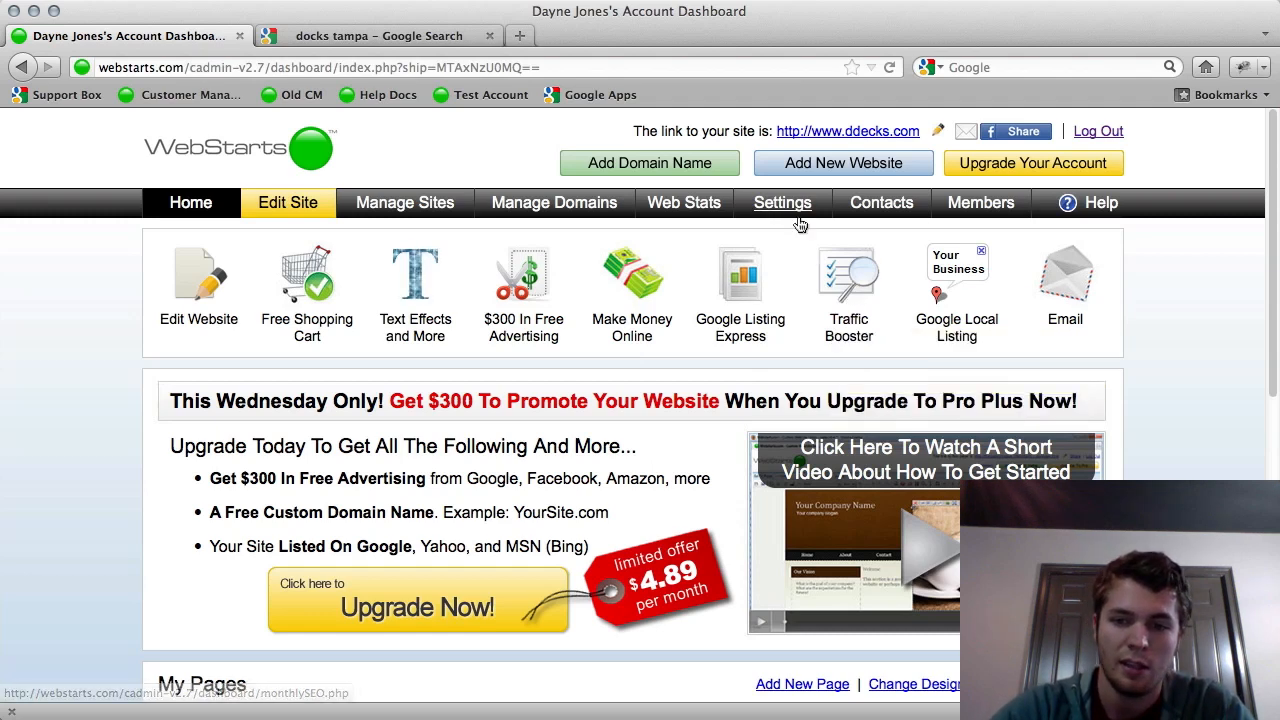
{"action": "mouse_move", "coordinate": [957, 280]}
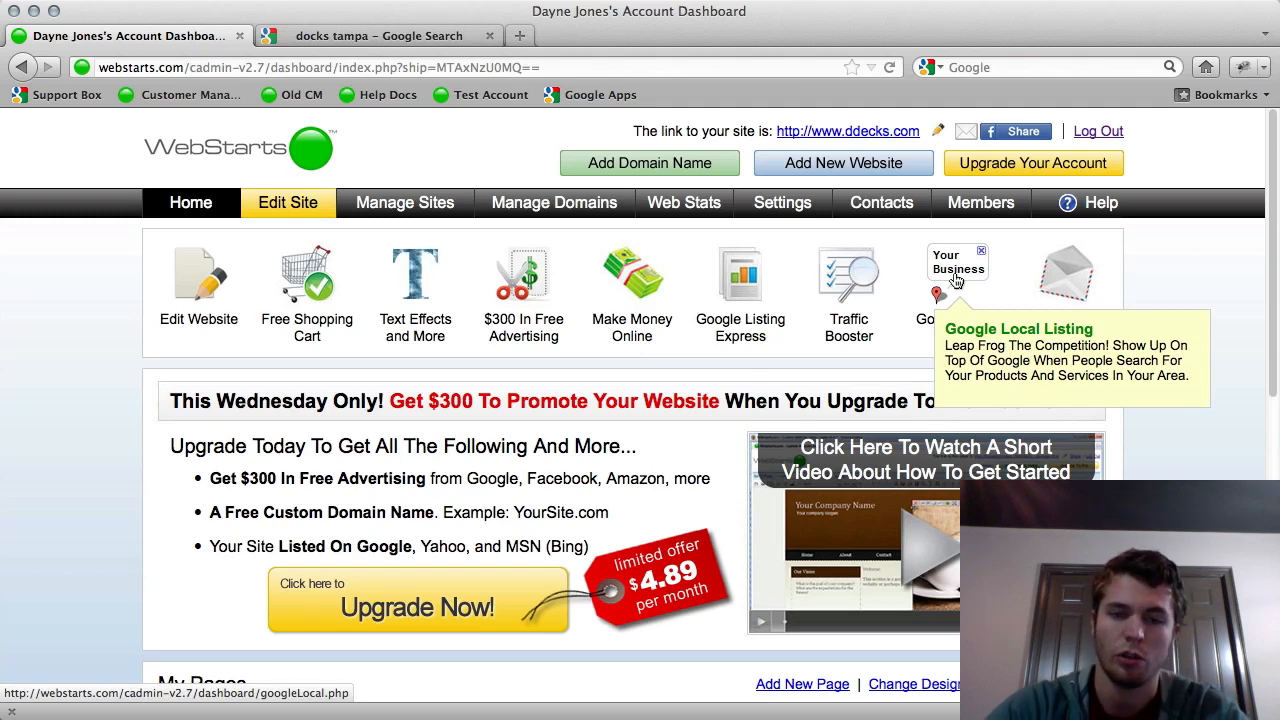
Step: Search Google for 'designer decks' and view the 601 Lightsey Lane, Tampa listing on Maps
{"action": "left_click", "coordinate": [378, 35]}
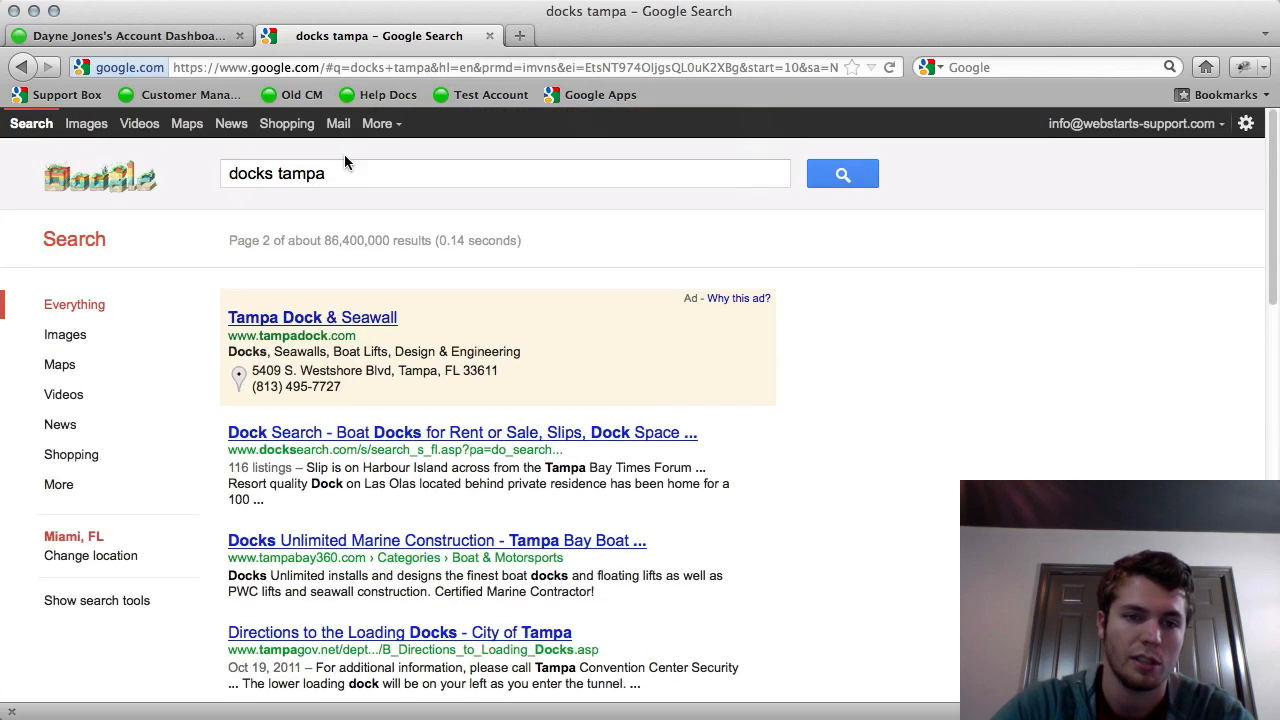
{"action": "type", "text": "designer n"}
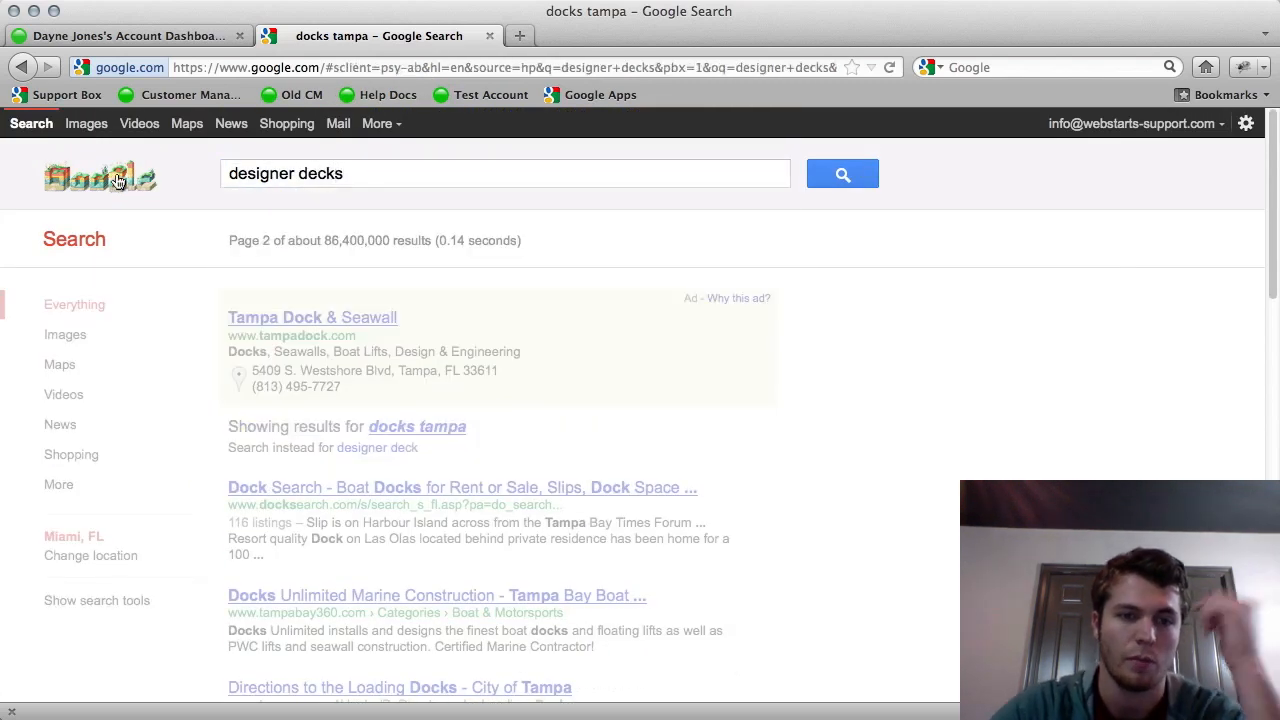
{"action": "left_click", "coordinate": [841, 173]}
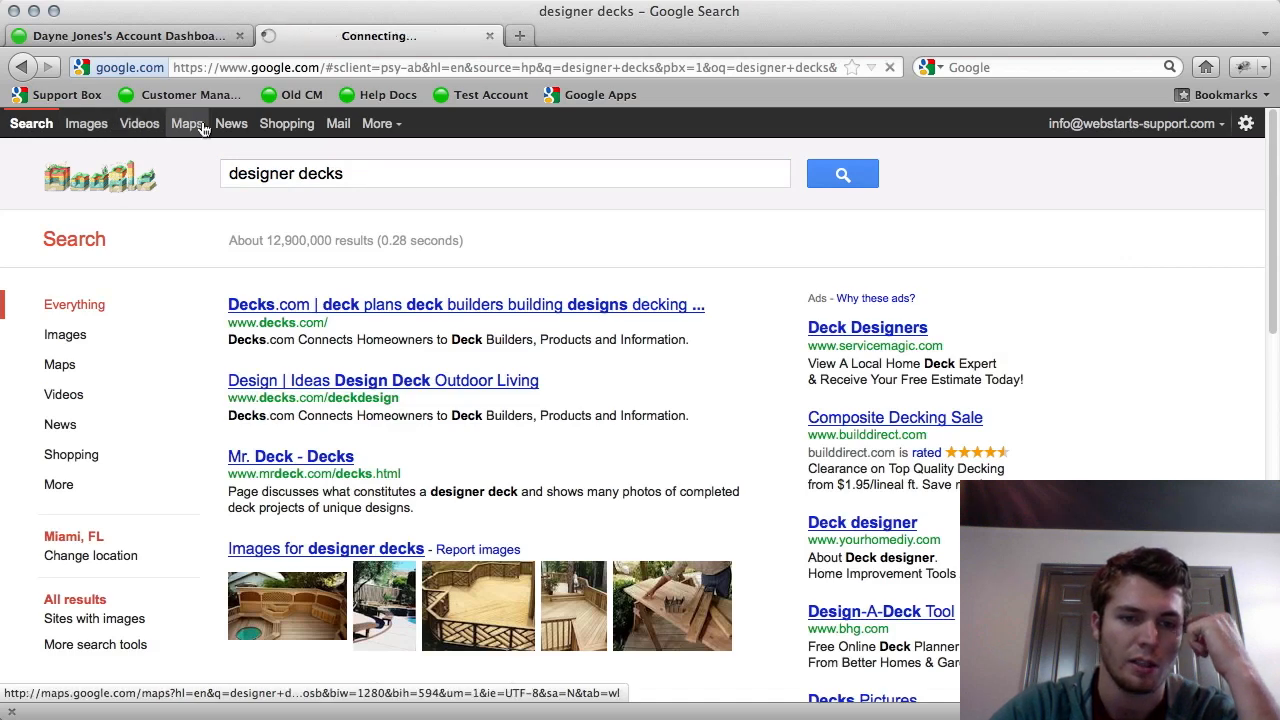
{"action": "left_click", "coordinate": [185, 123]}
{"action": "type", "text": "deck tamp"}
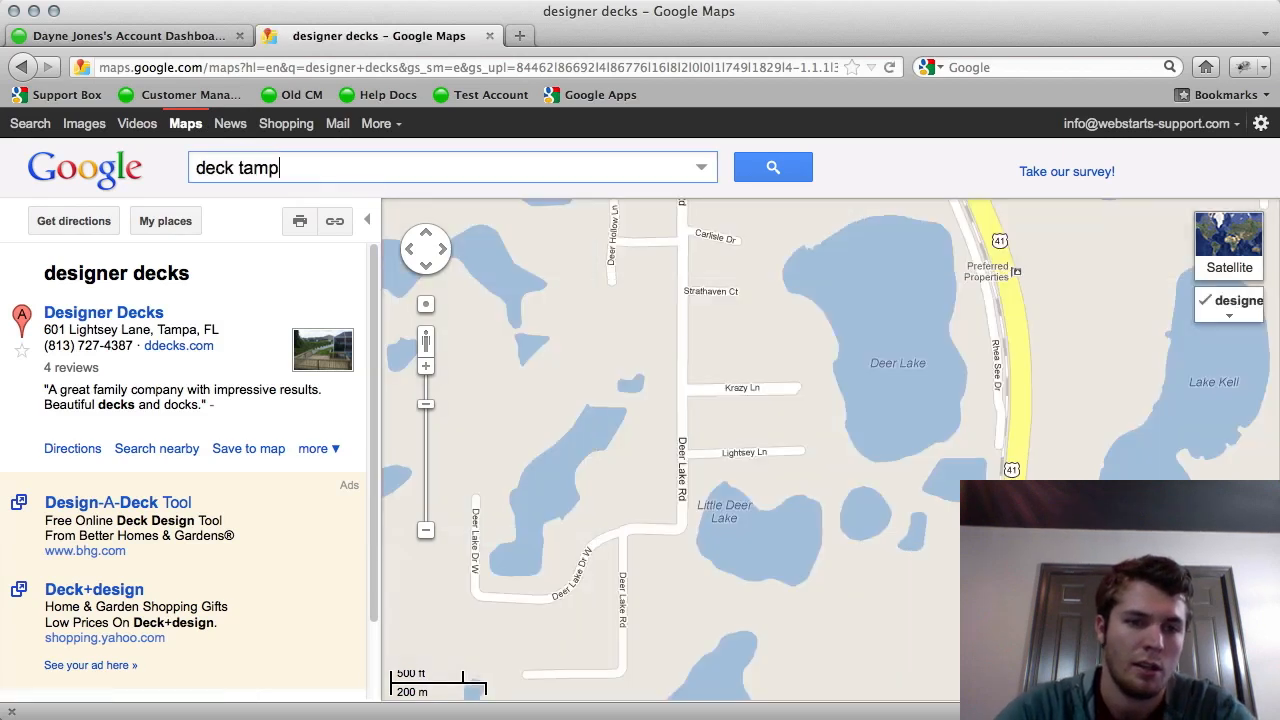
Step: Search Maps for 'deck tampa' and browse the Tampa-area deck builder results
{"action": "left_click", "coordinate": [772, 167]}
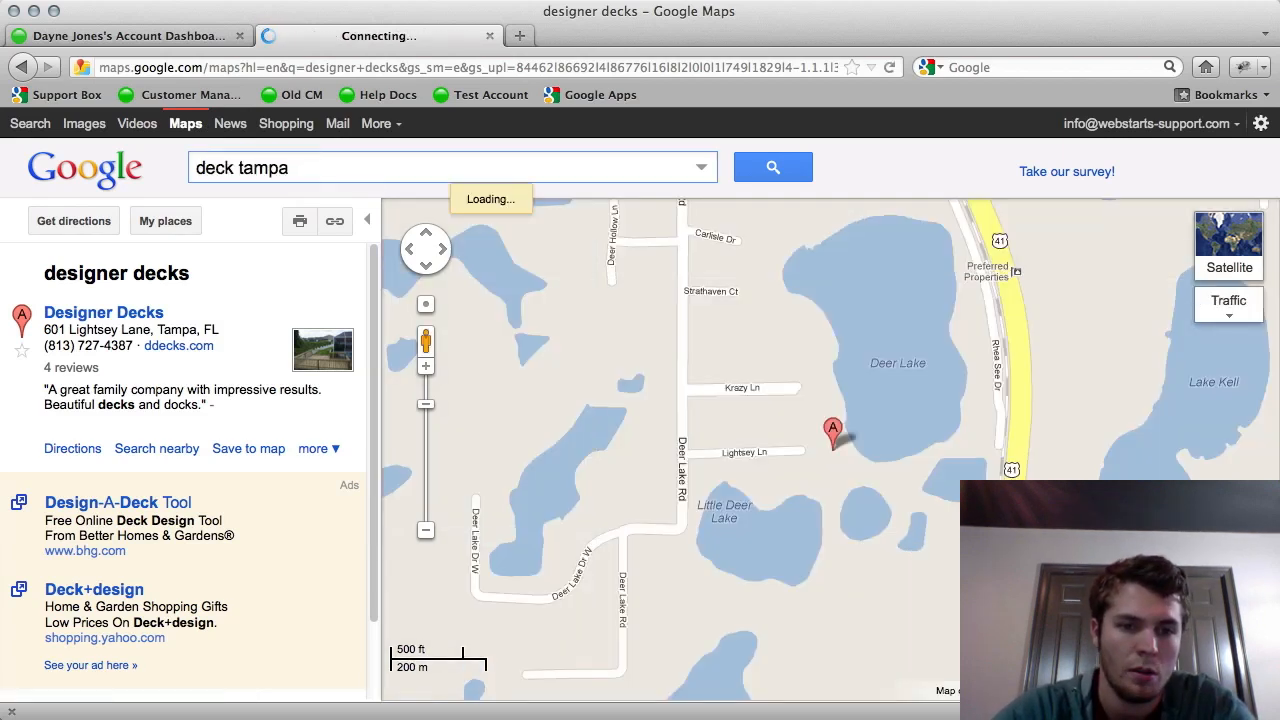
{"action": "left_click", "coordinate": [772, 167]}
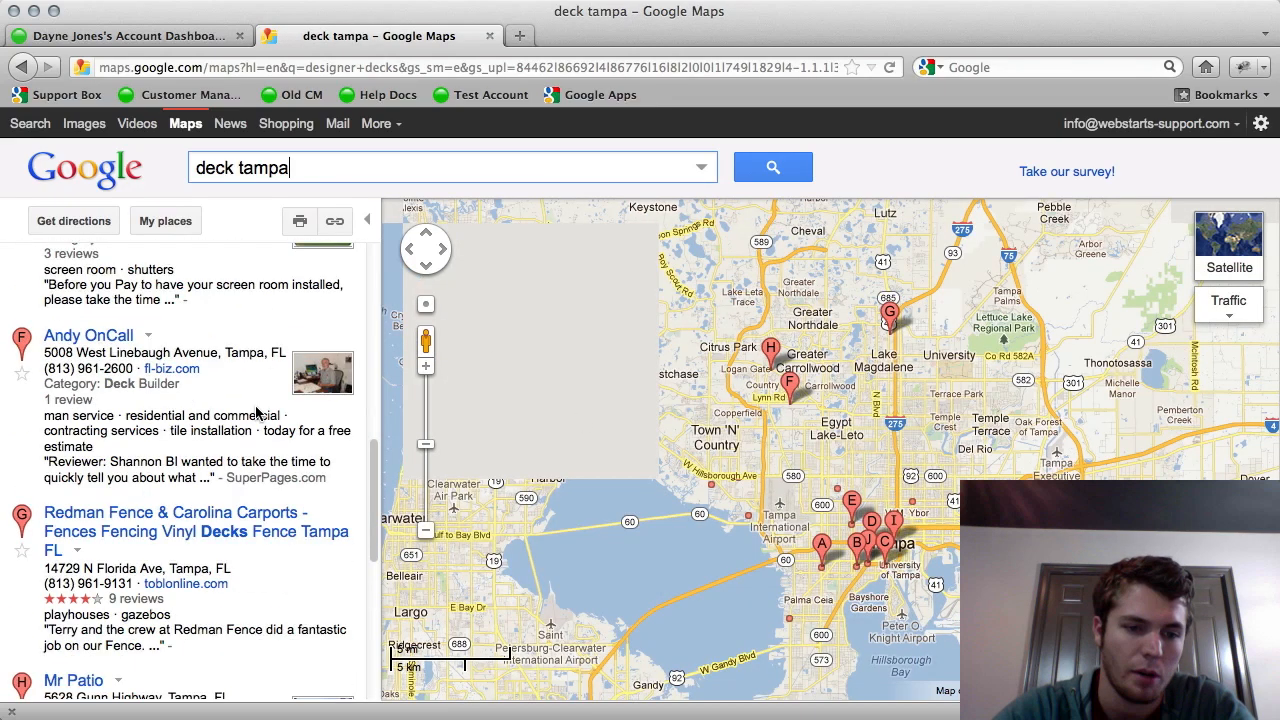
{"action": "scroll", "scroll_direction": "down", "scroll_amount": 3}
{"action": "type", "text": " builder"}
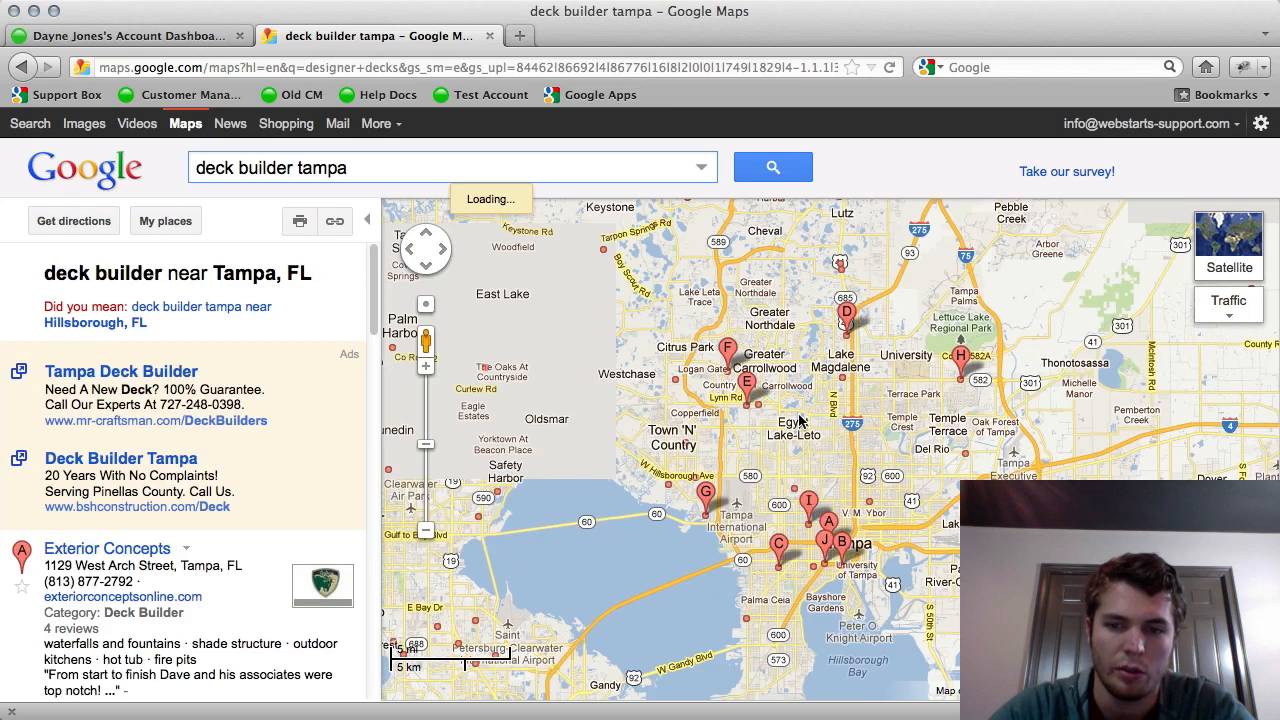
{"action": "mouse_move", "coordinate": [905, 298]}
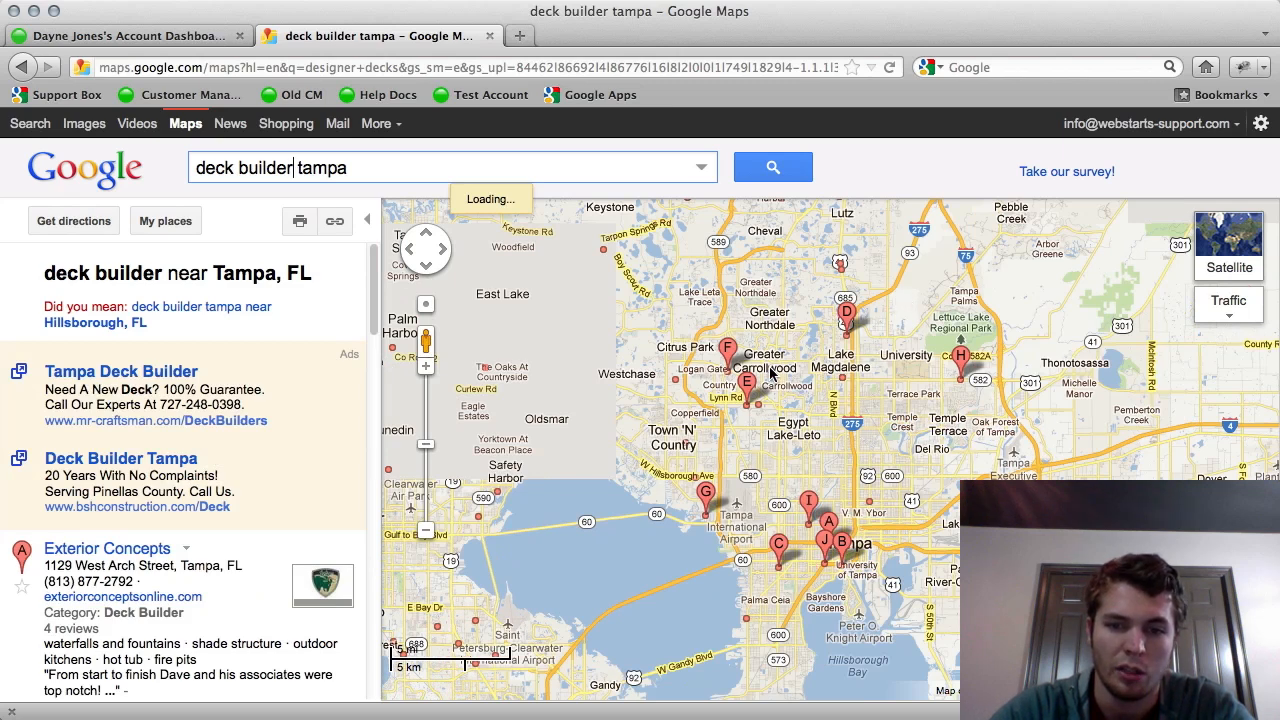
{"action": "mouse_move", "coordinate": [287, 123]}
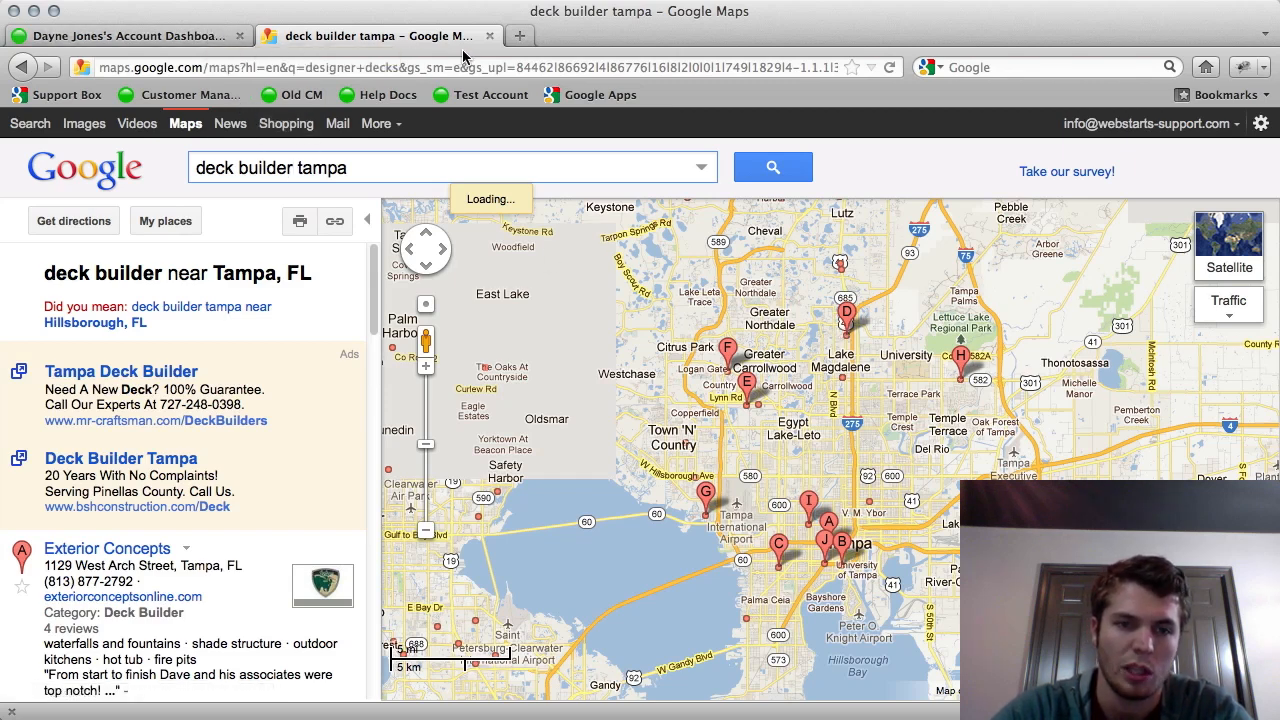
{"action": "mouse_move", "coordinate": [490, 40]}
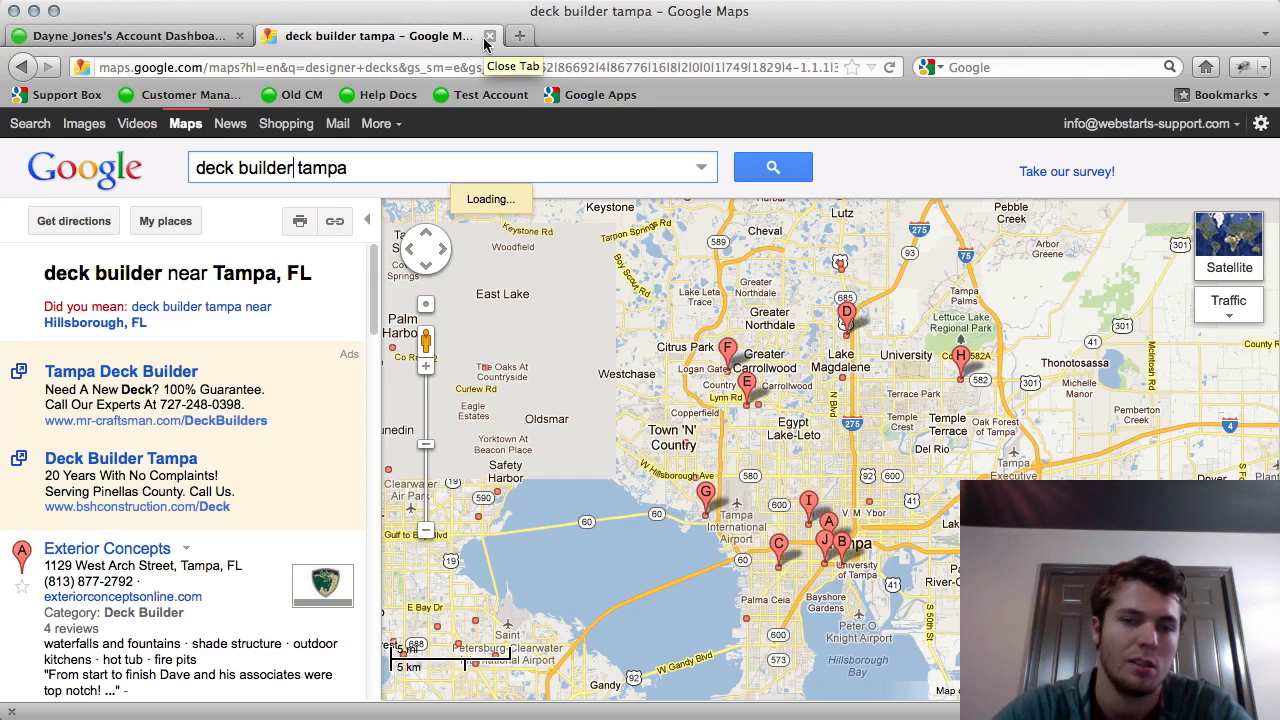
Step: Close the Google Maps page and scroll back up the ddecks.com account dashboard
{"action": "left_click", "coordinate": [490, 36]}
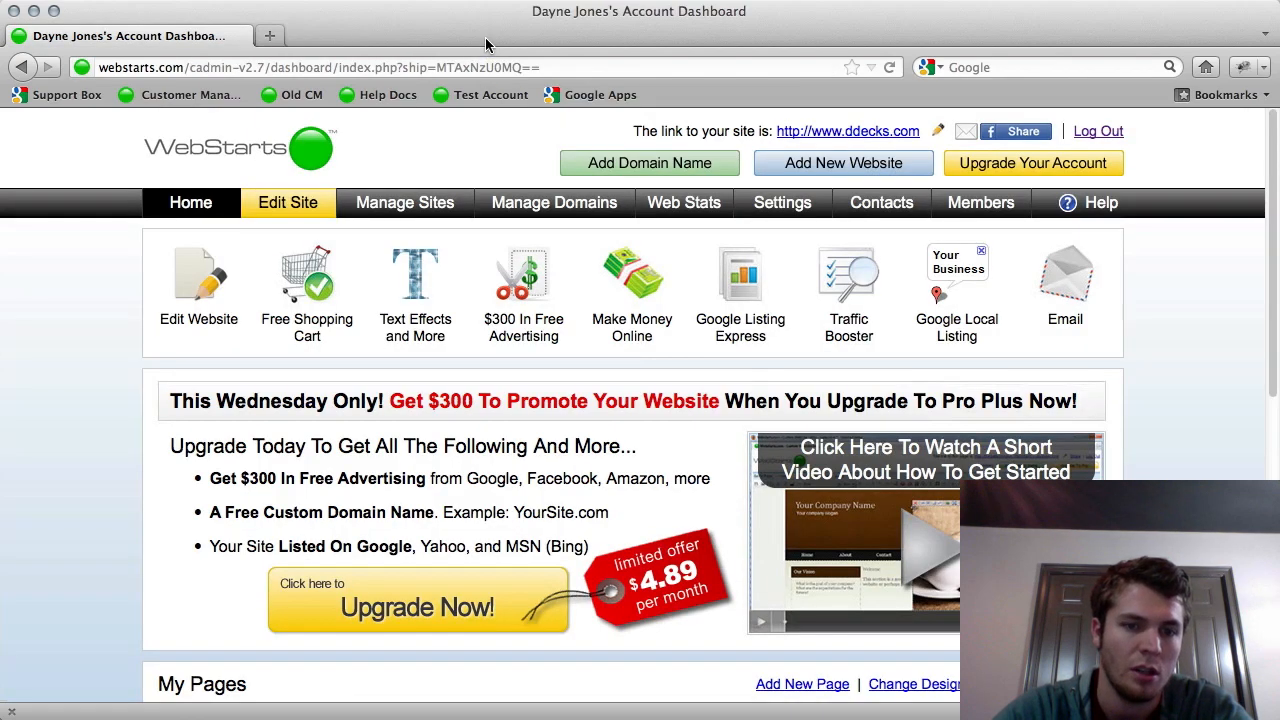
{"action": "mouse_move", "coordinate": [848, 290]}
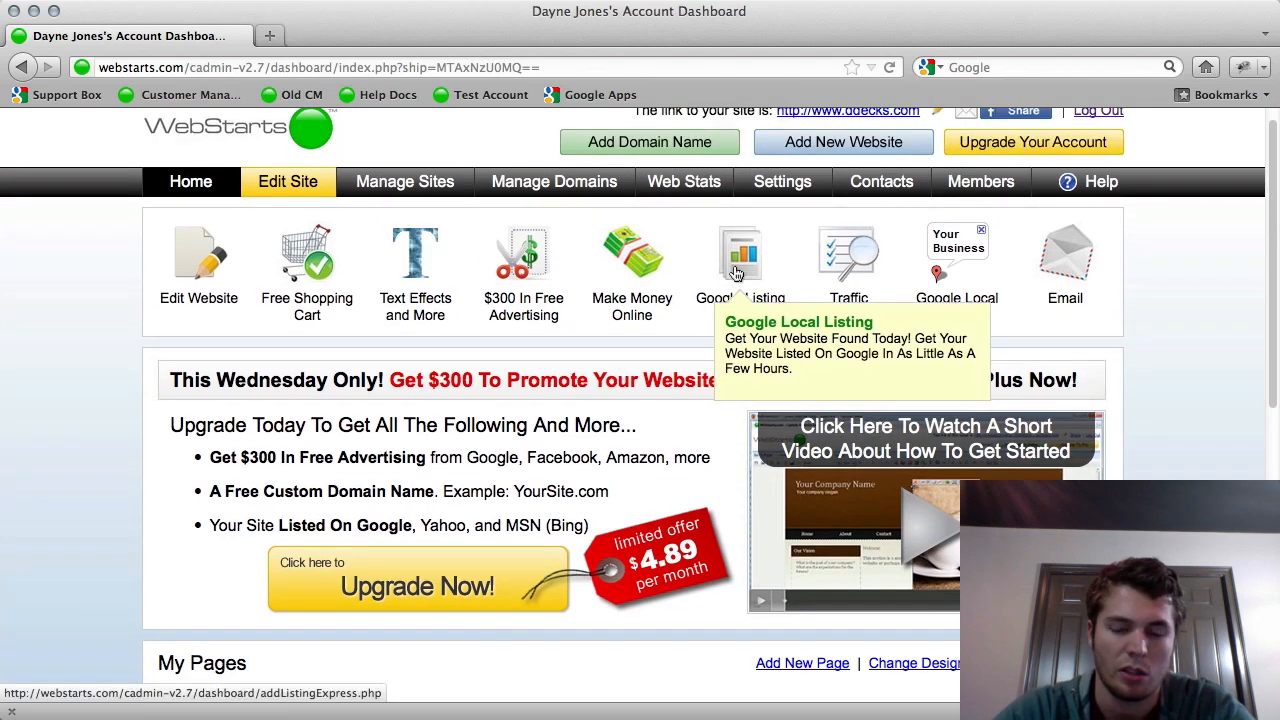
{"action": "mouse_move", "coordinate": [733, 343]}
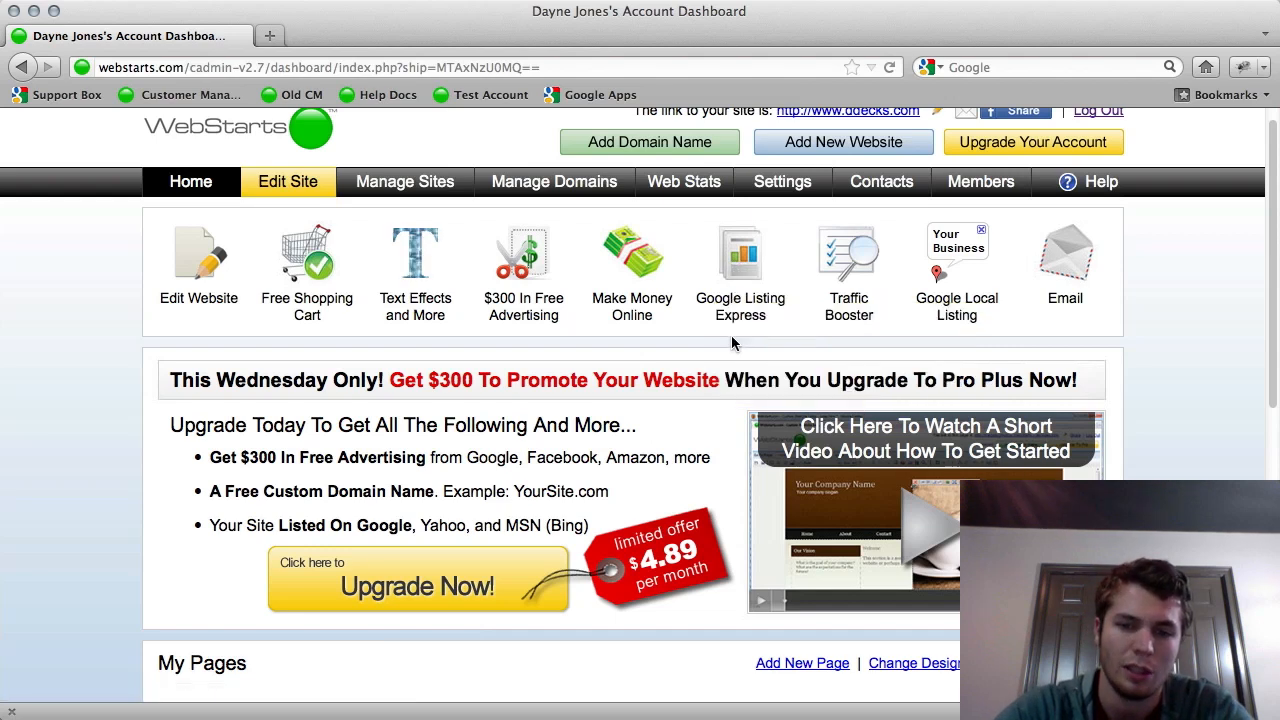
{"action": "mouse_move", "coordinate": [935, 275]}
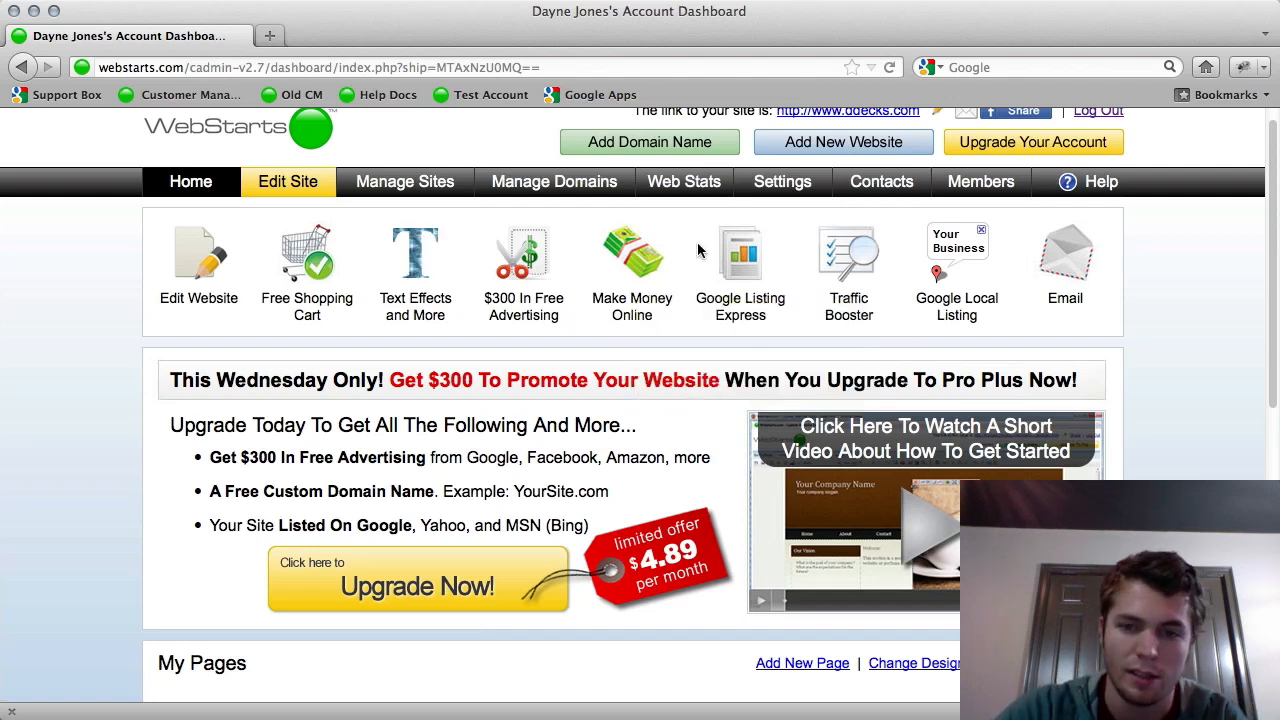
{"action": "mouse_move", "coordinate": [686, 290]}
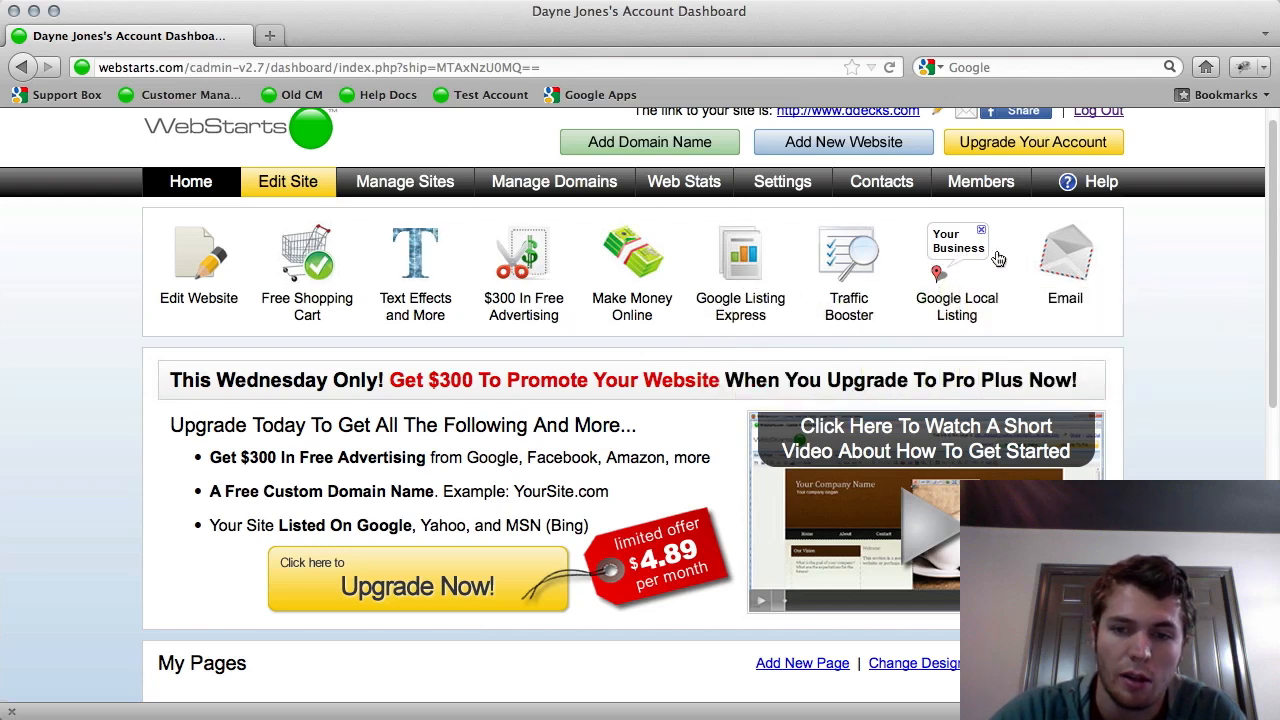
{"action": "mouse_move", "coordinate": [1175, 255]}
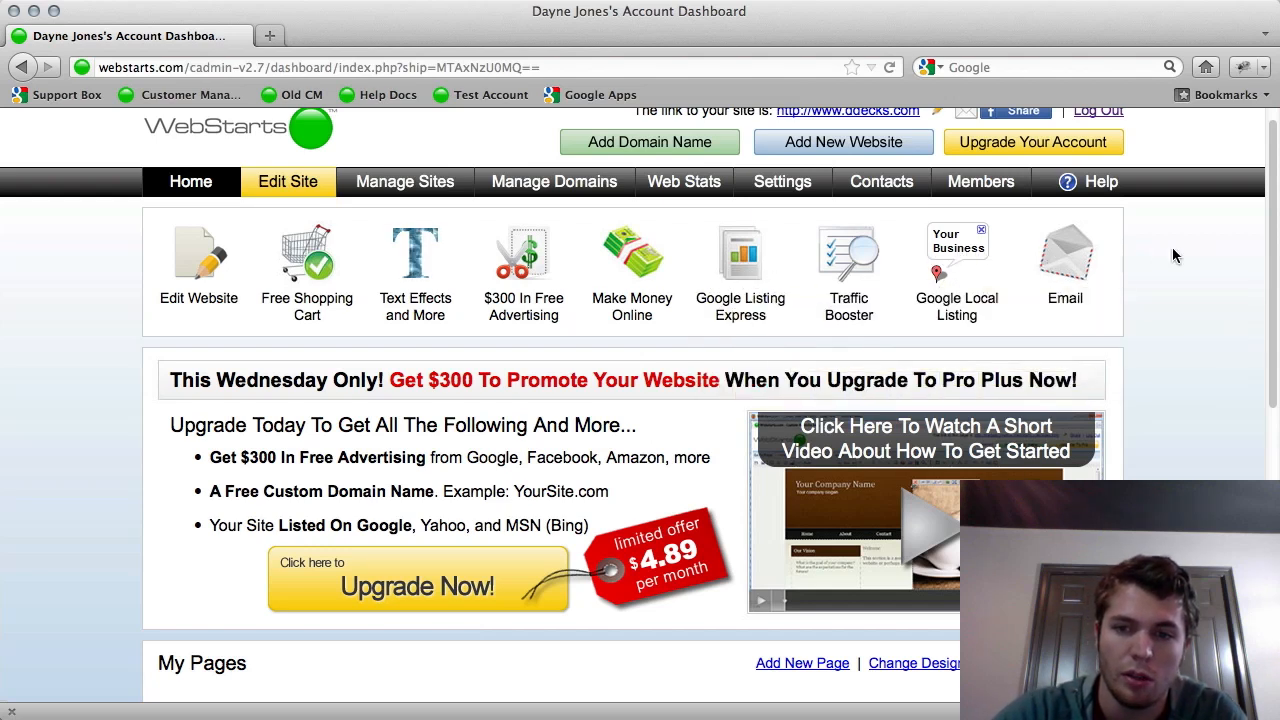
{"action": "scroll", "scroll_direction": "up", "scroll_amount": 3}
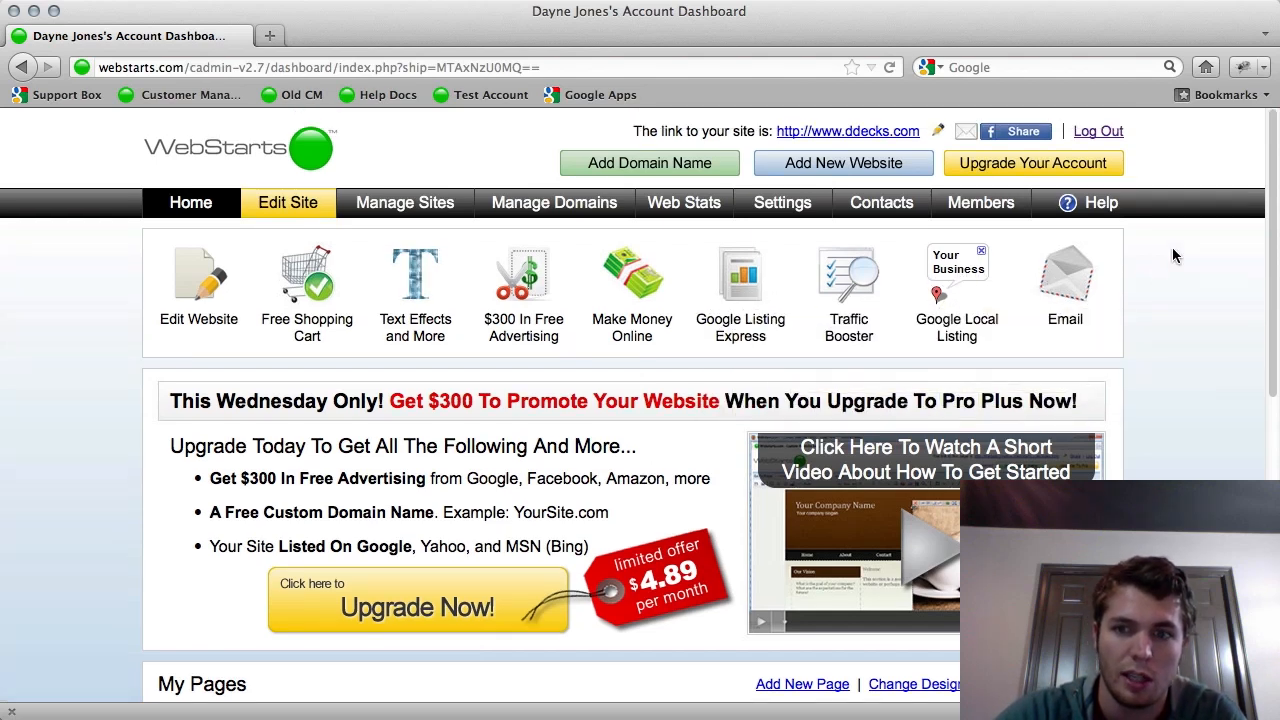